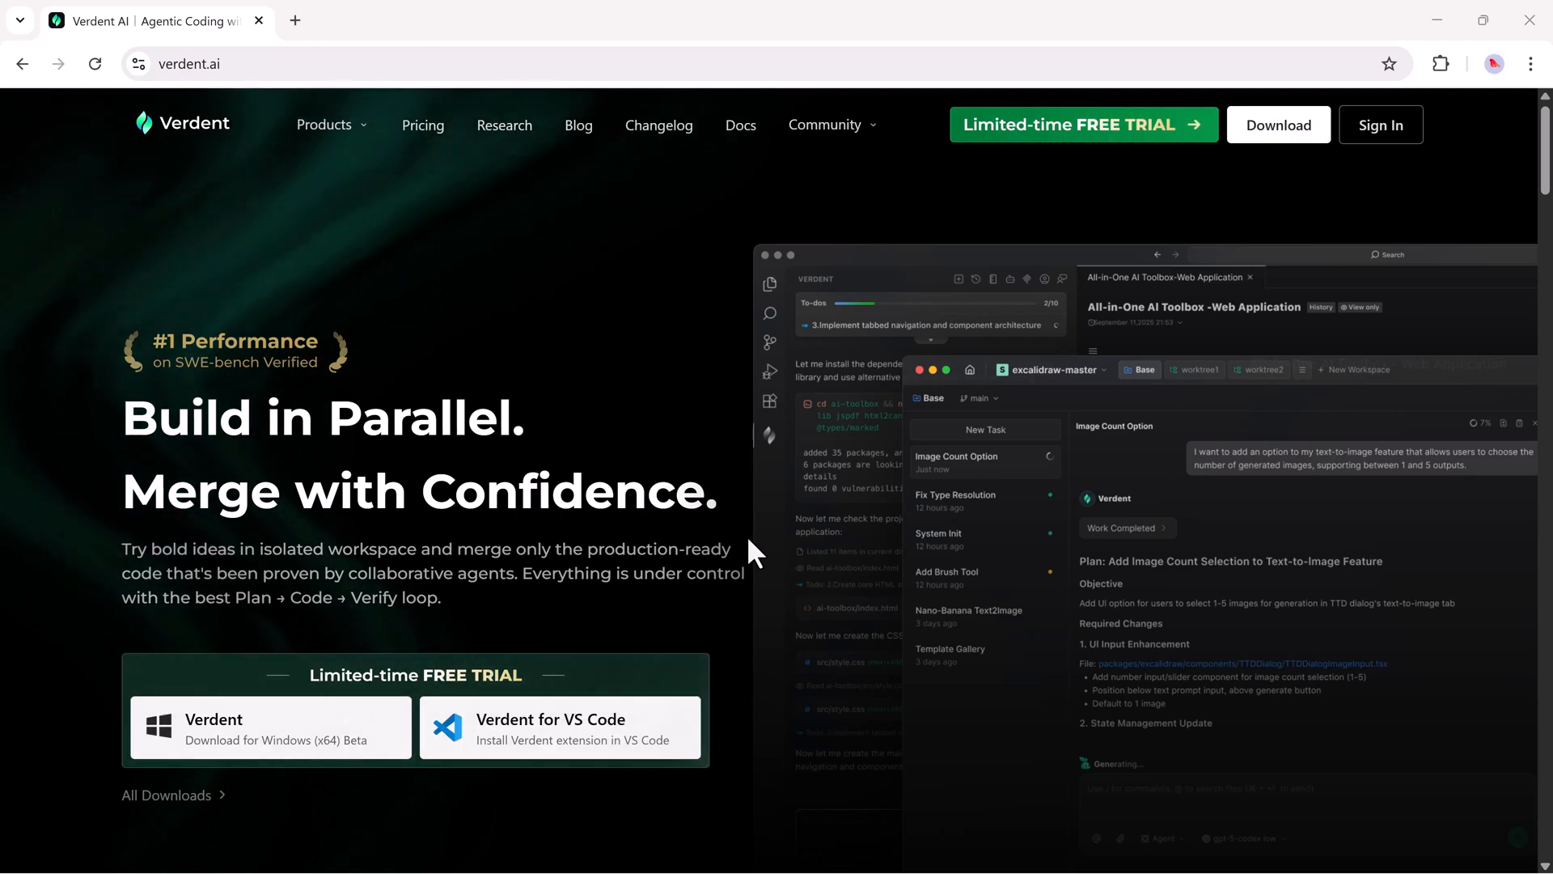
# Scroll the verdent.ai homepage past features, benchmark and testimonials to the footer
pyautogui.scroll(-3)
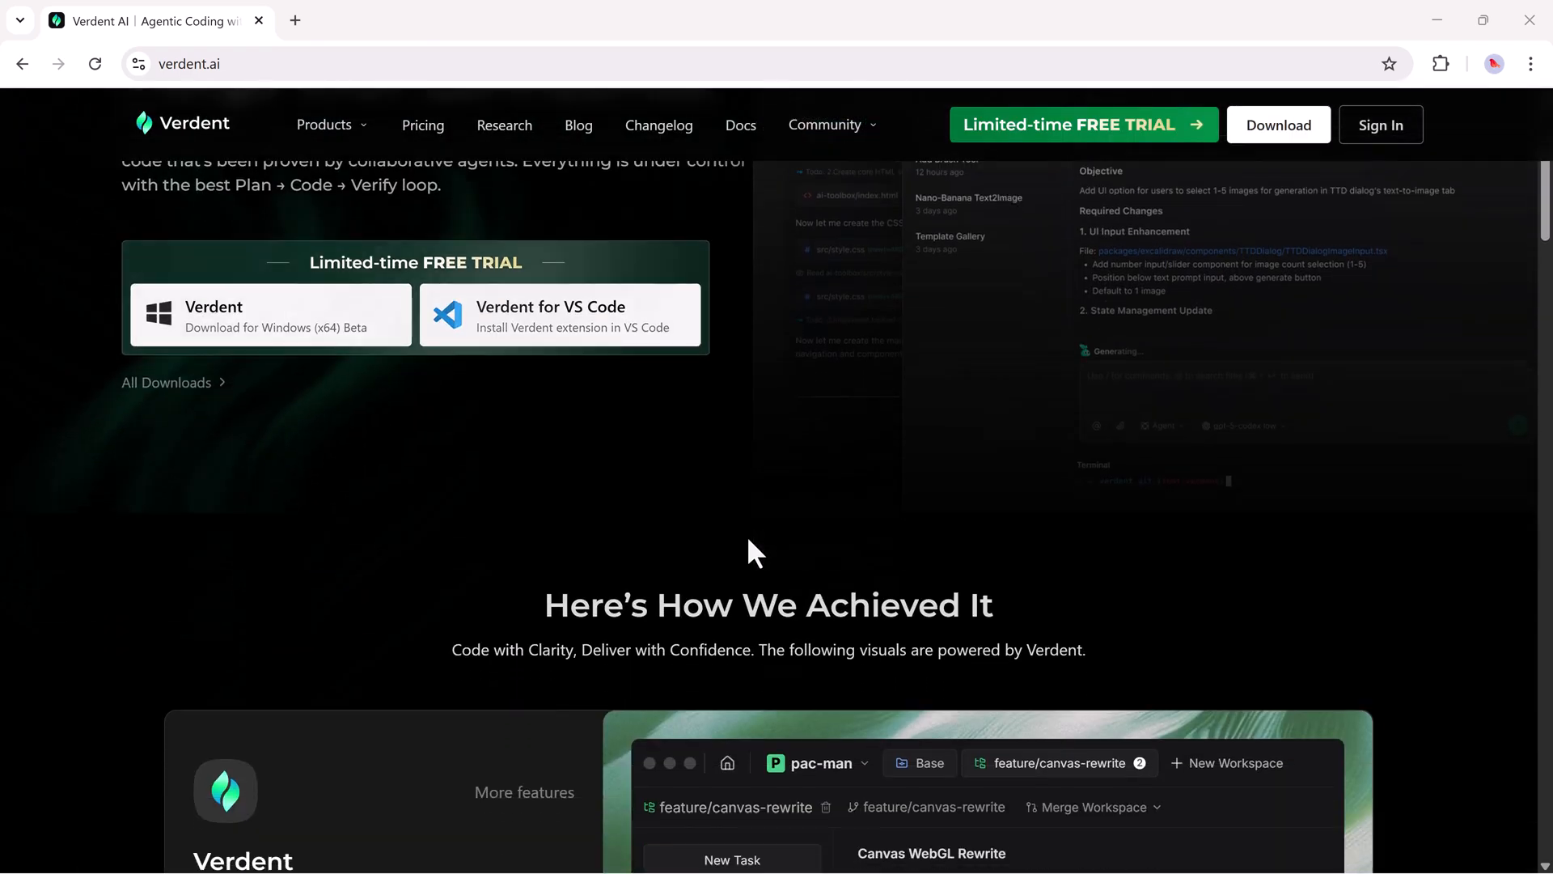
pyautogui.scroll(-3)
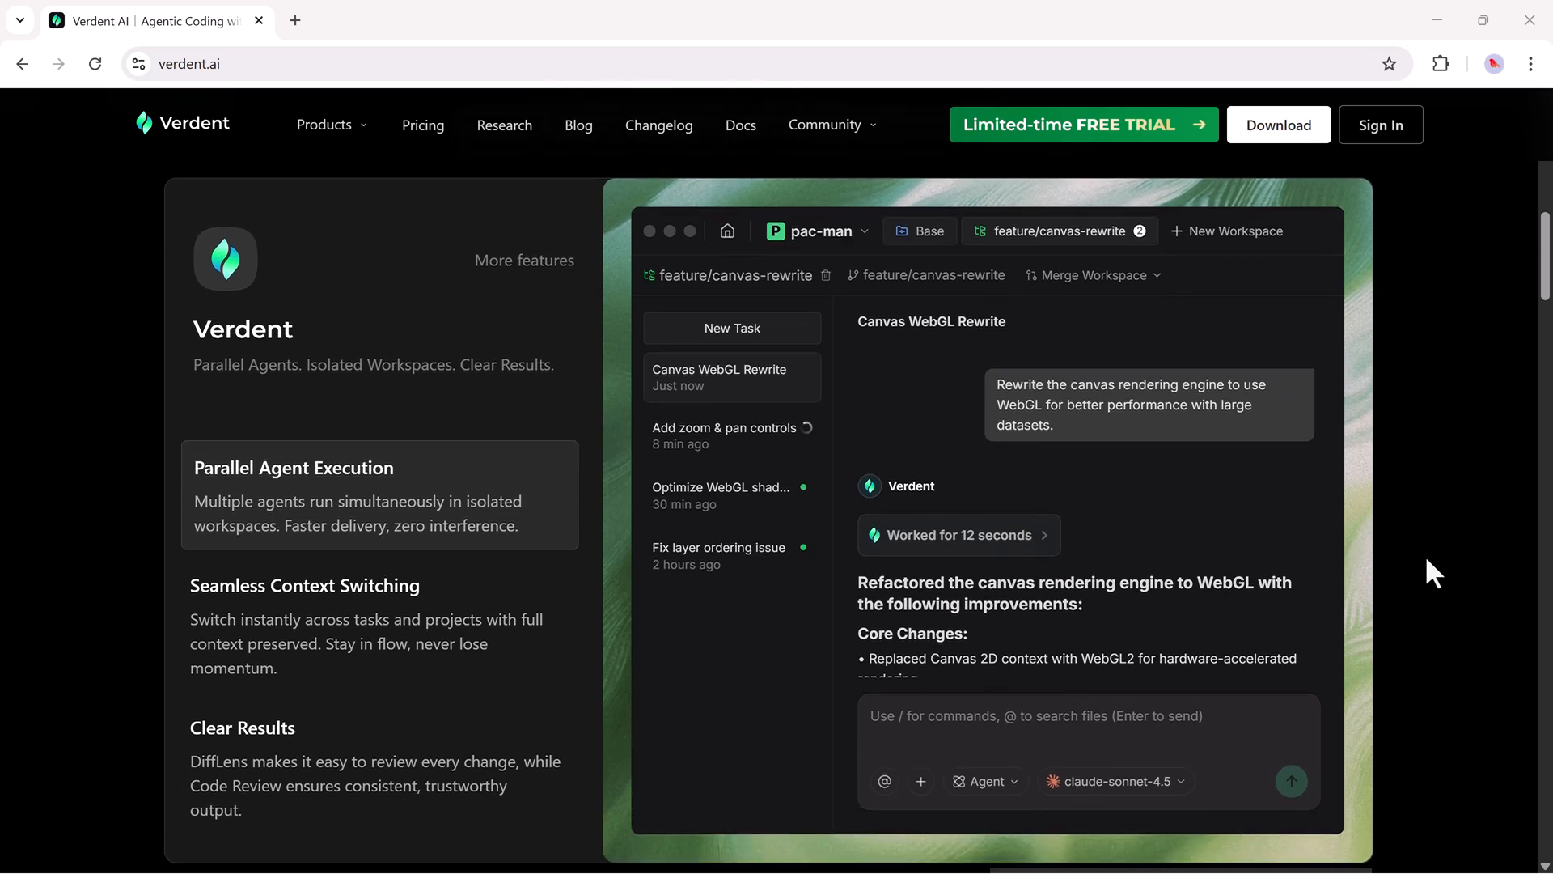
pyautogui.scroll(-3)
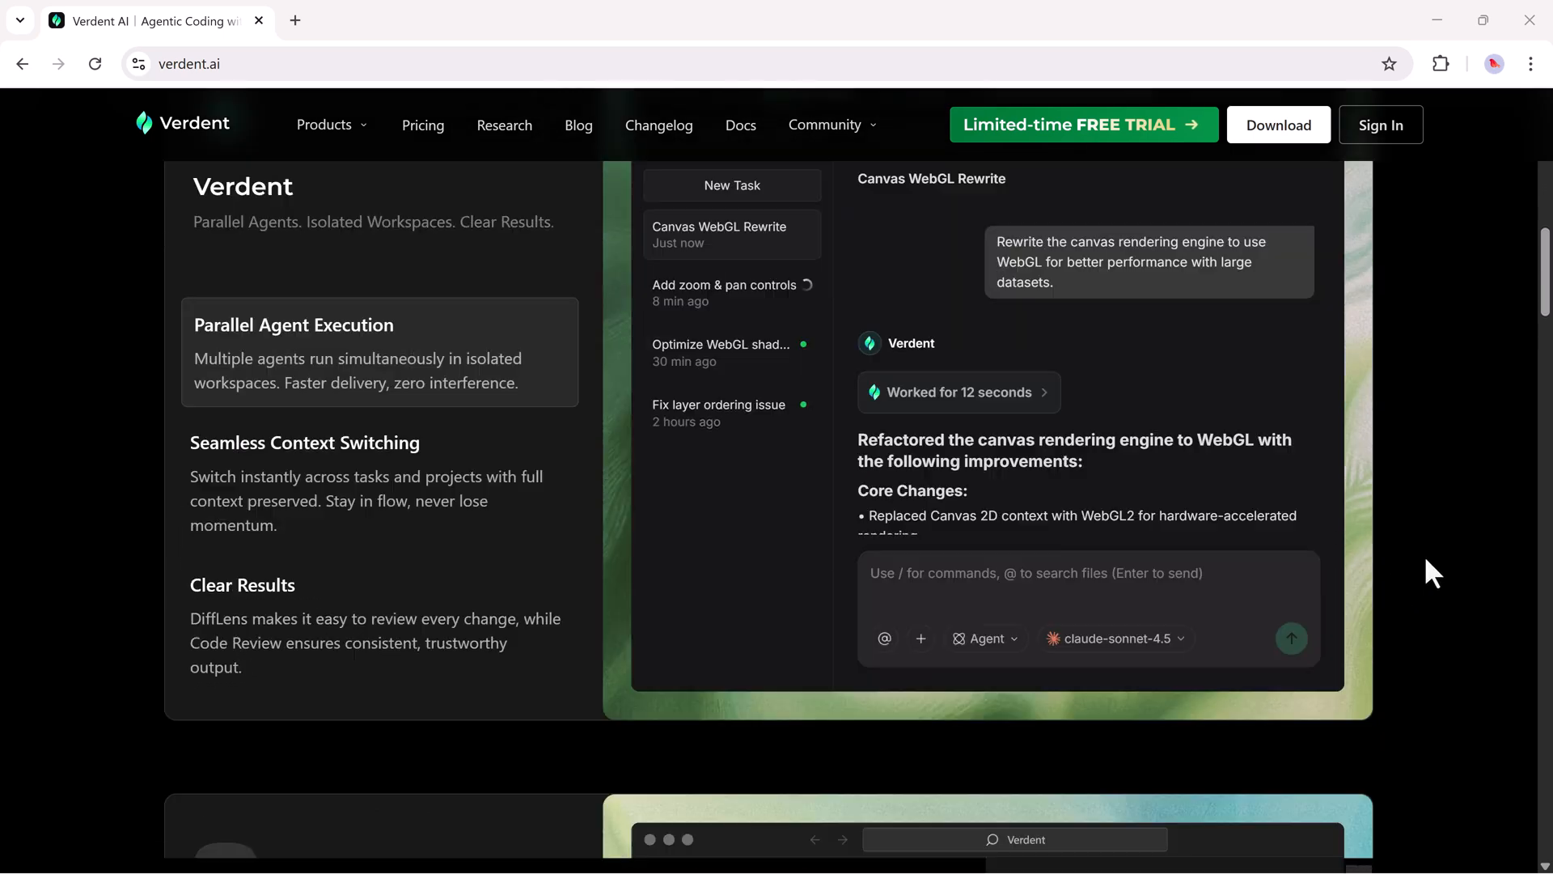
pyautogui.scroll(-3)
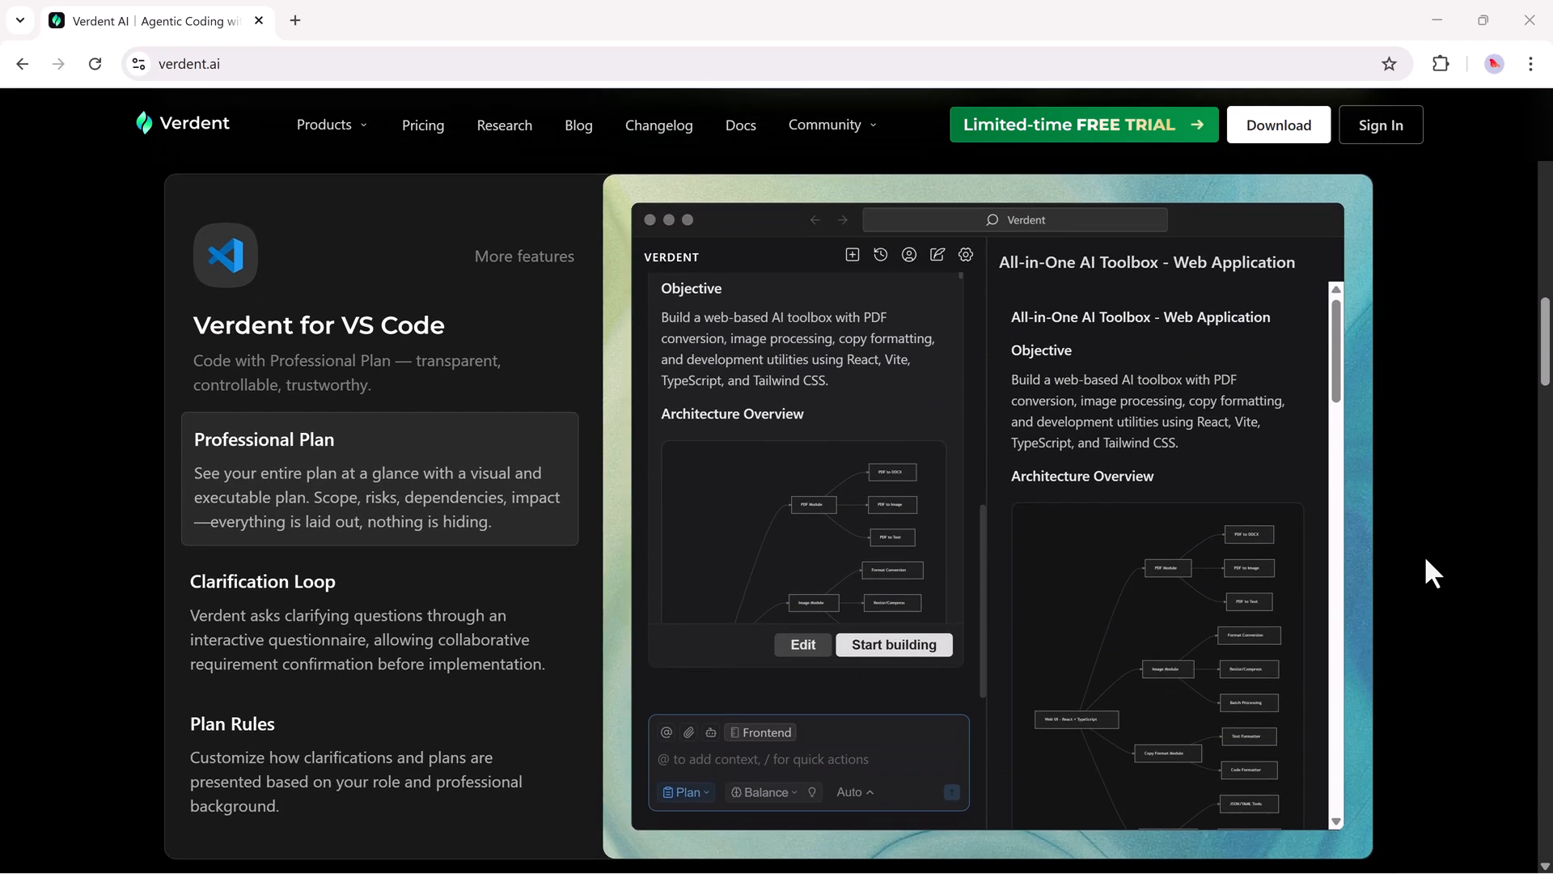
pyautogui.scroll(-3)
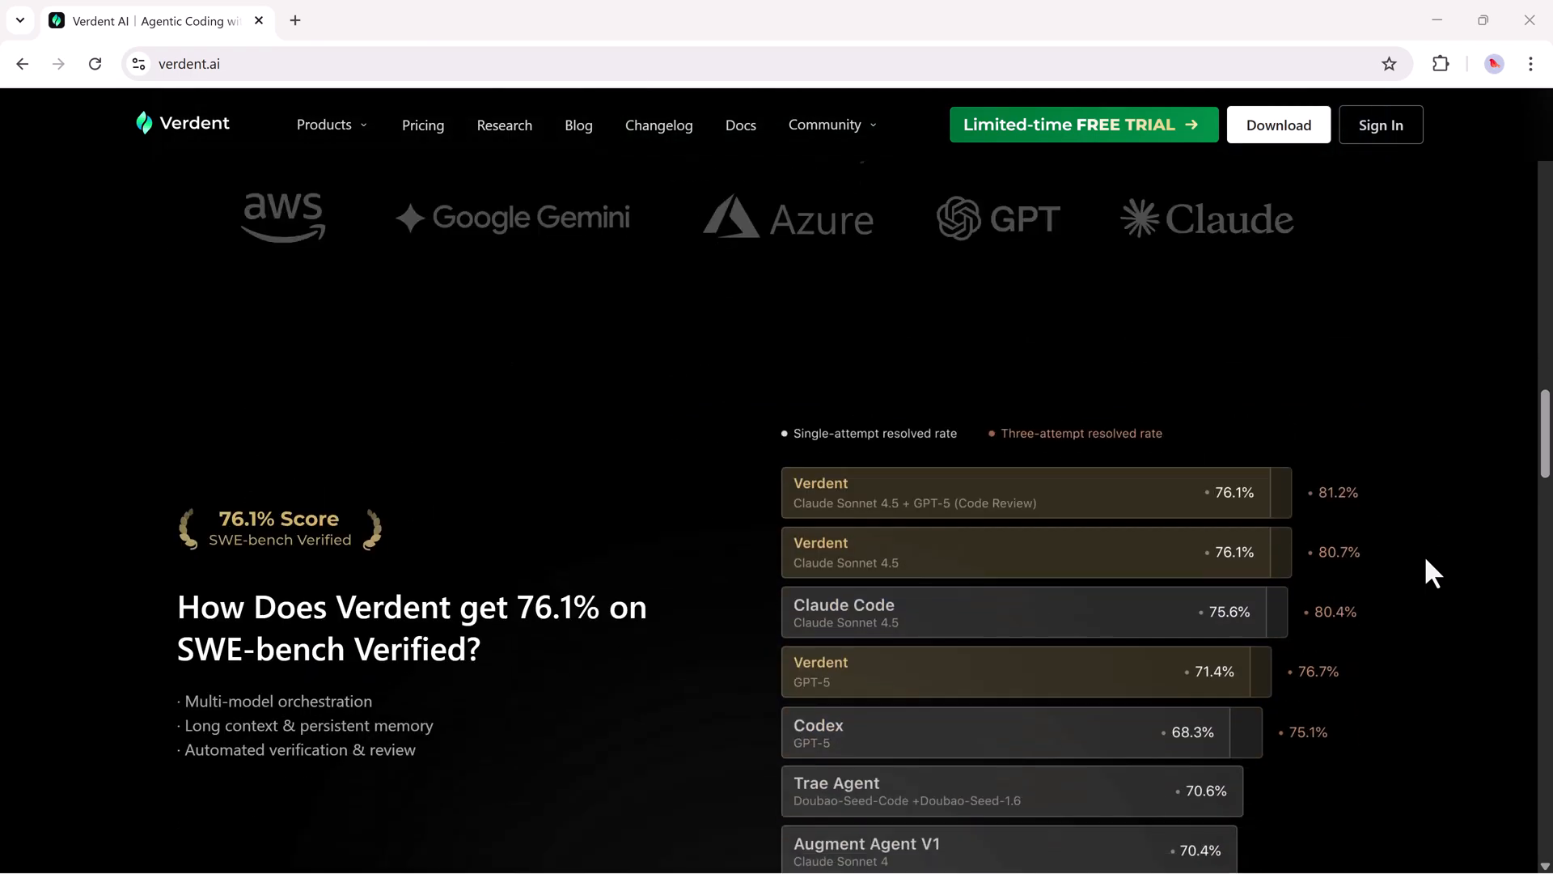
pyautogui.scroll(-3)
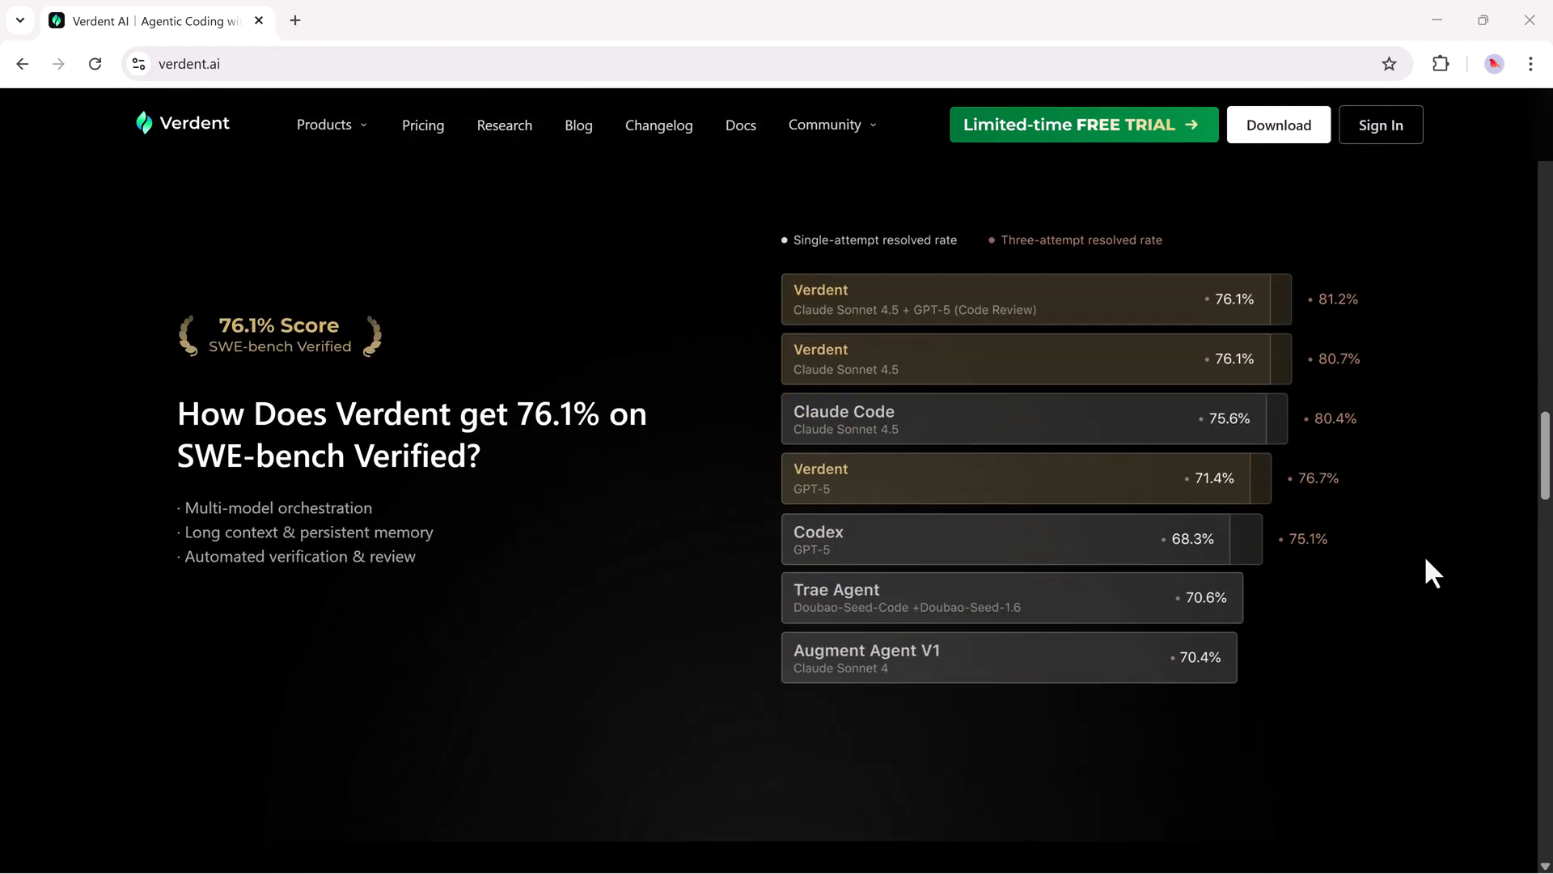
pyautogui.scroll(-3)
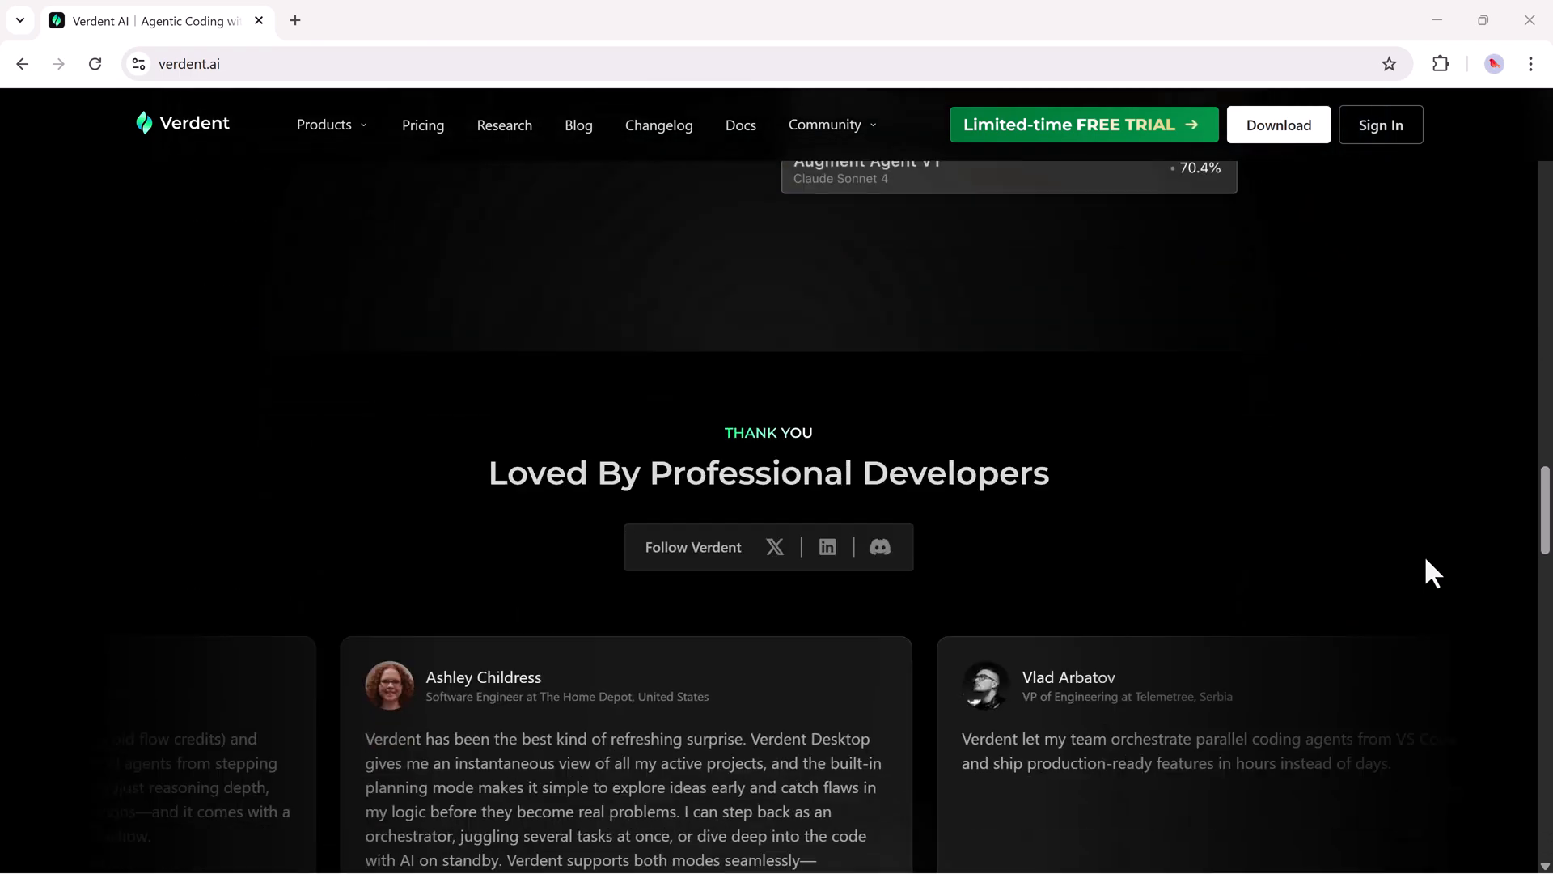
pyautogui.scroll(-3)
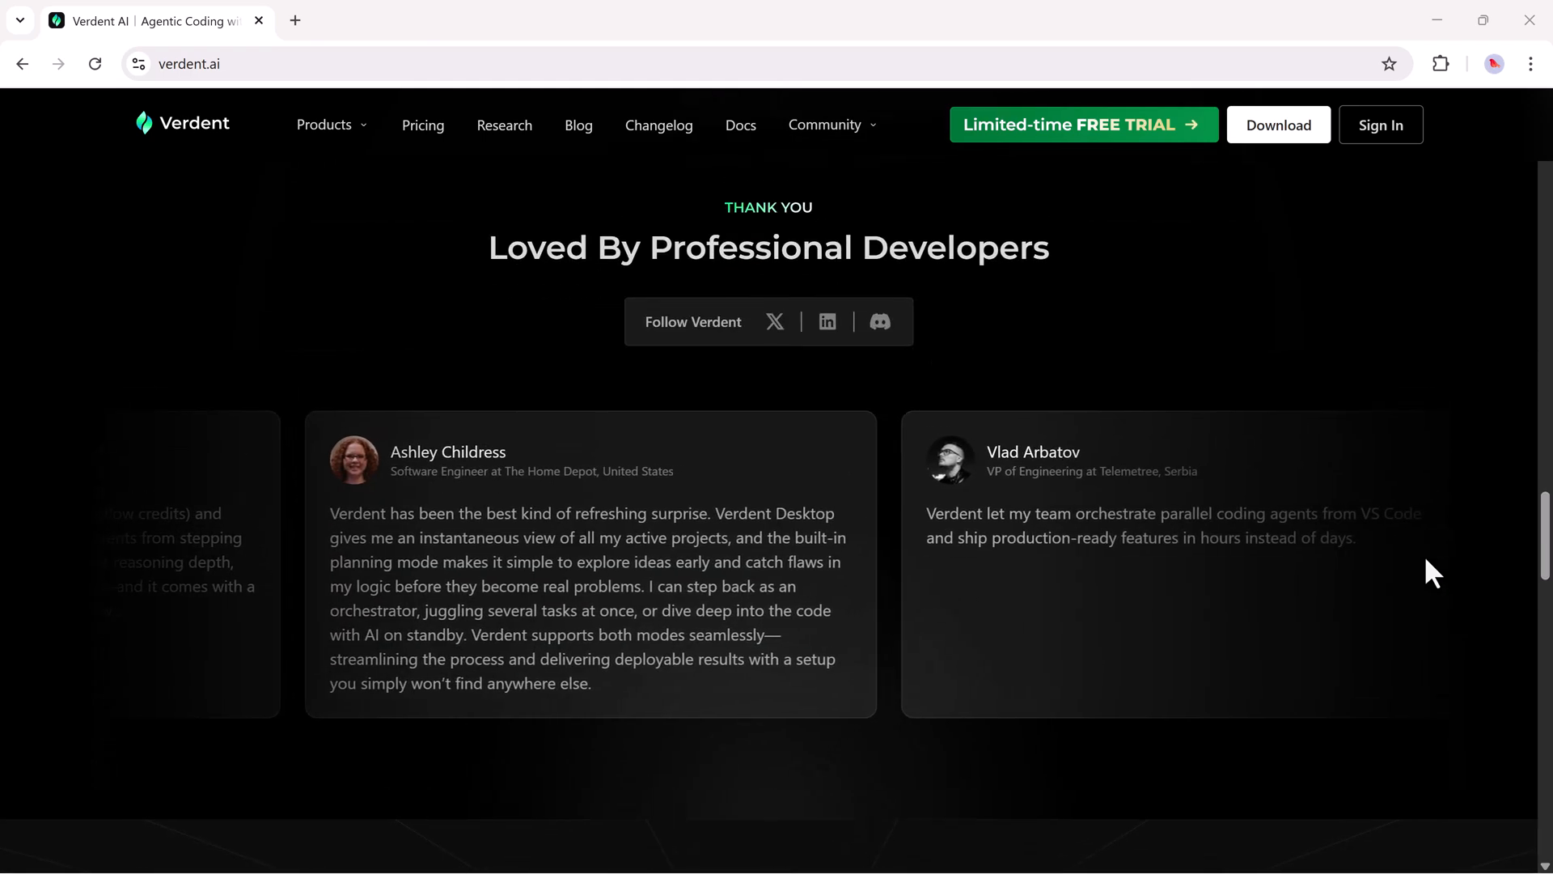
pyautogui.scroll(-3)
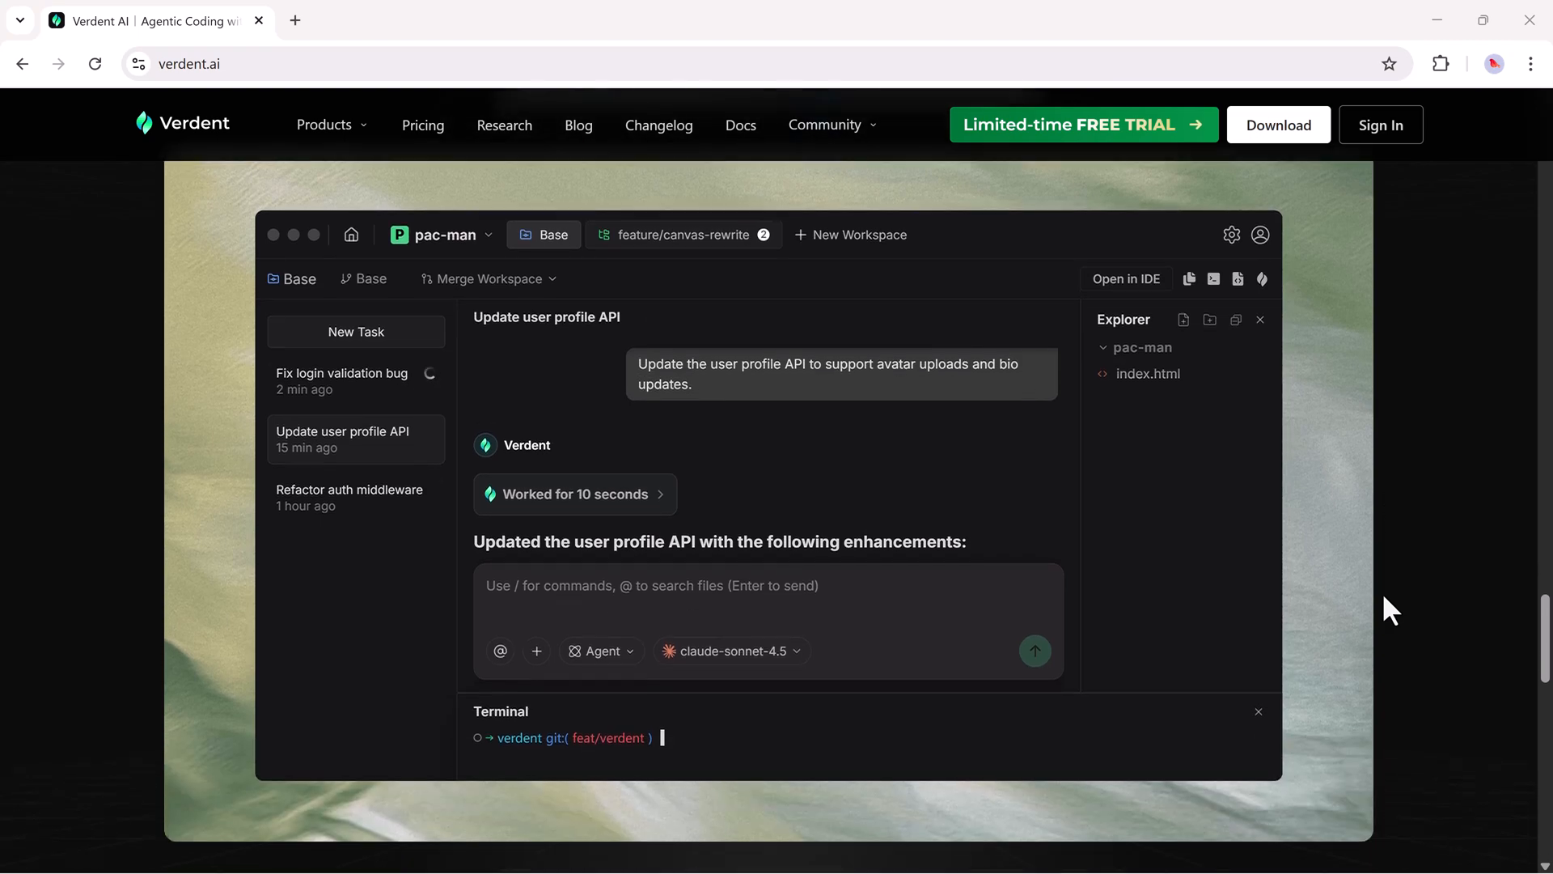
pyautogui.scroll(-3)
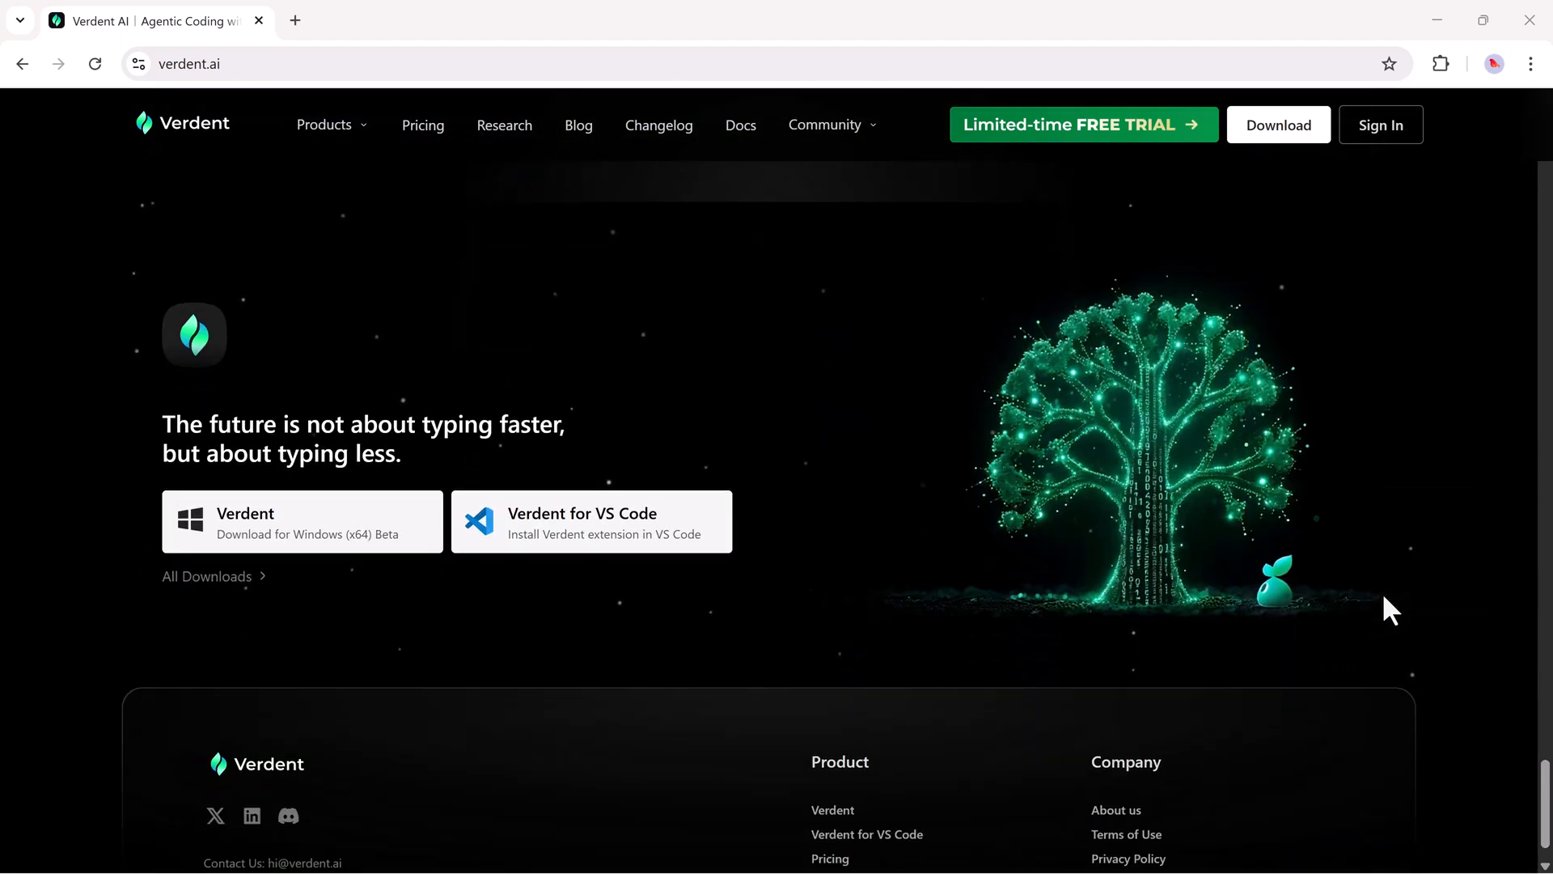
pyautogui.scroll(-3)
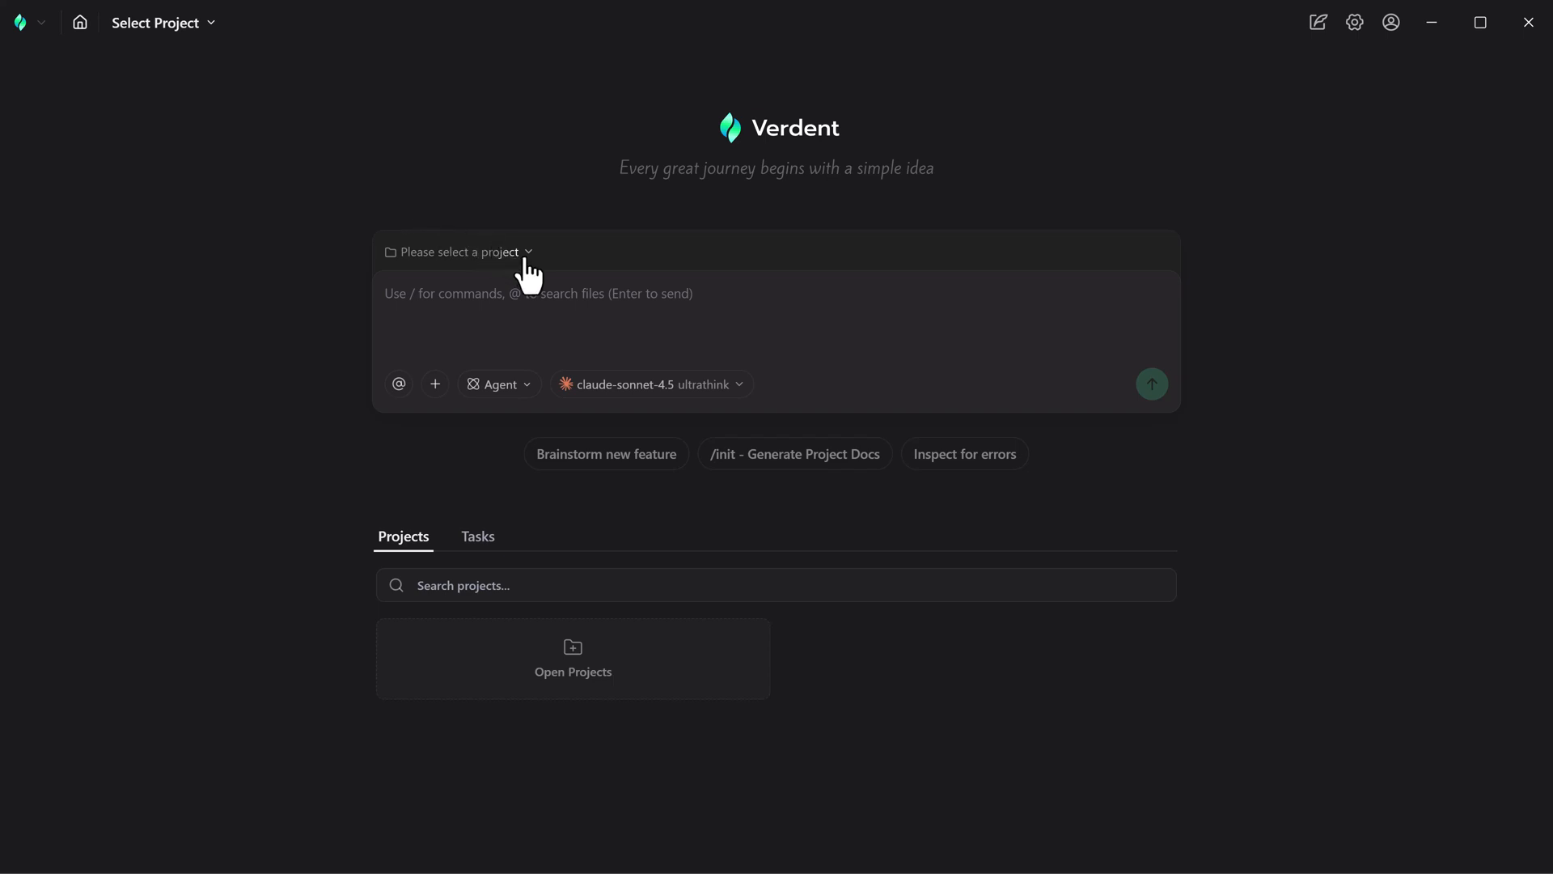
# Bring up the 'Please select a project' project picker
pyautogui.click(459, 252)
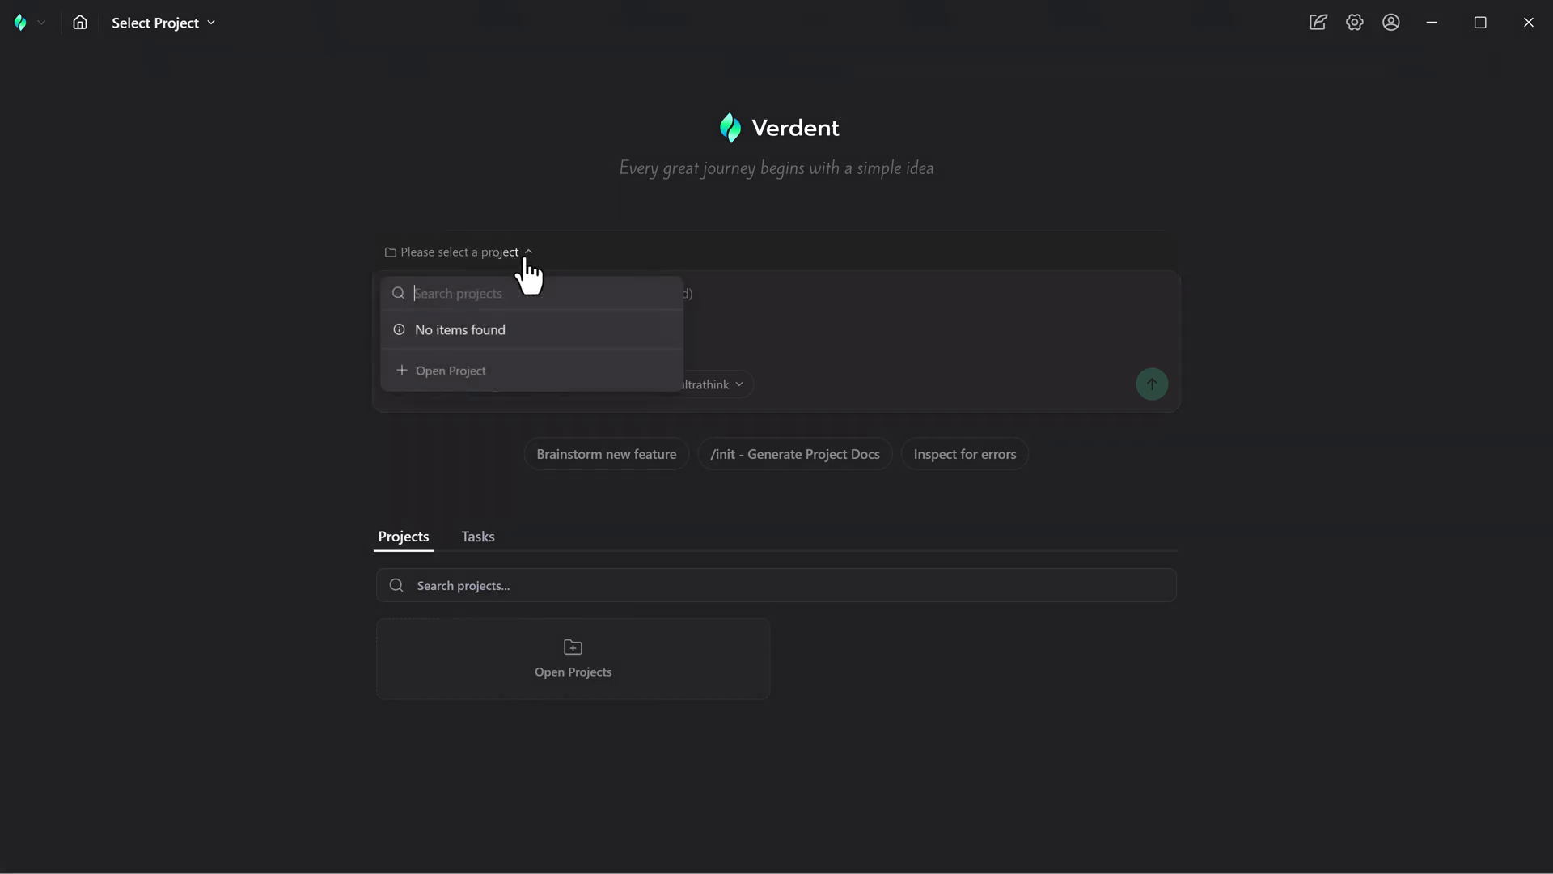
pyautogui.moveTo(482, 415)
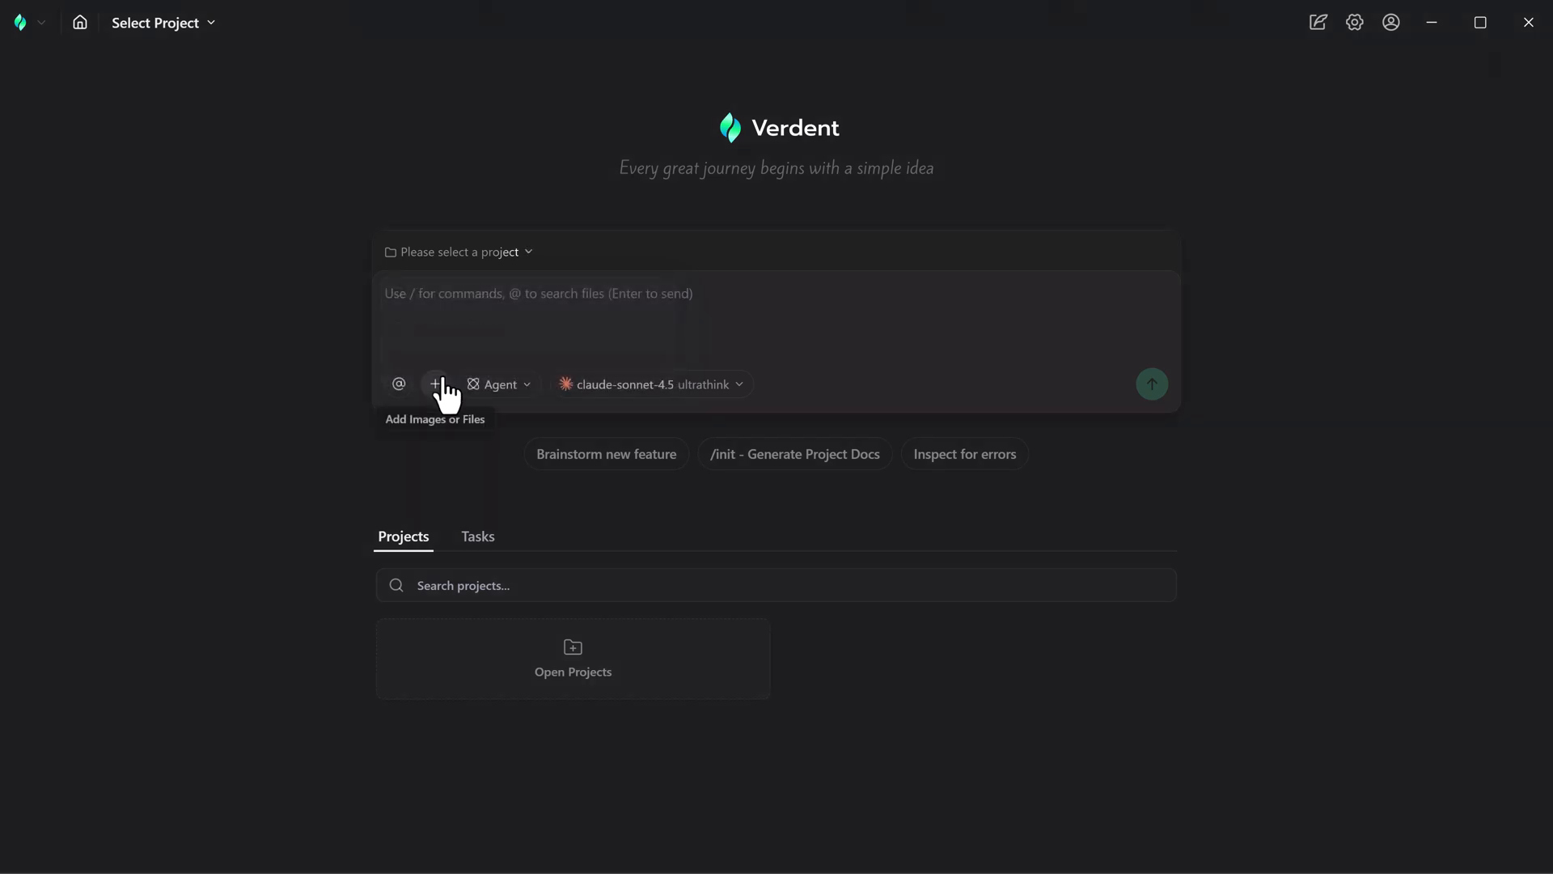
pyautogui.moveTo(599, 477)
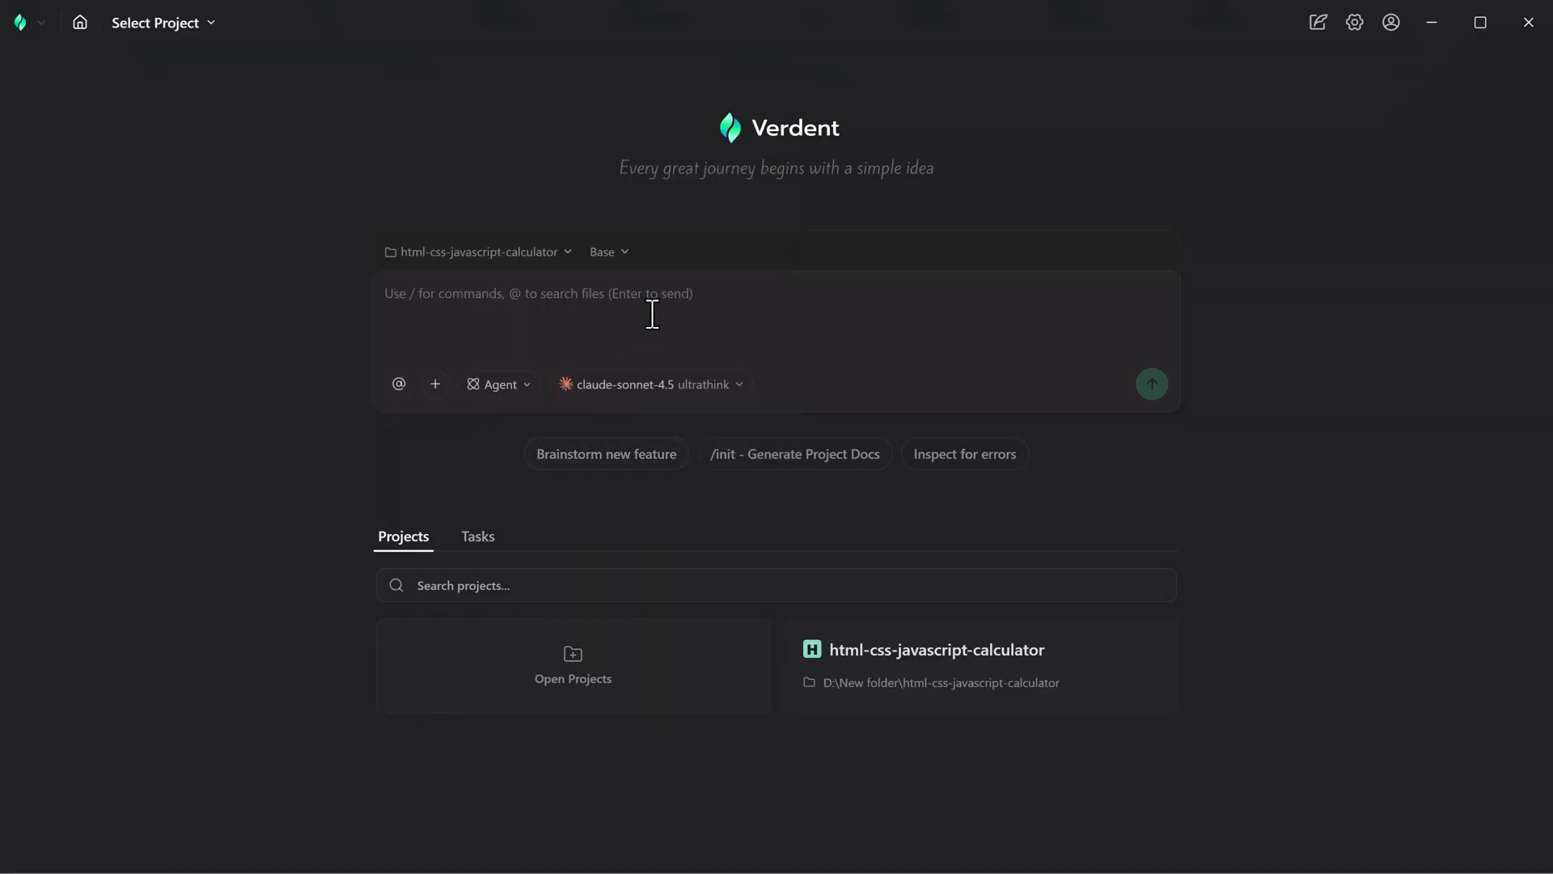
pyautogui.moveTo(575, 289)
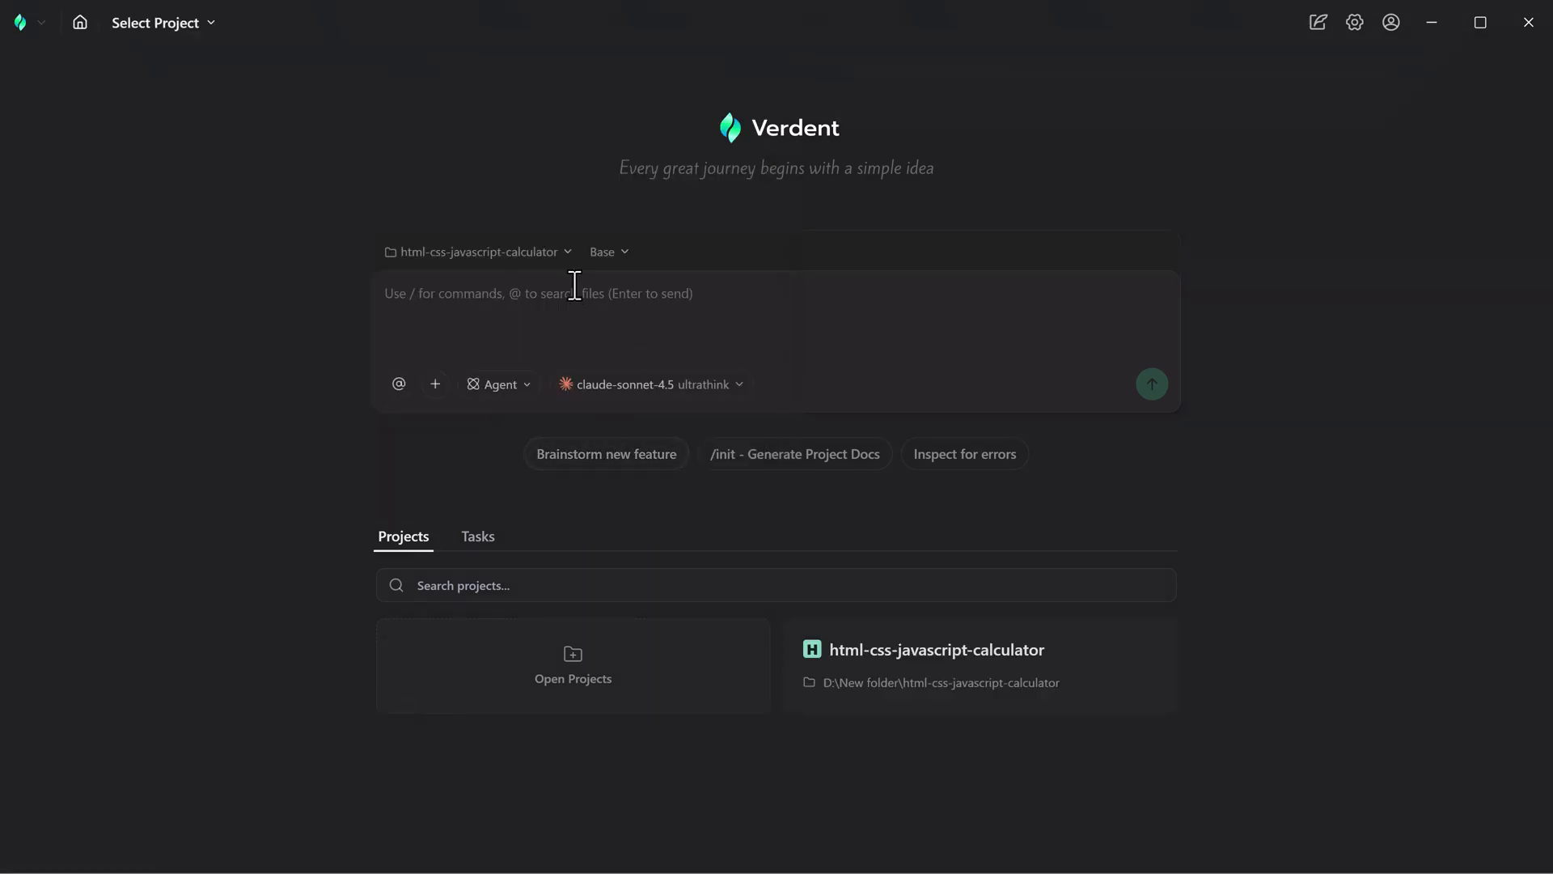
pyautogui.moveTo(435, 385)
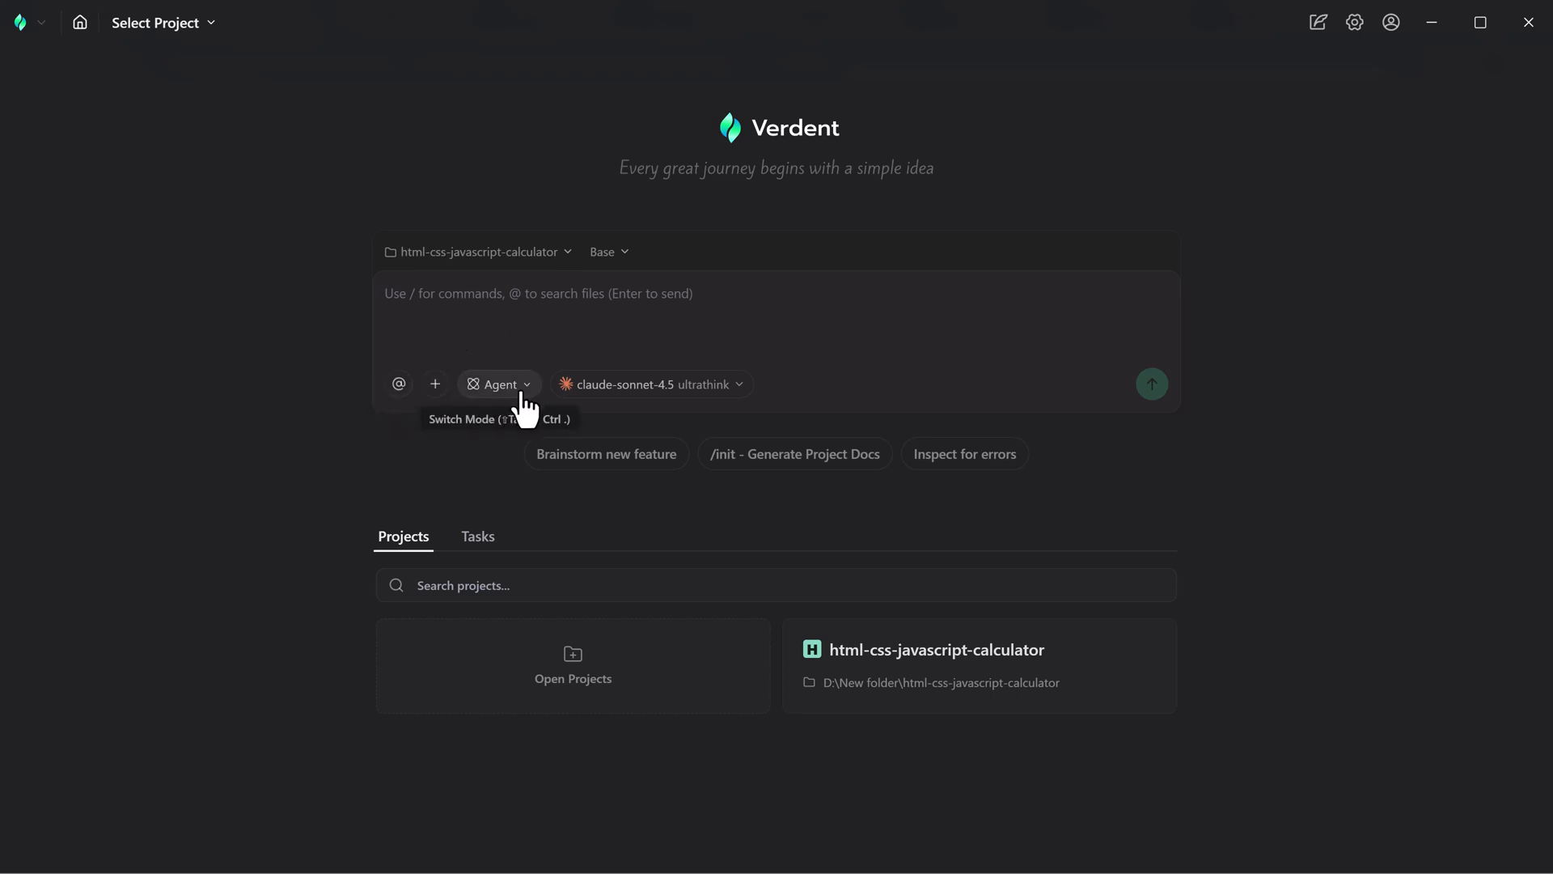
# Change the assistant mode dropdown from Agent to Plan
pyautogui.click(499, 384)
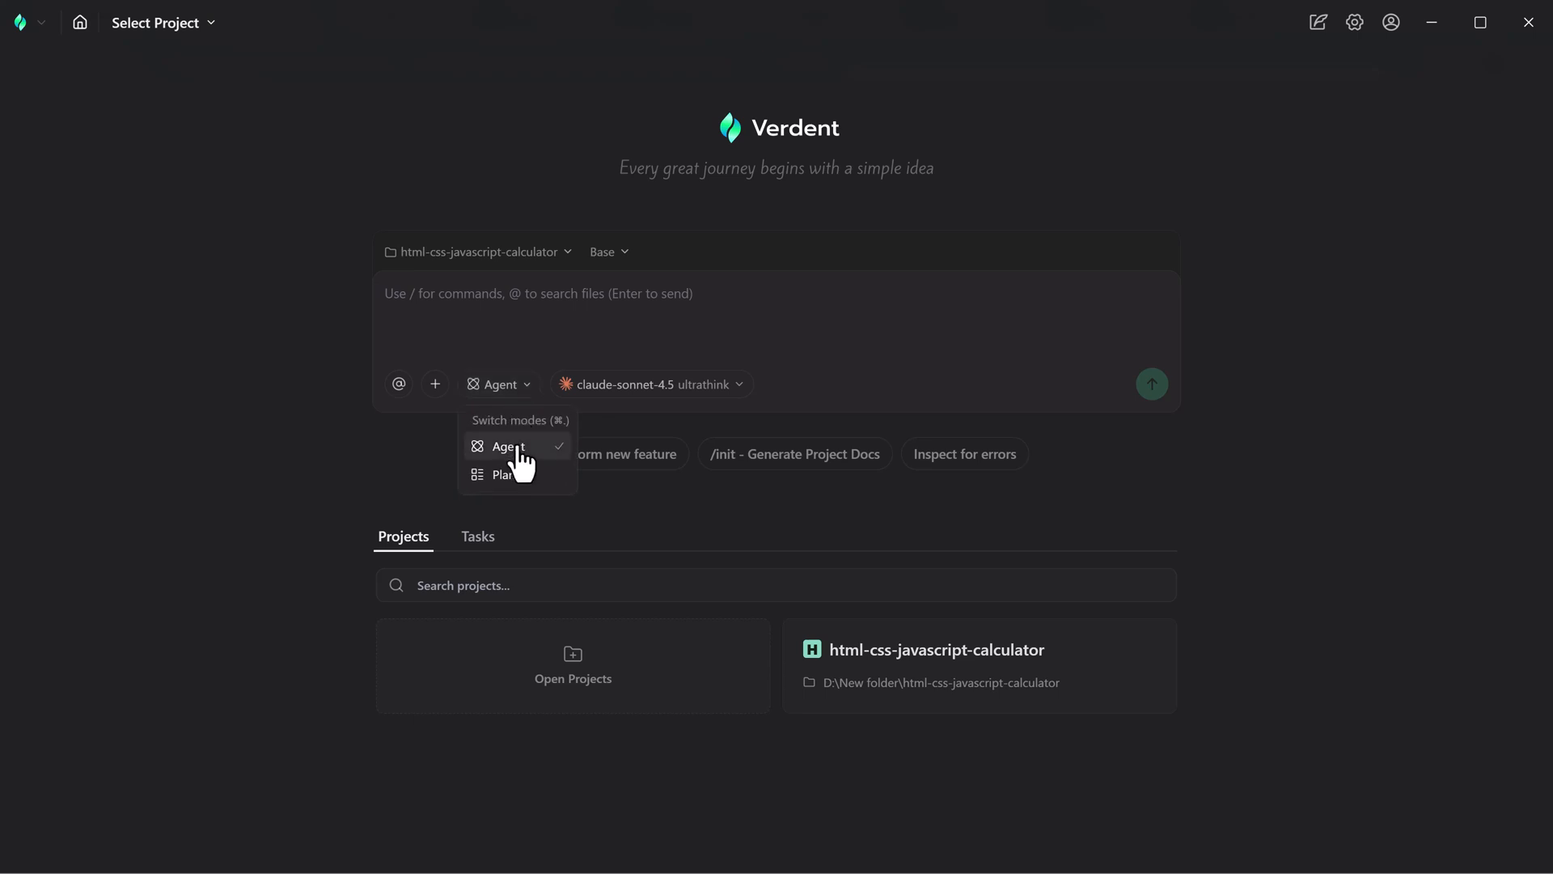
pyautogui.moveTo(520, 476)
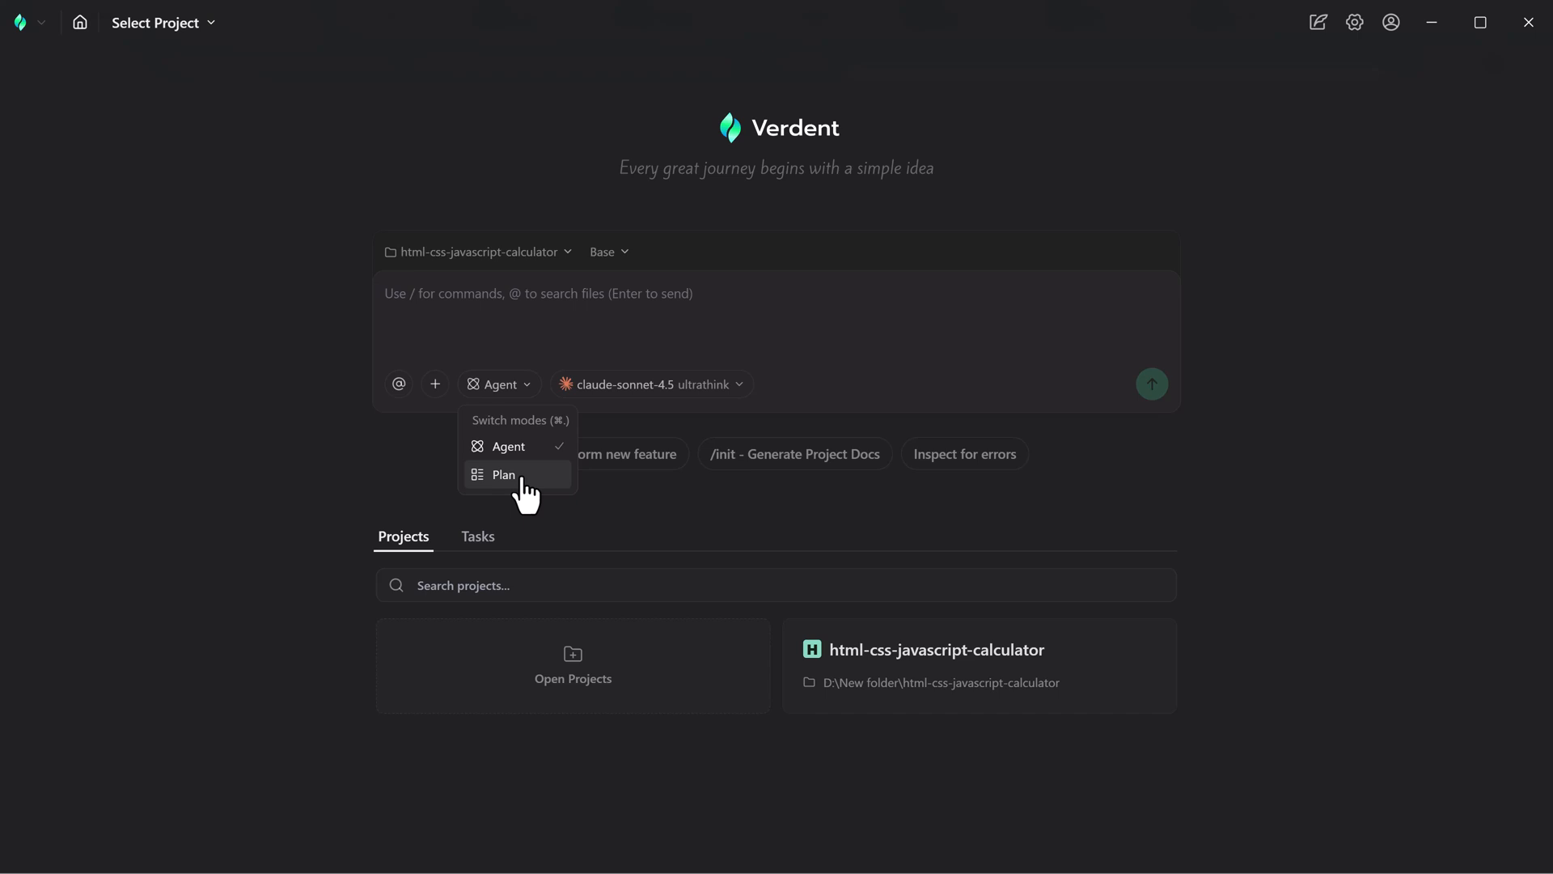
pyautogui.click(503, 475)
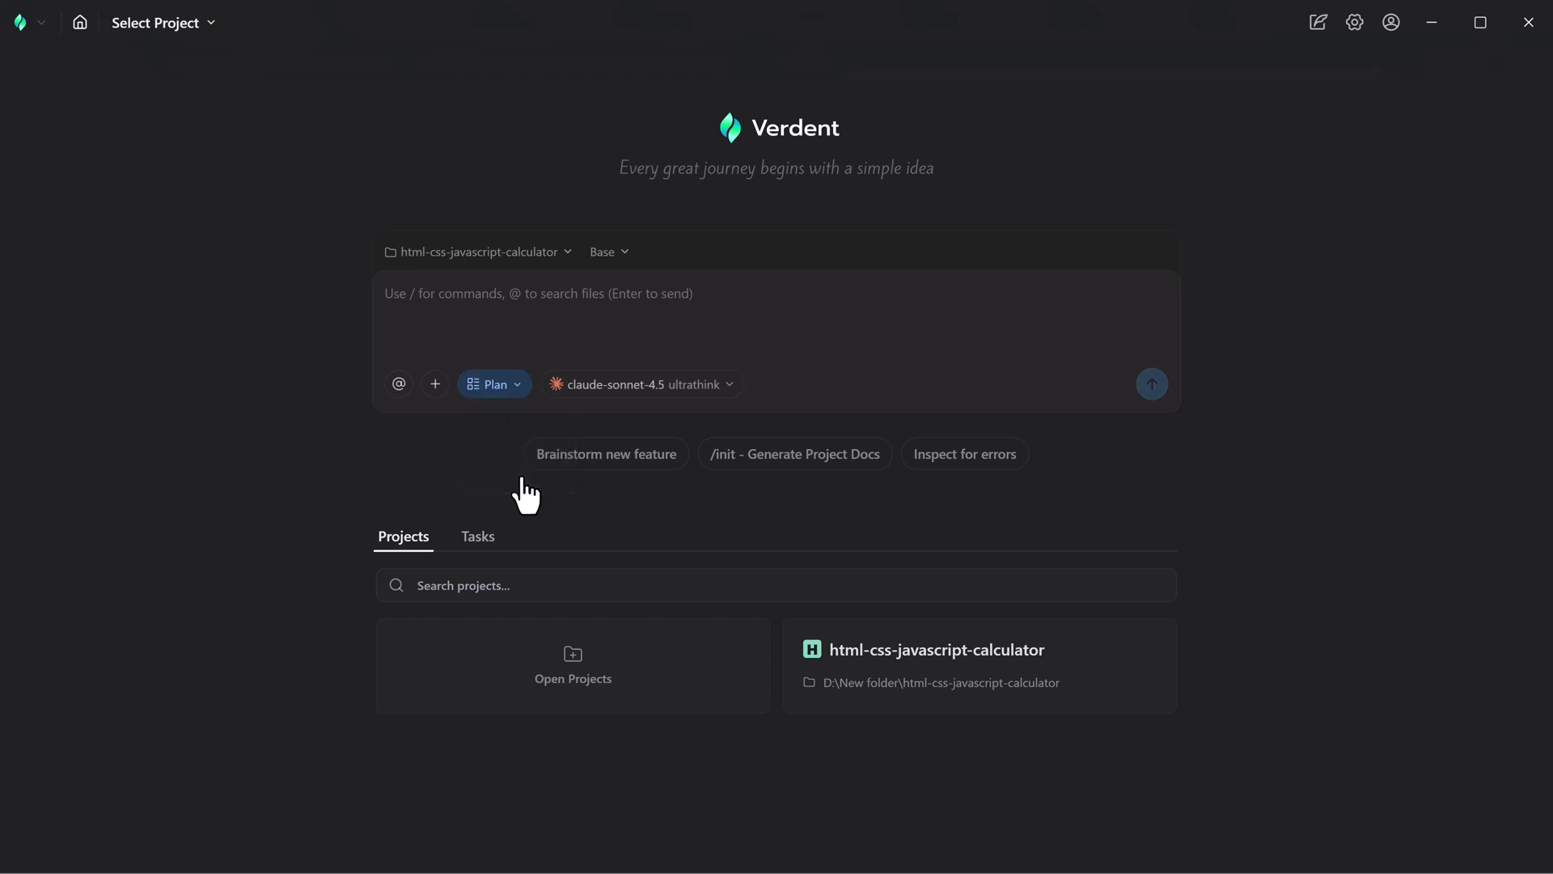
pyautogui.moveTo(524, 428)
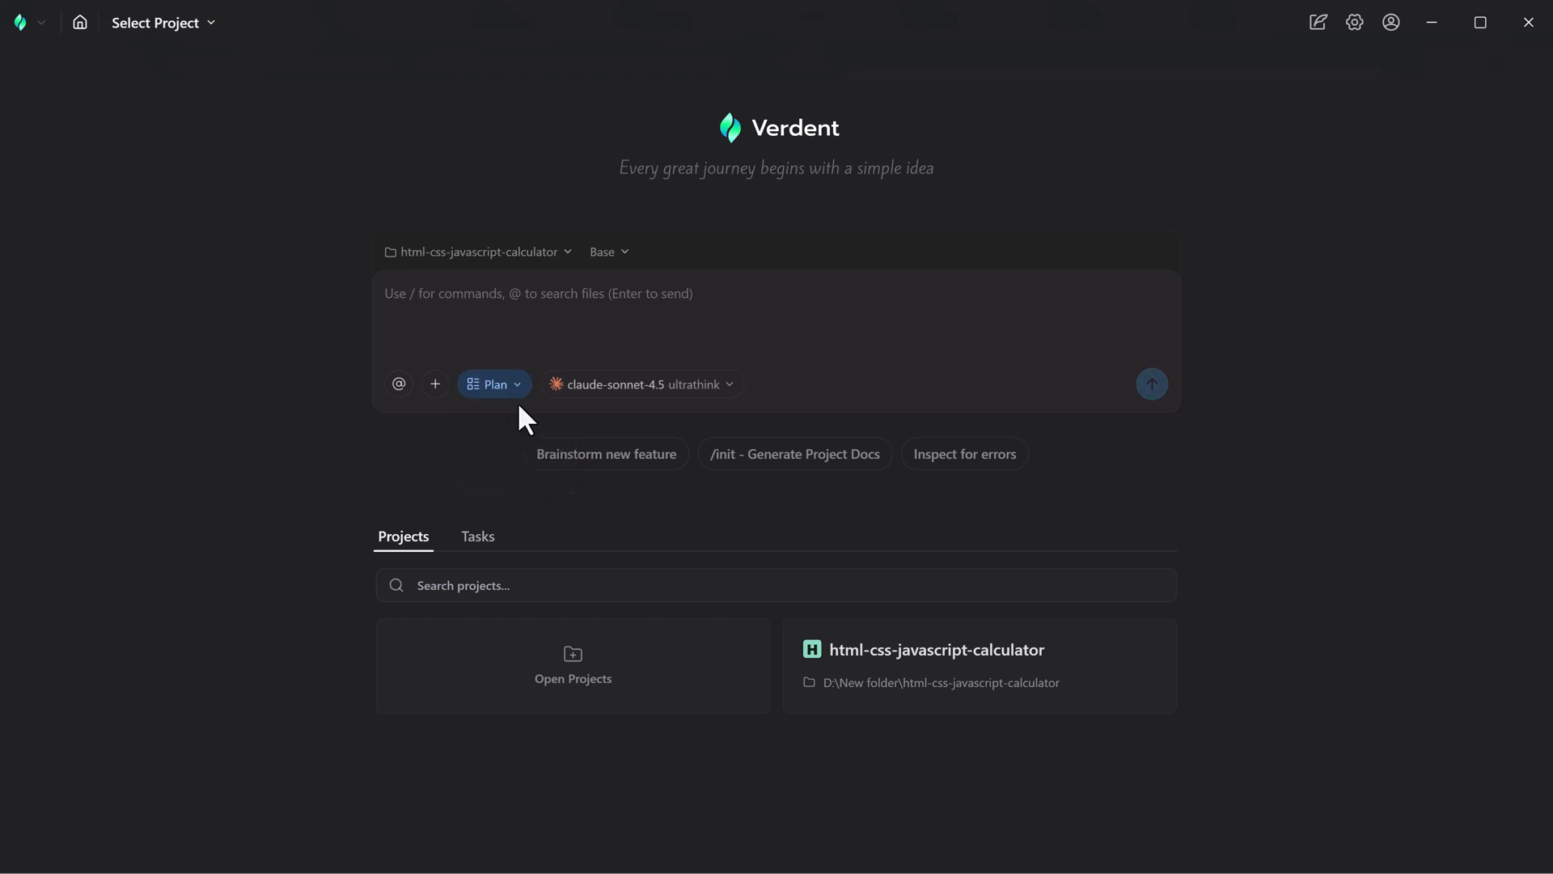
pyautogui.moveTo(730, 396)
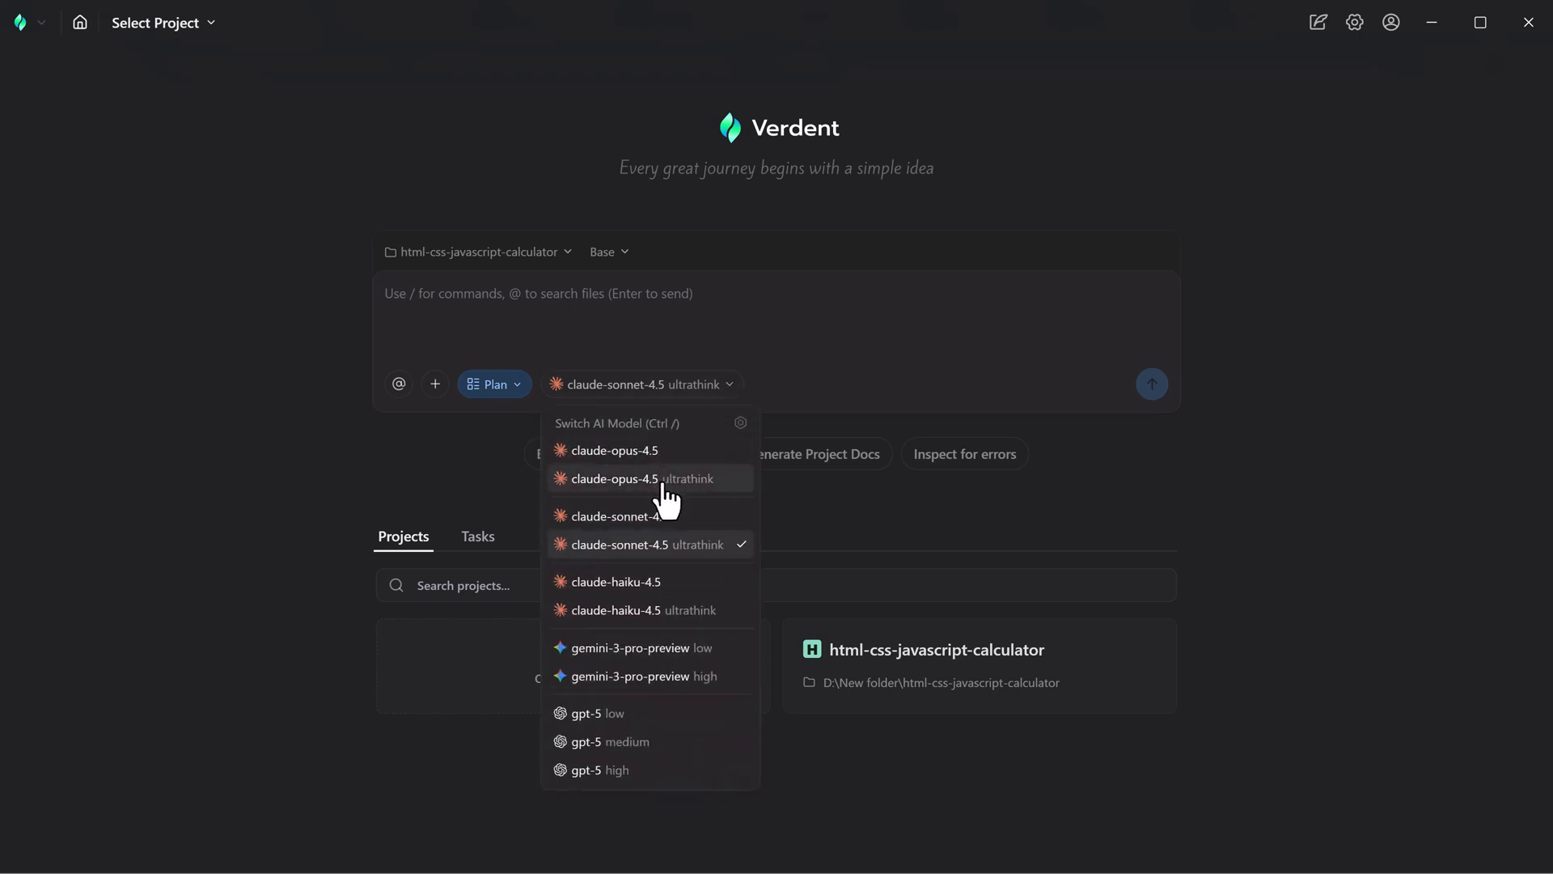
pyautogui.moveTo(668, 548)
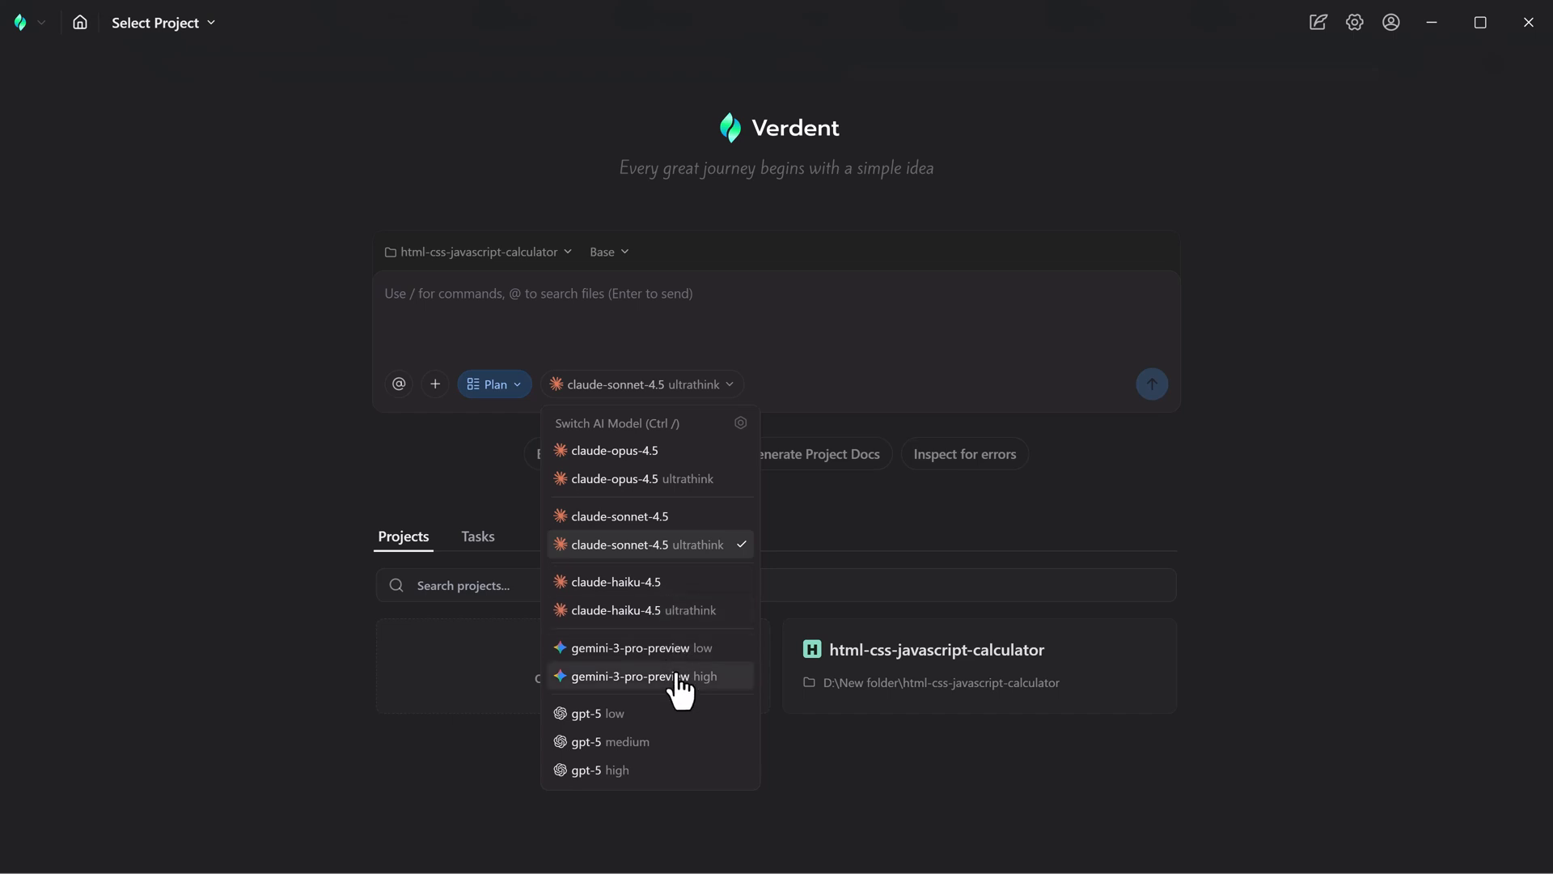
pyautogui.moveTo(684, 784)
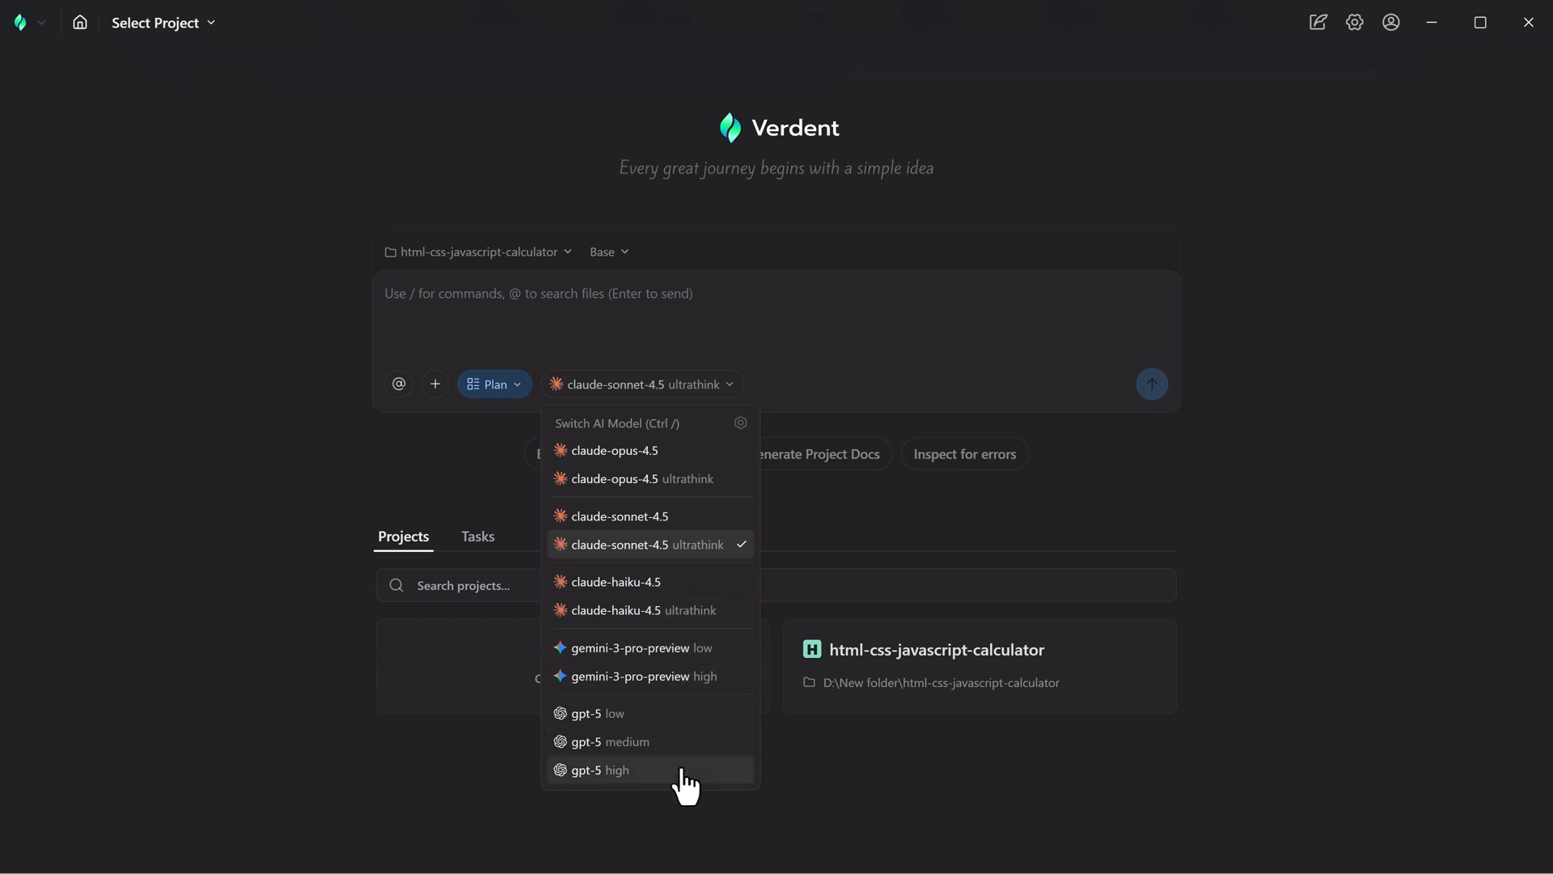
pyautogui.moveTo(680, 682)
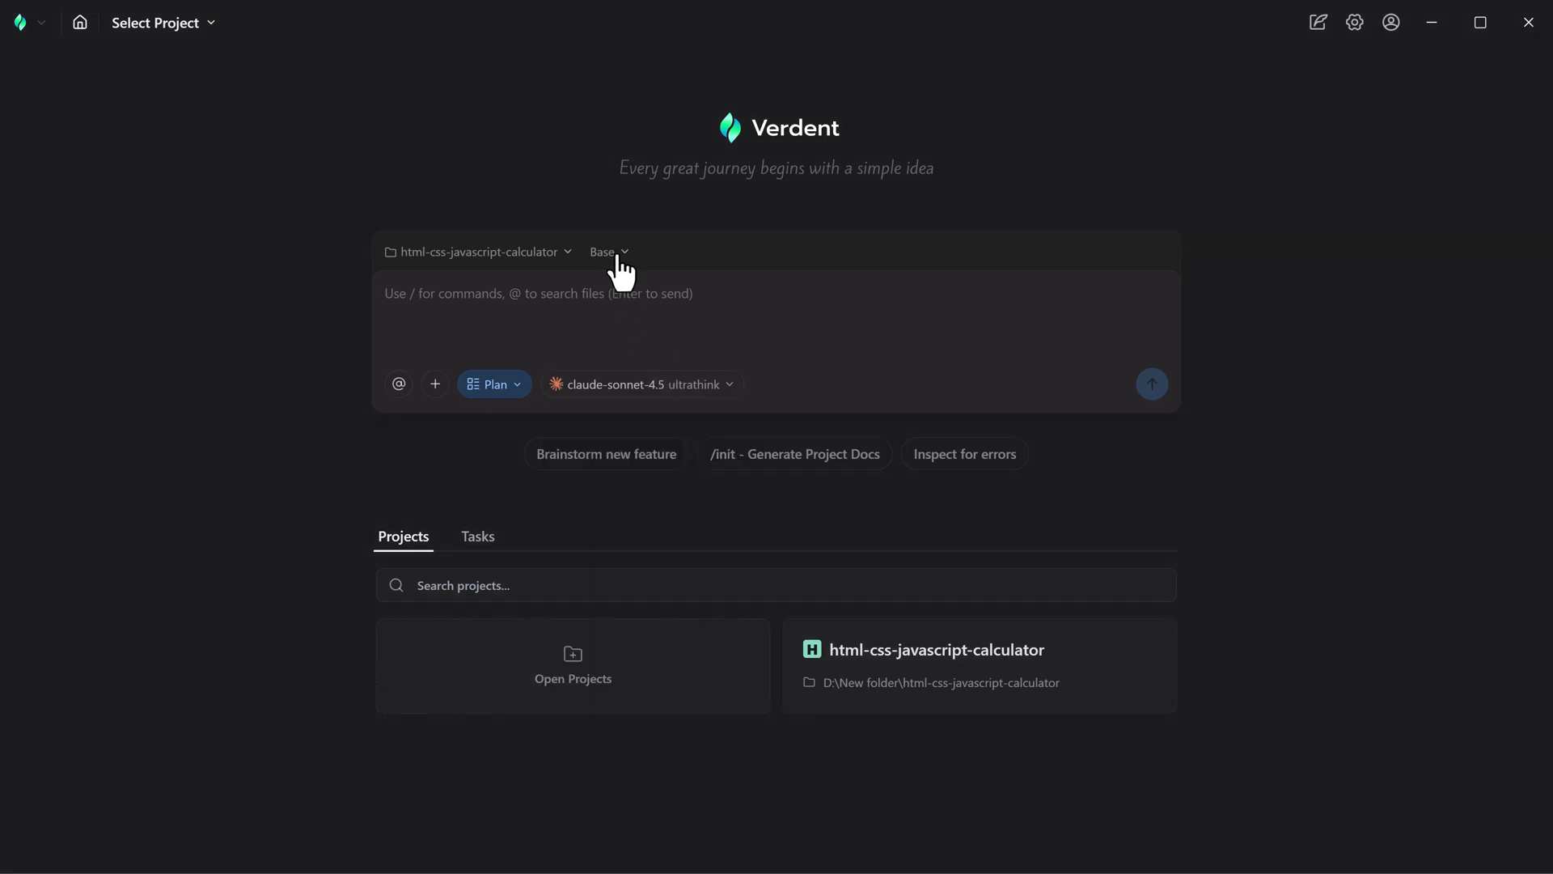
pyautogui.click(608, 251)
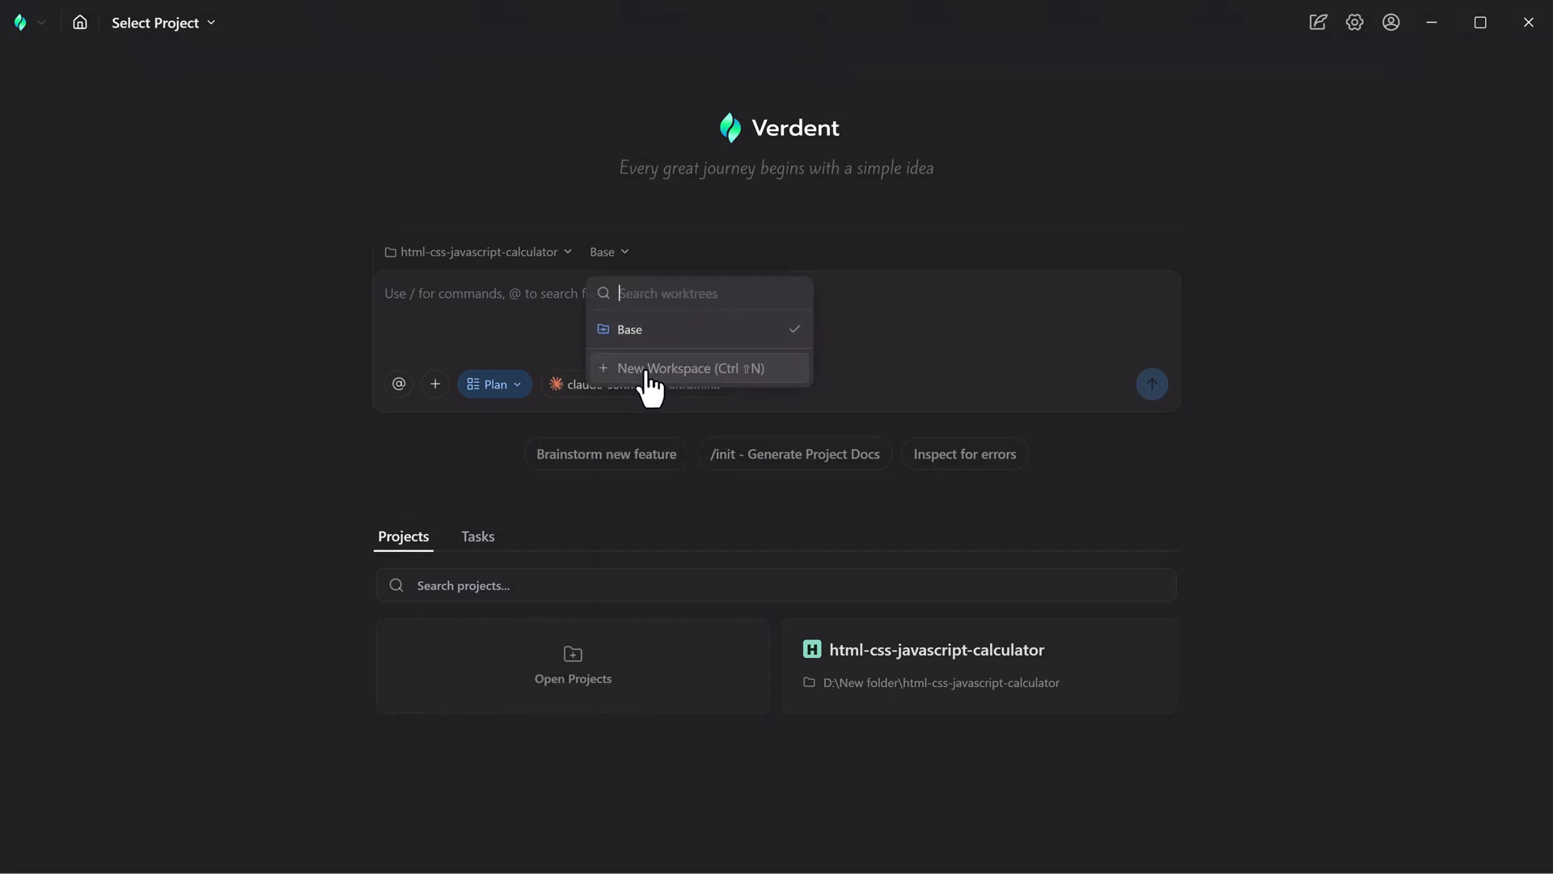
pyautogui.click(682, 368)
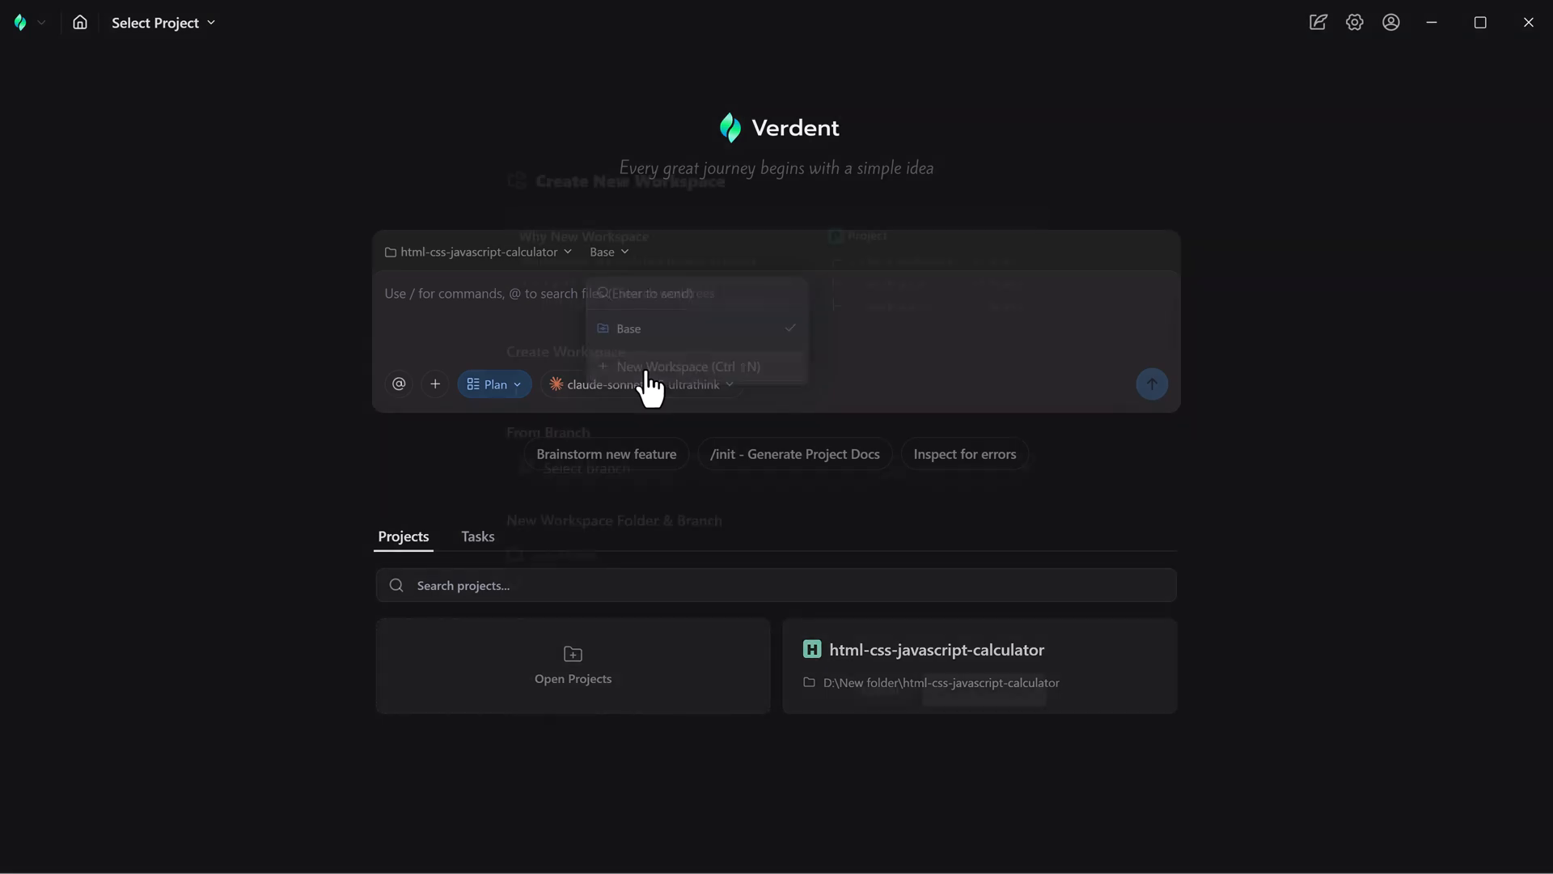
pyautogui.click(672, 367)
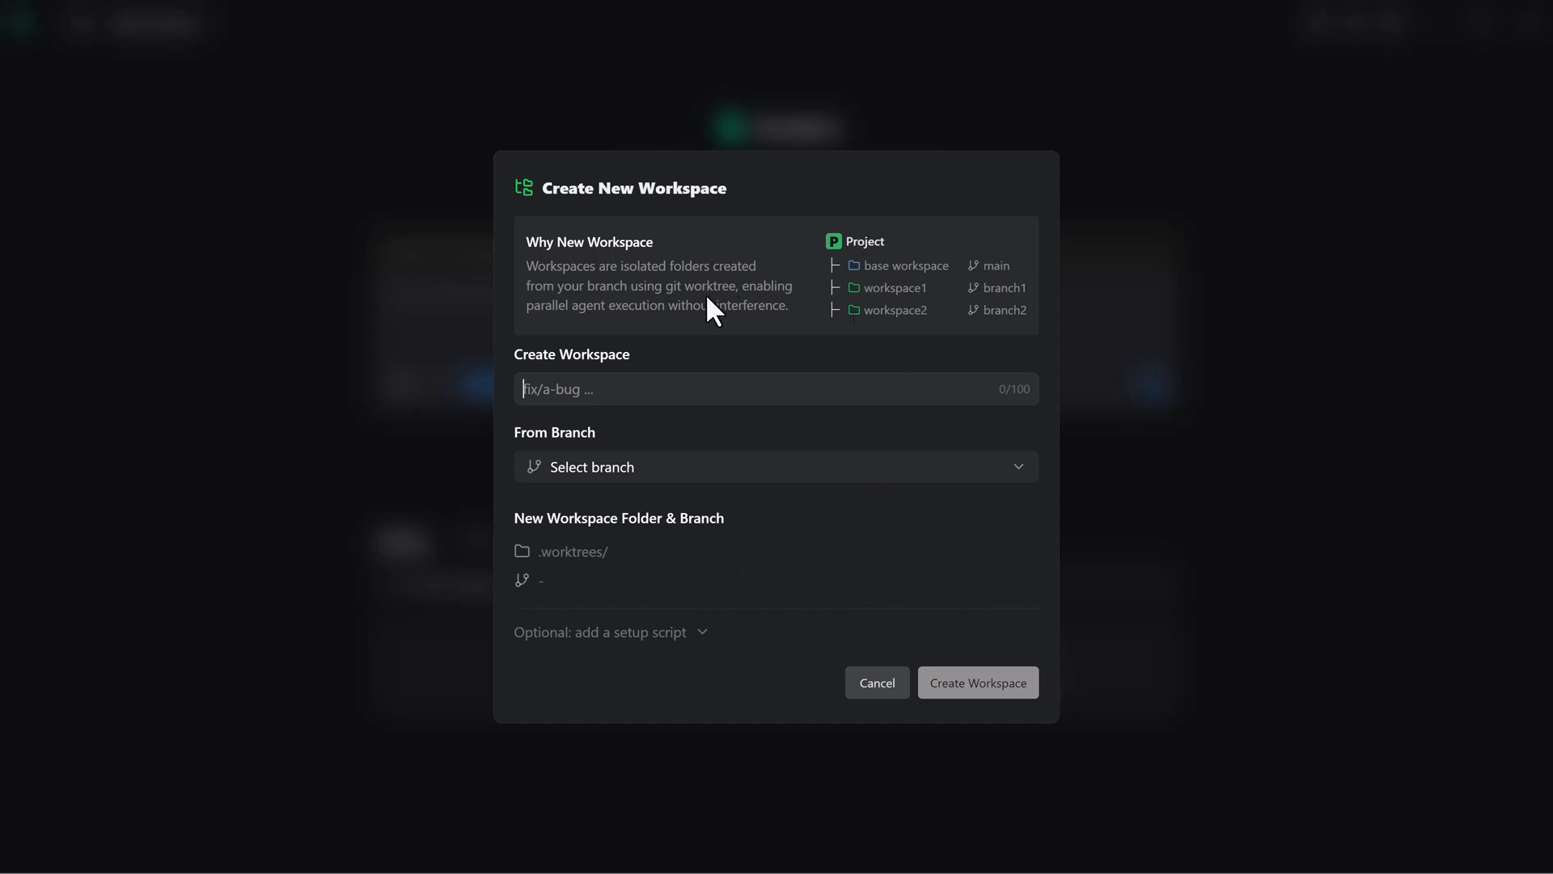
pyautogui.moveTo(681, 458)
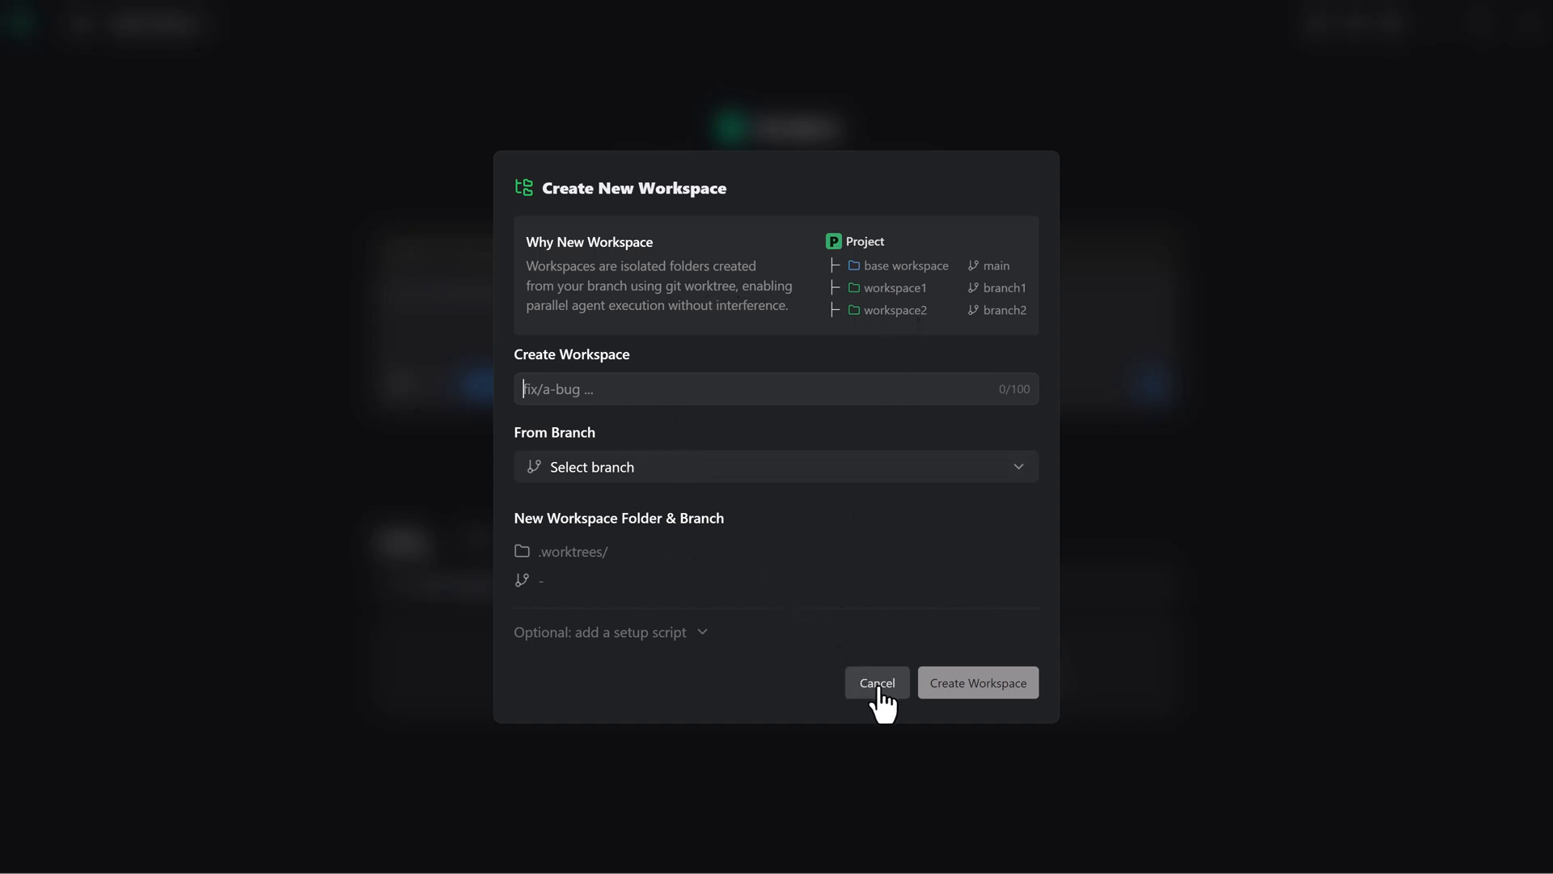
pyautogui.click(877, 682)
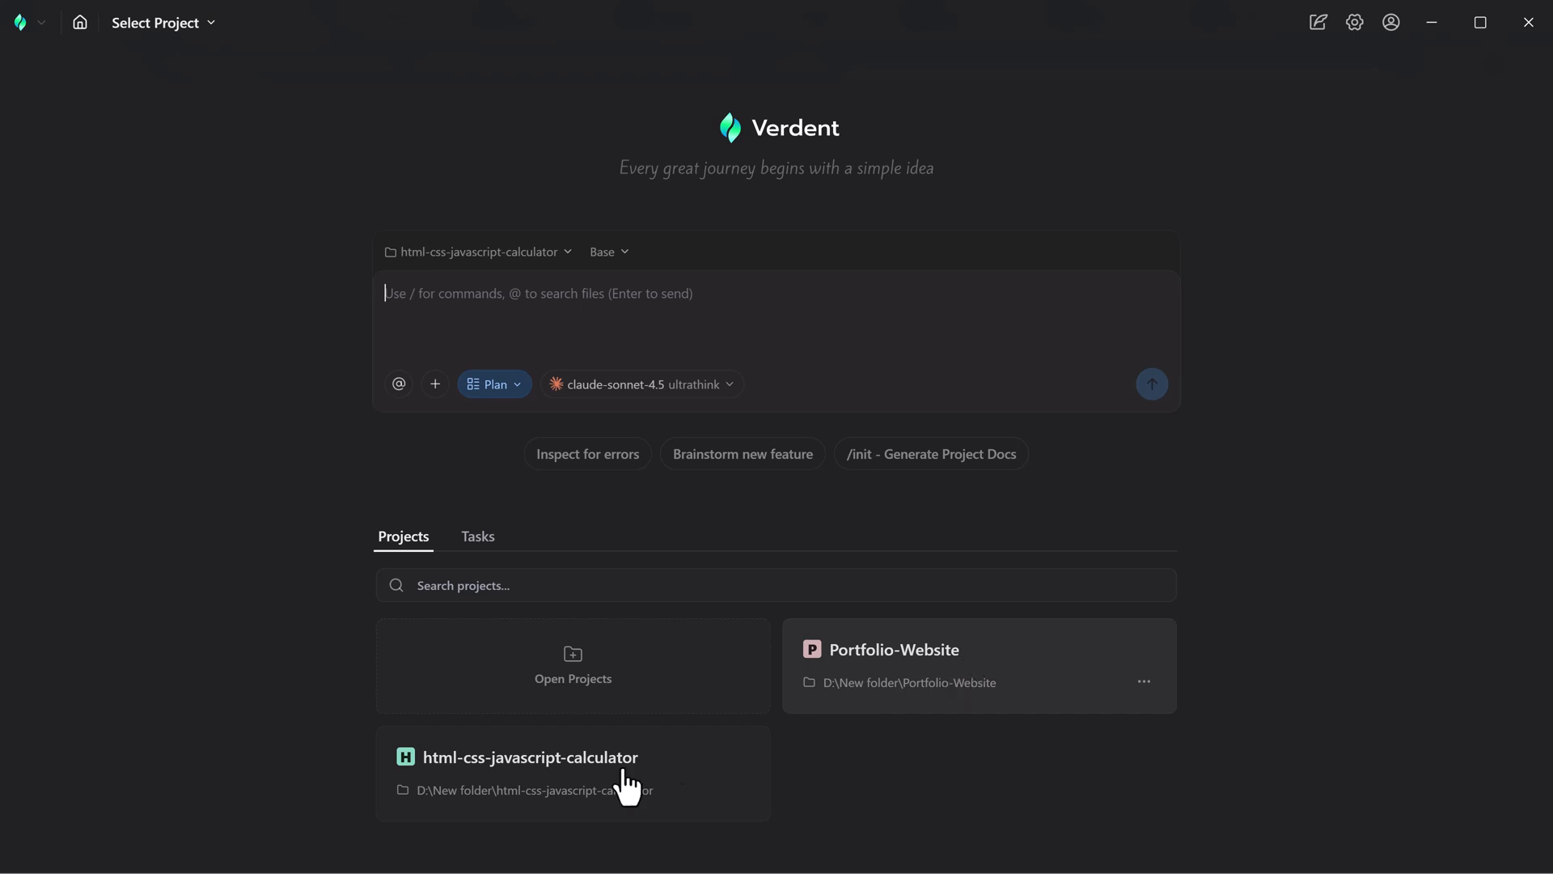
pyautogui.moveTo(489, 521)
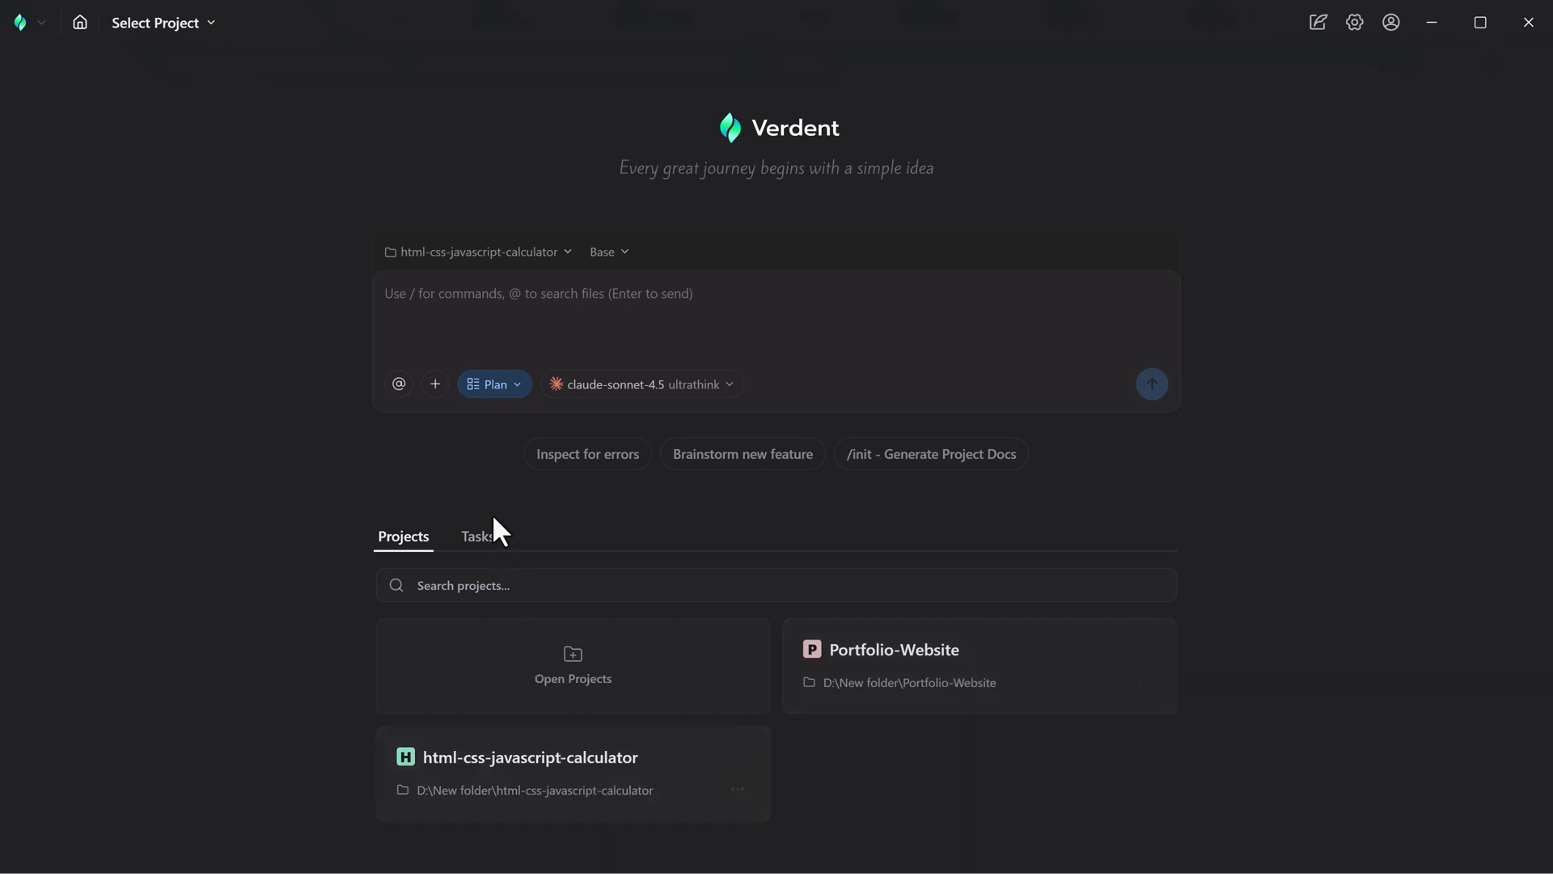
pyautogui.moveTo(479, 548)
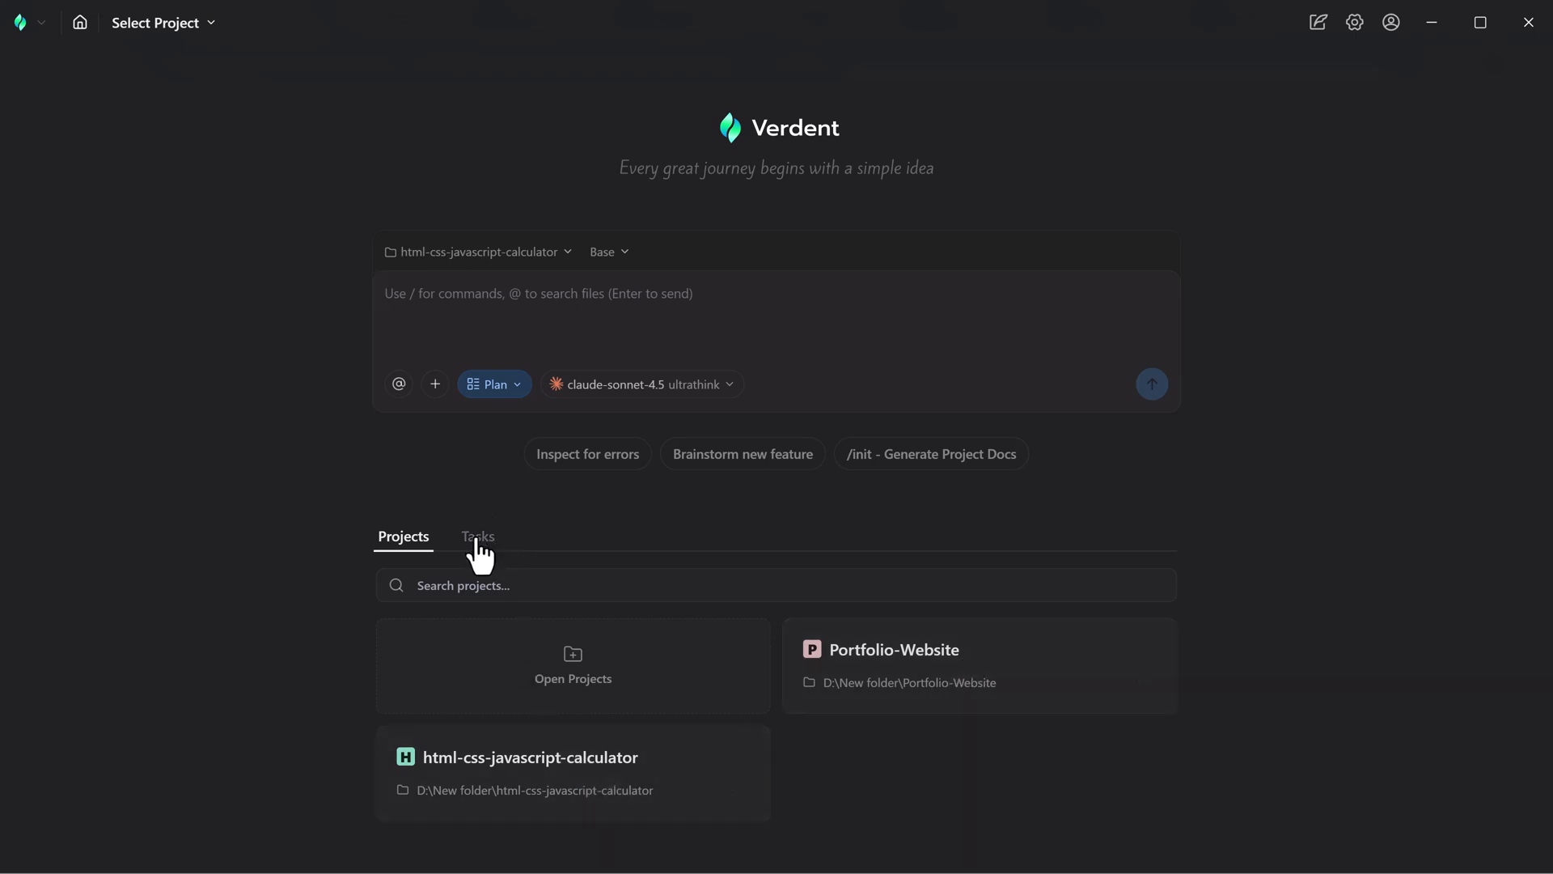
# In Agent mode, send 'Add a Dark/Light mode toggle to this portfolio website.'
pyautogui.click(478, 537)
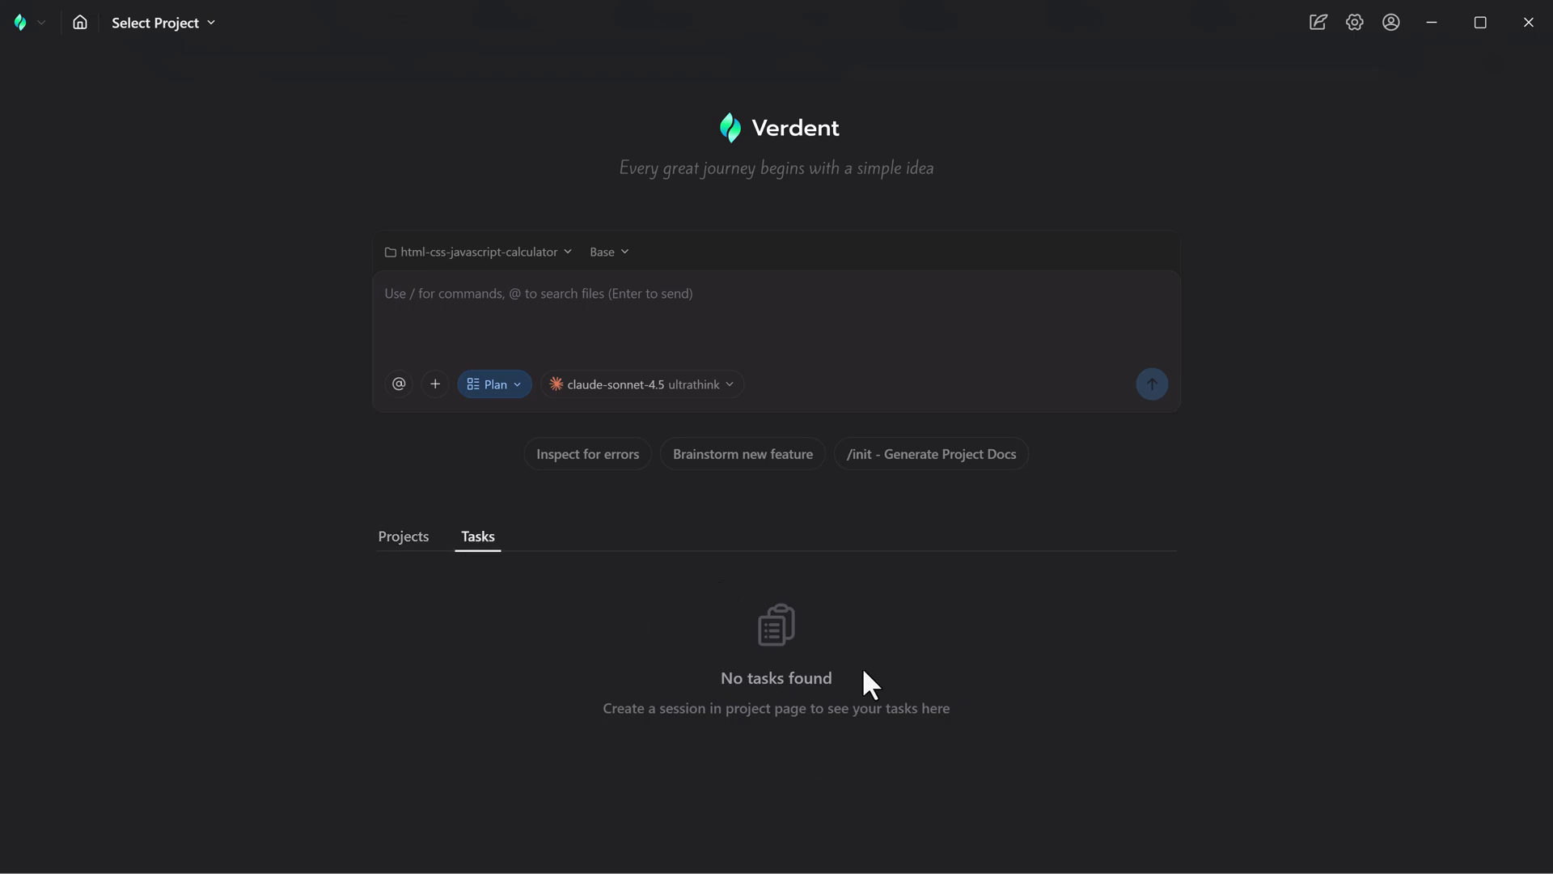
pyautogui.moveTo(794, 595)
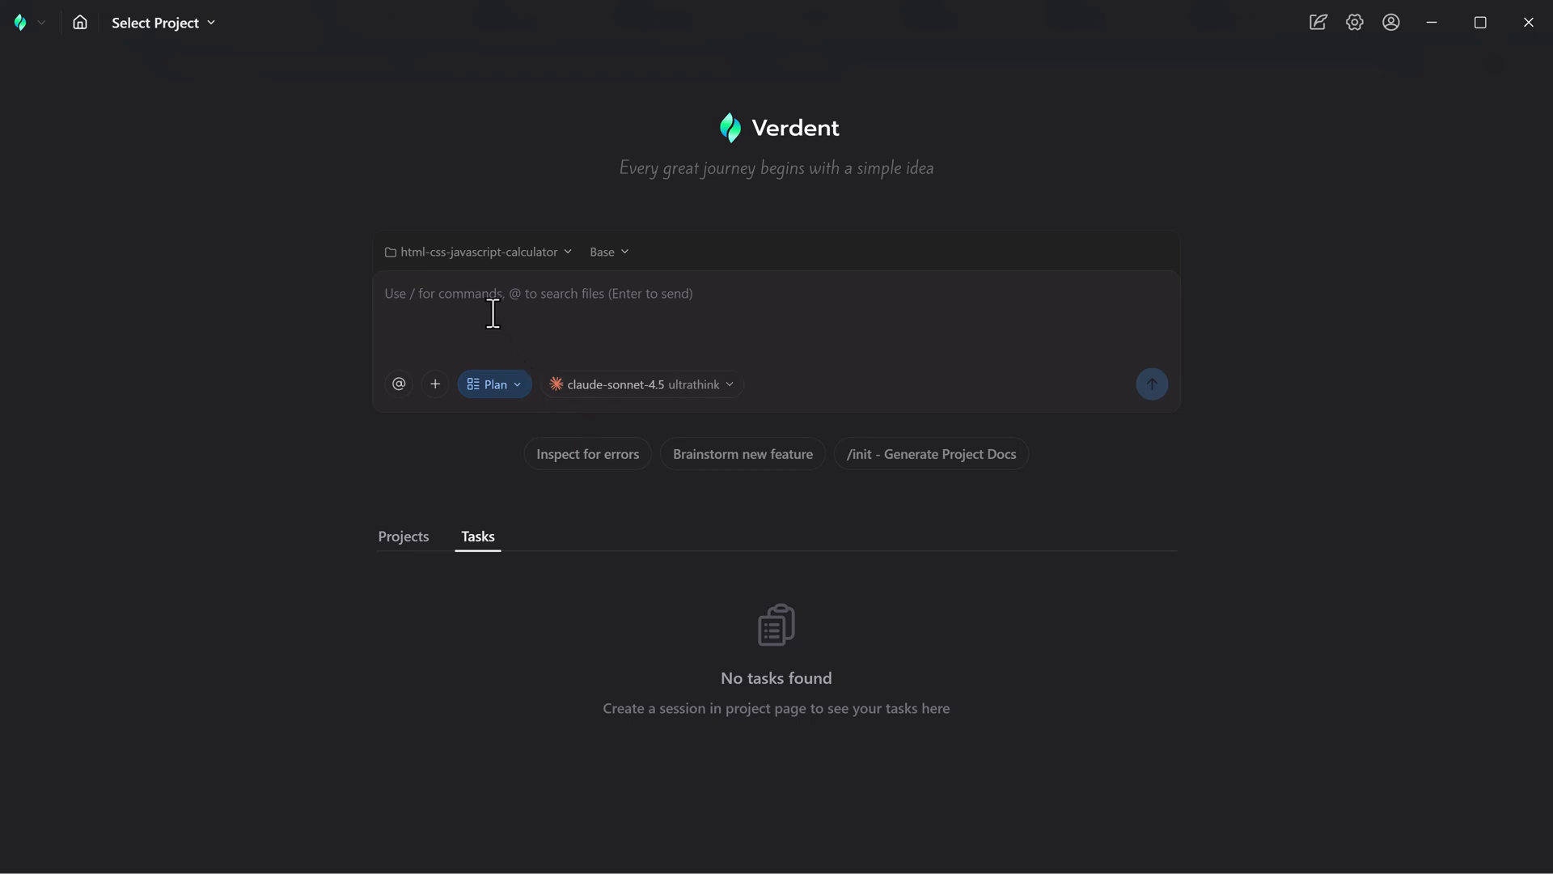
pyautogui.click(478, 251)
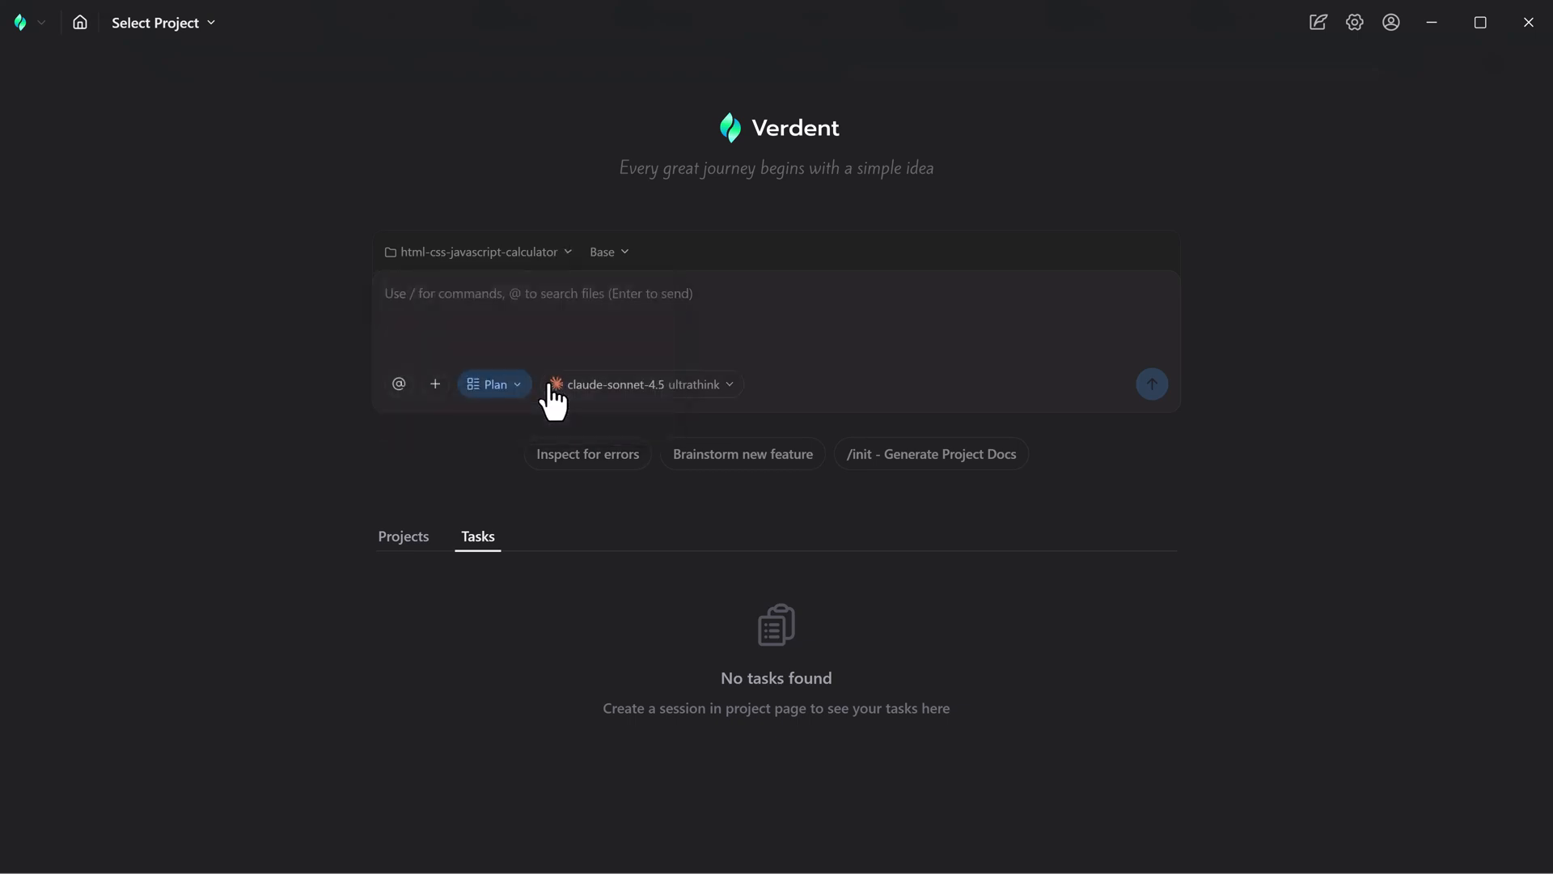
pyautogui.moveTo(523, 407)
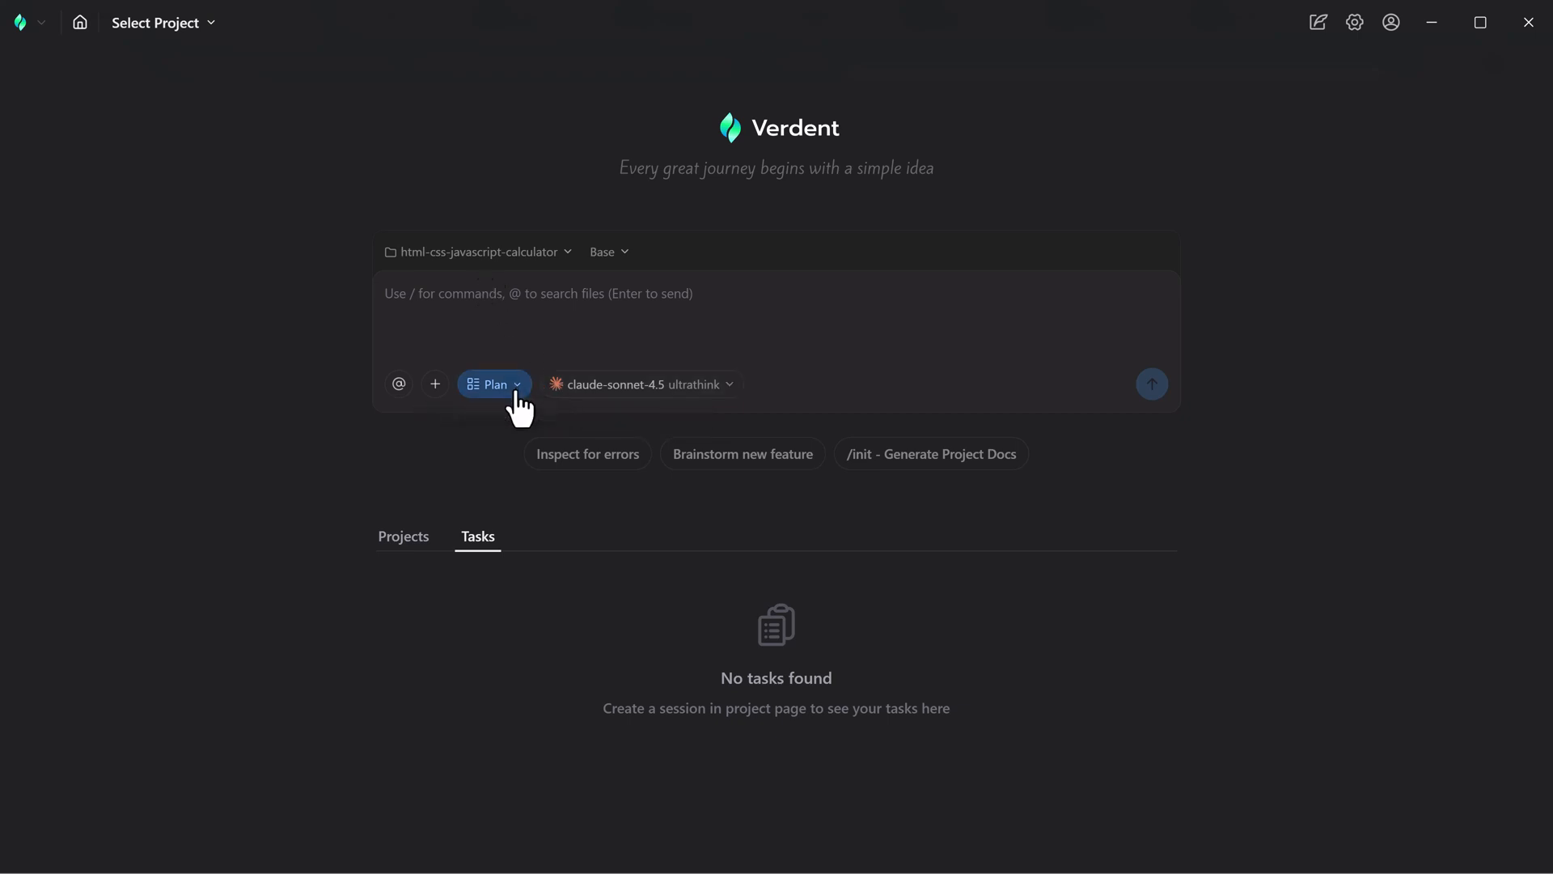
pyautogui.click(494, 384)
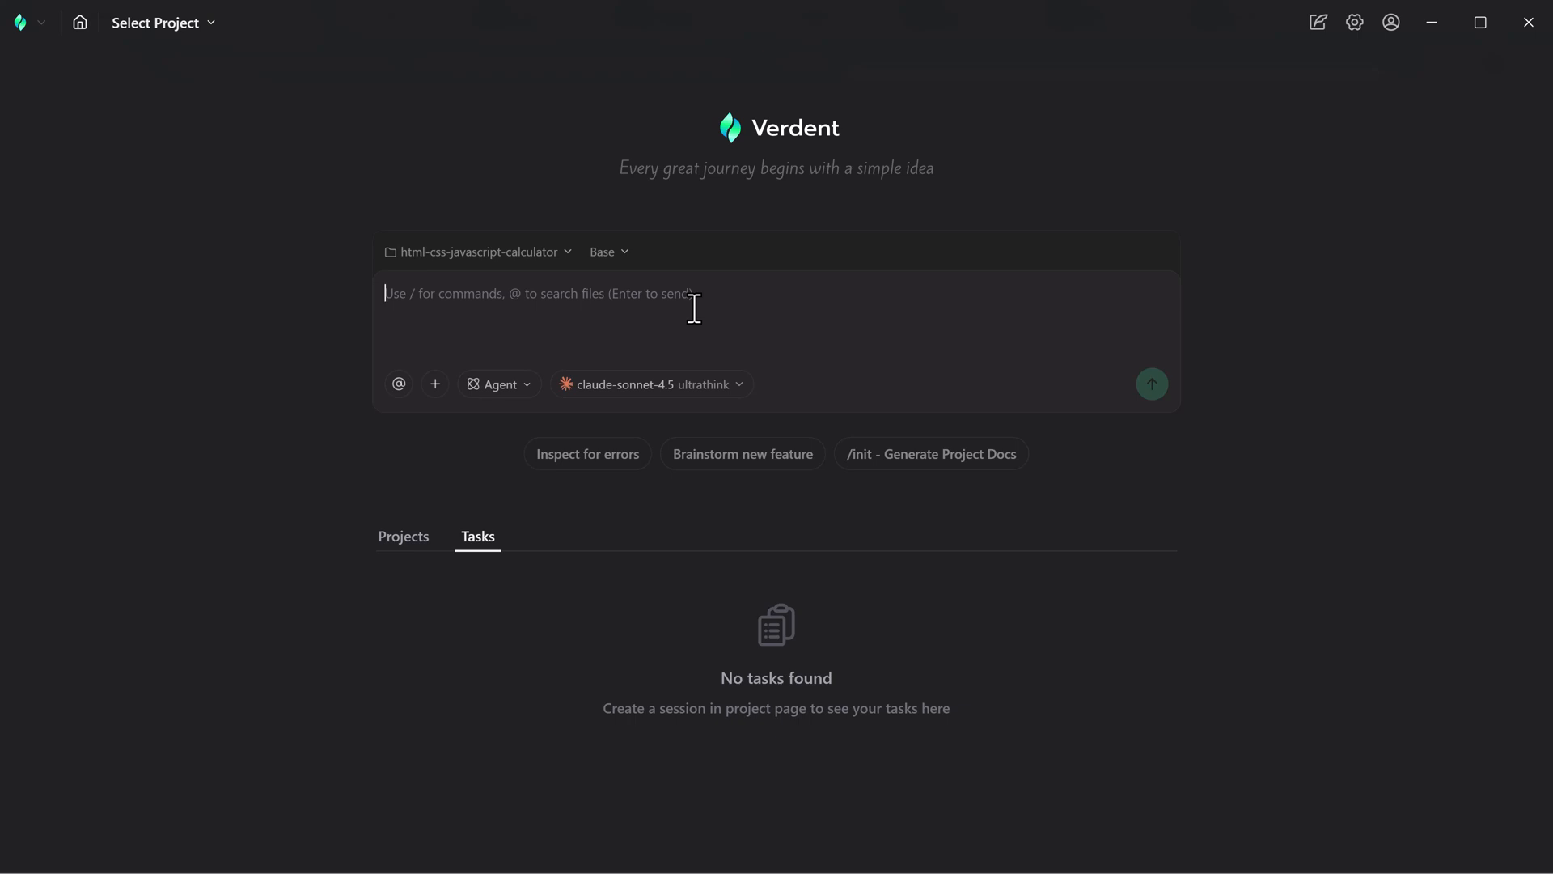
pyautogui.moveTo(429, 105)
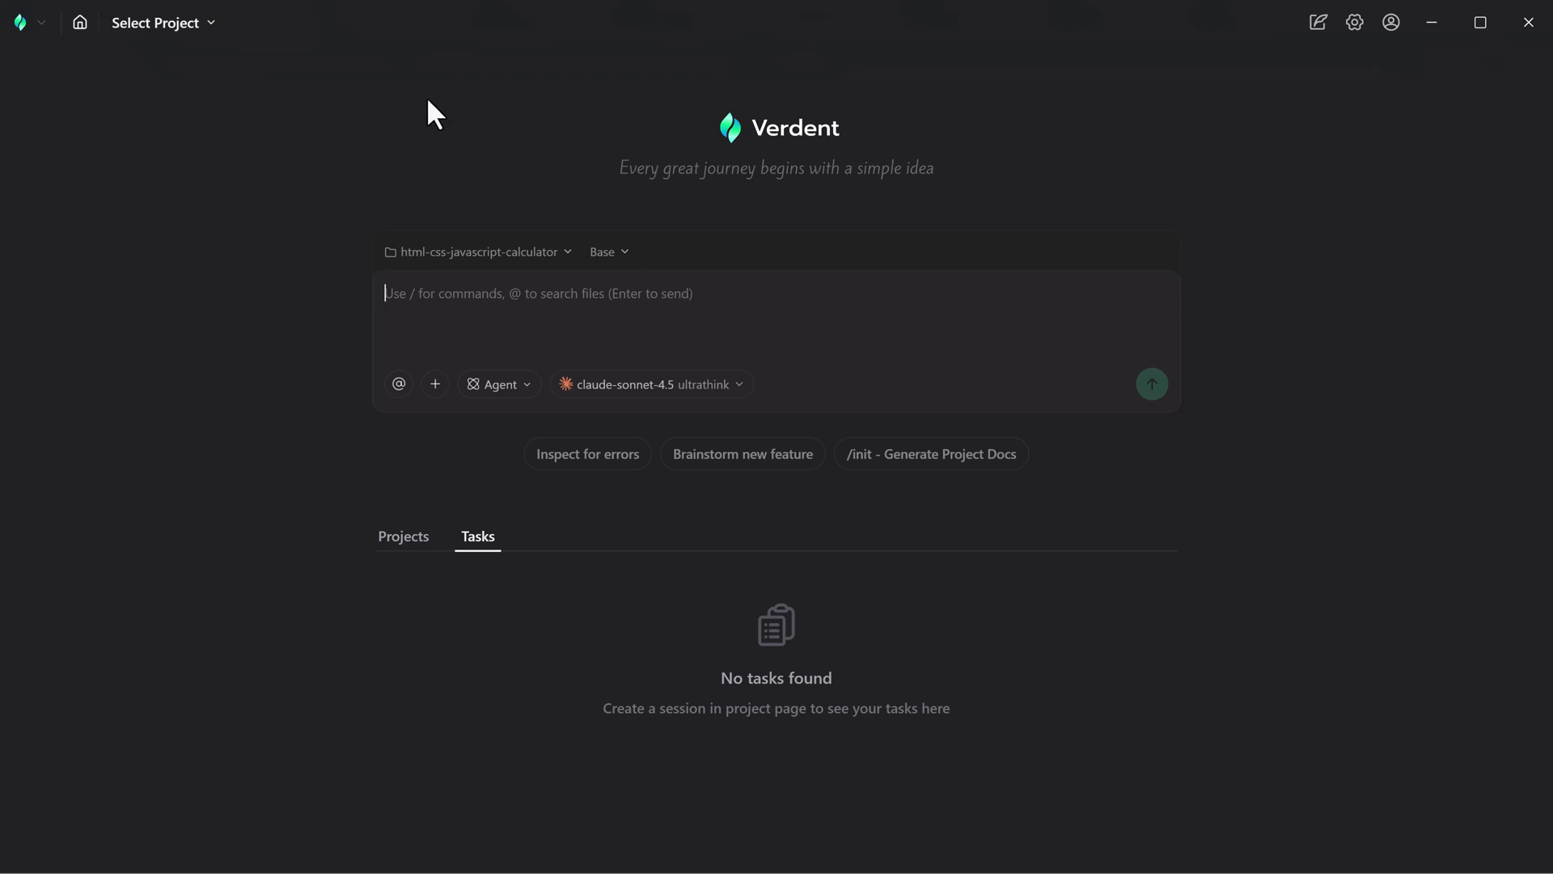
pyautogui.moveTo(485, 310)
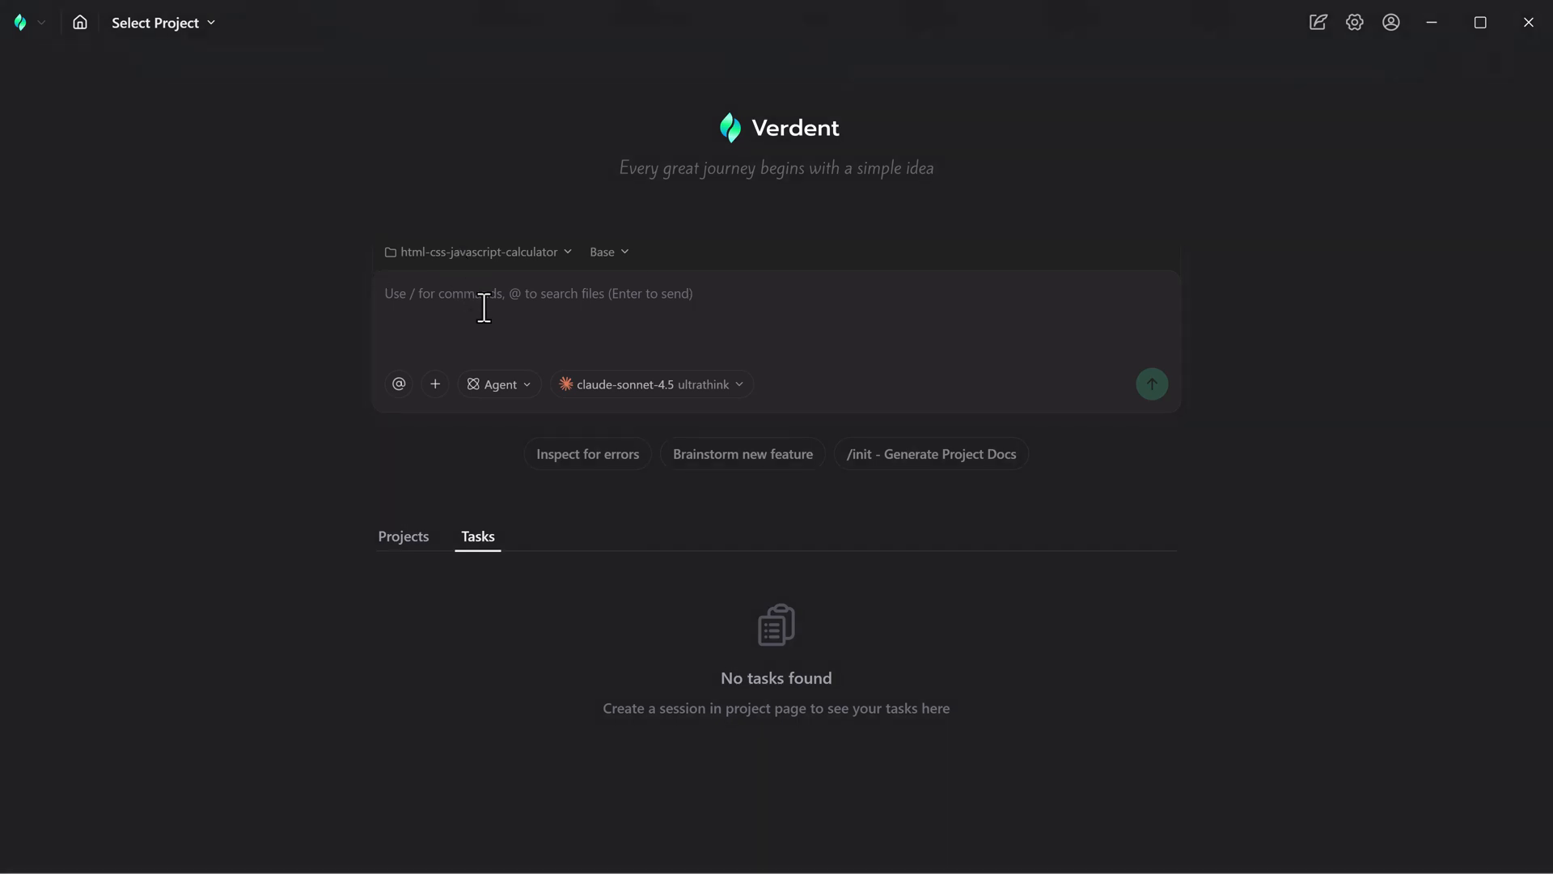
pyautogui.write('Add a Dark/Light mode toggle to this portfolio website.')
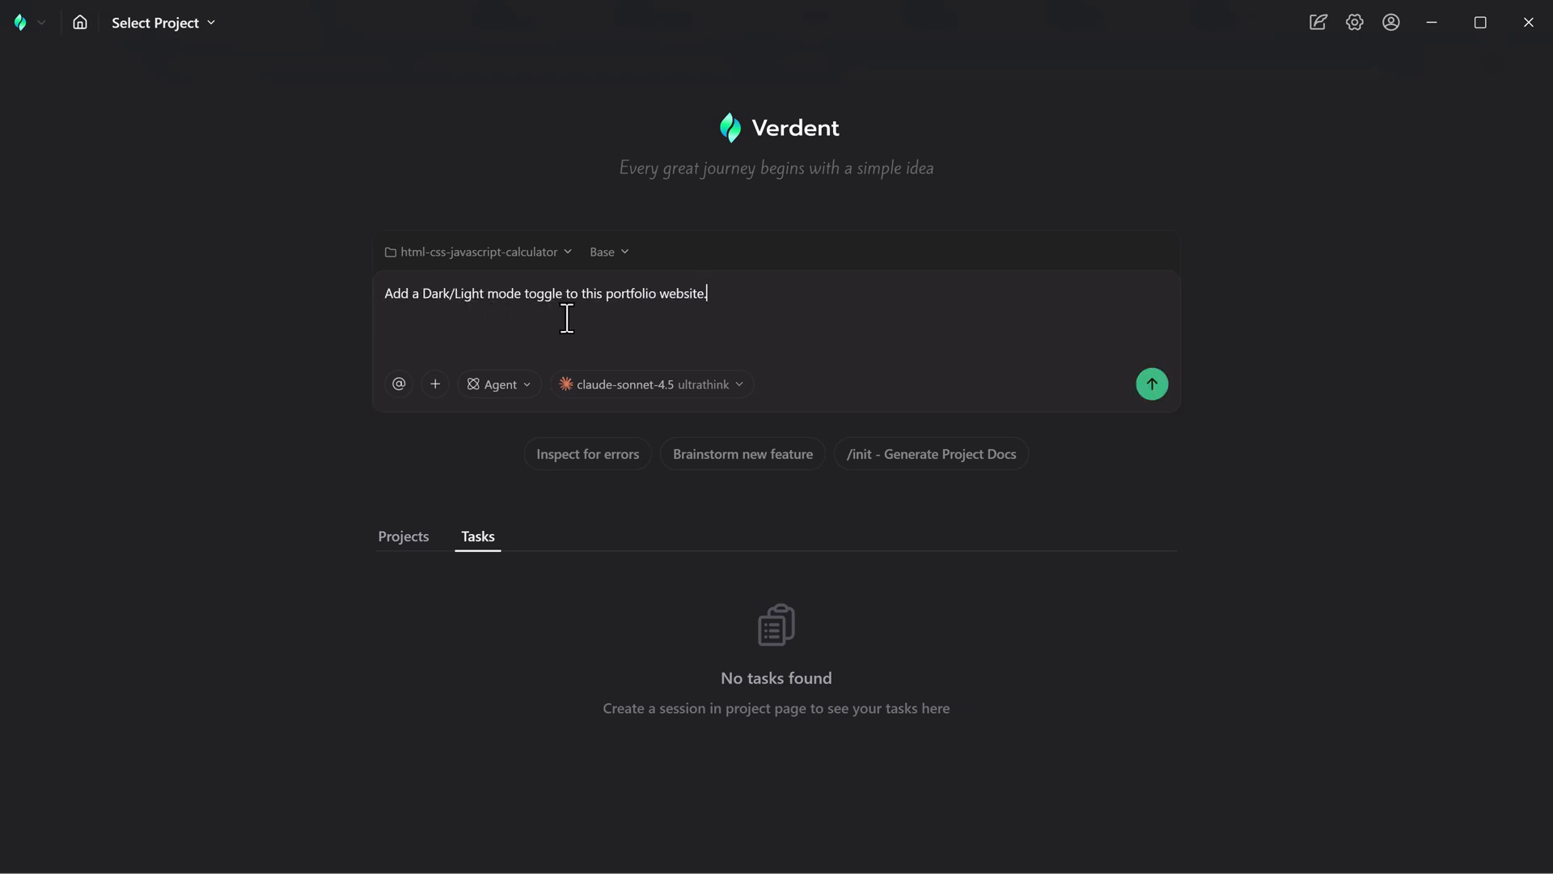
pyautogui.moveTo(994, 375)
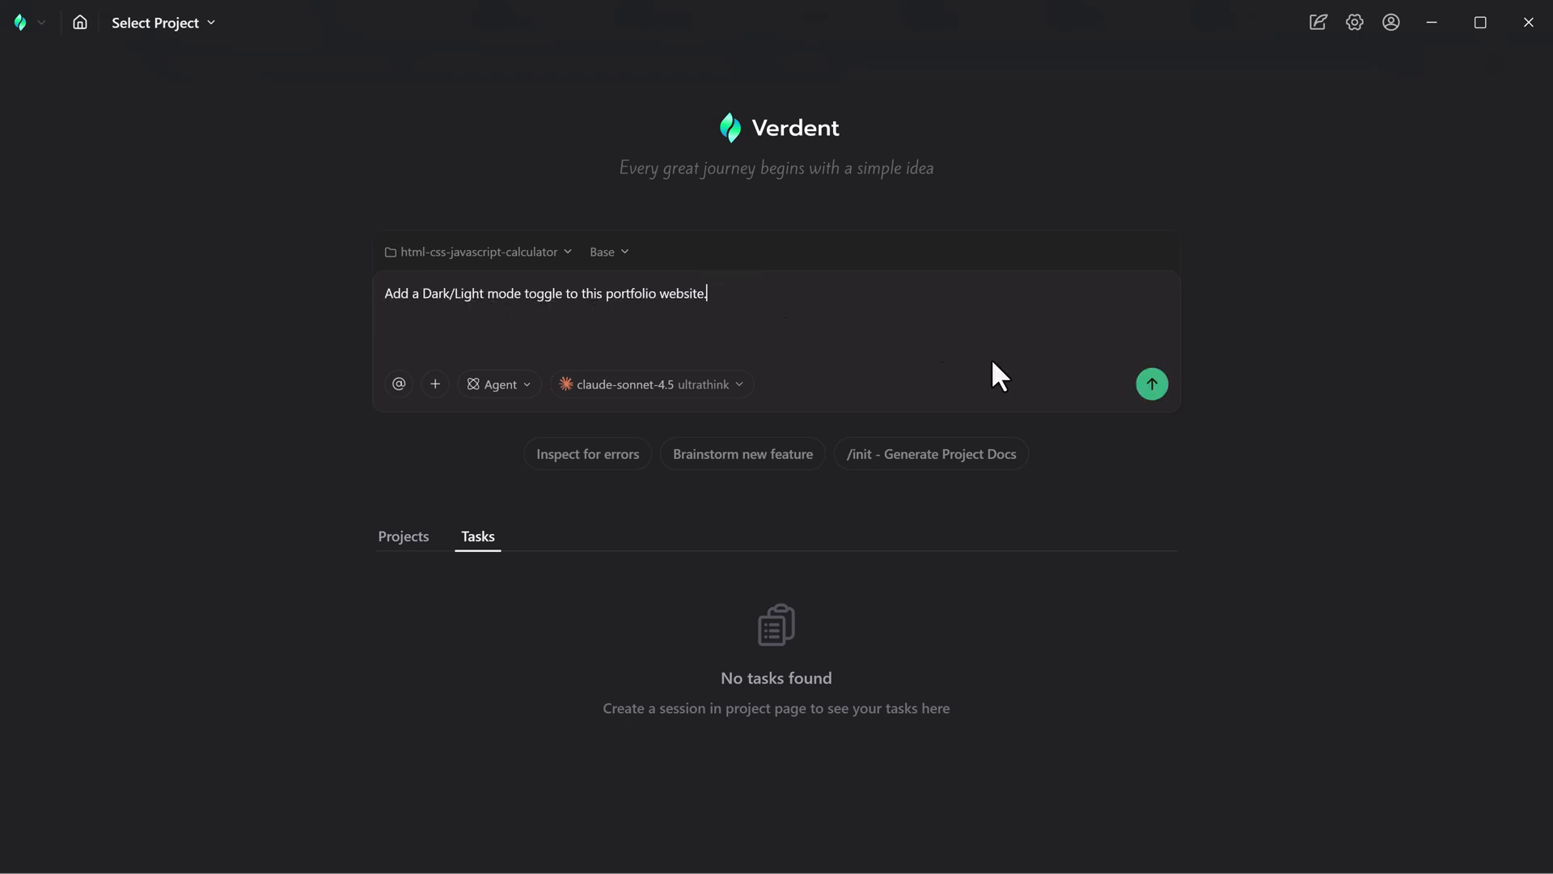
pyautogui.click(1152, 383)
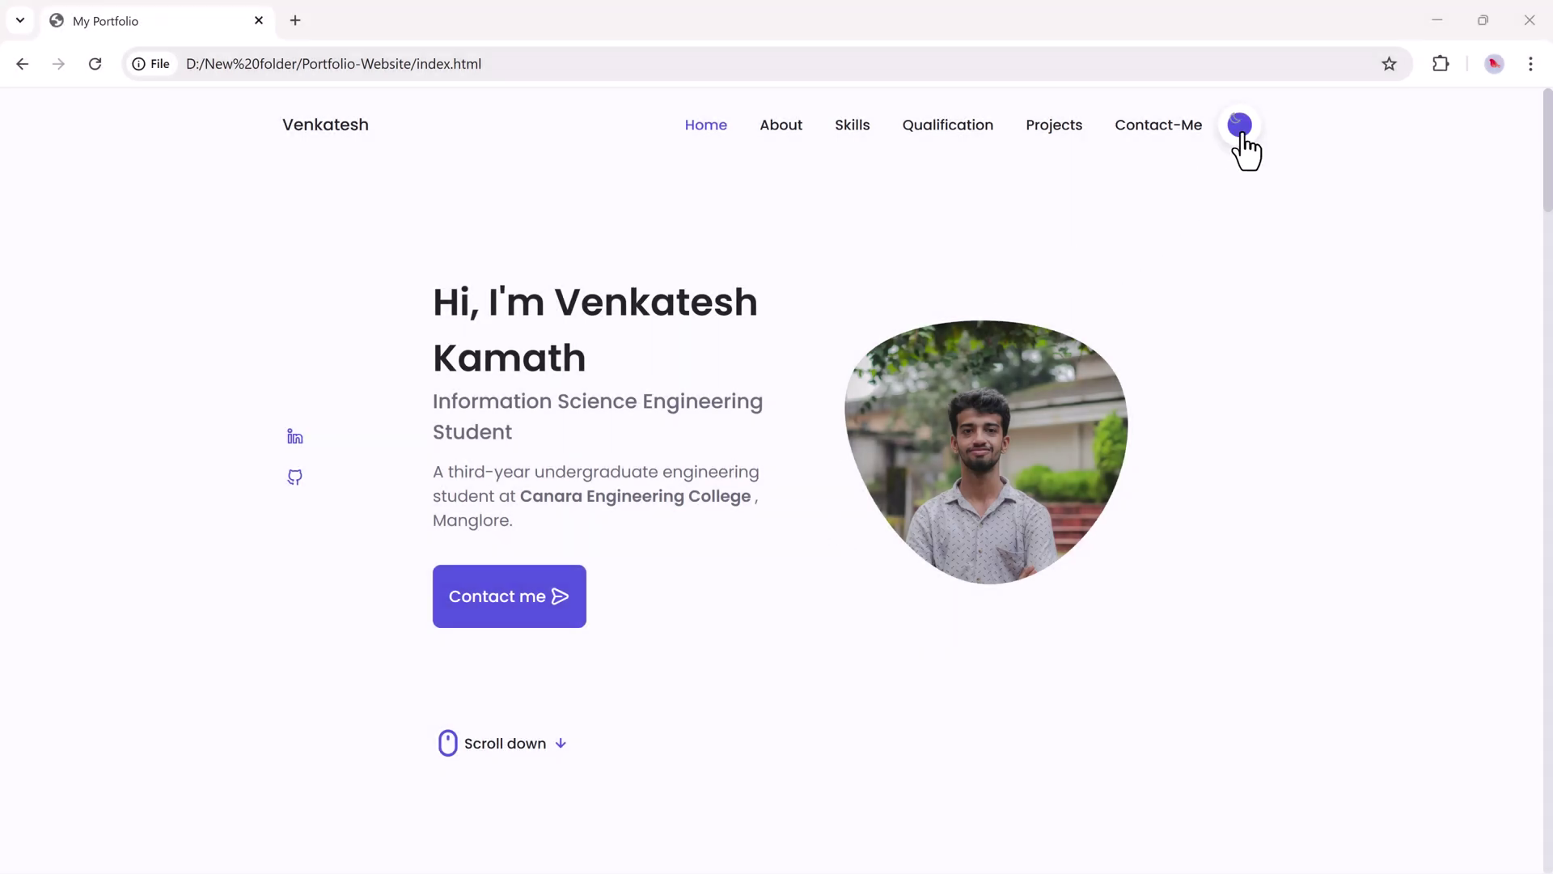
# Turn on the portfolio site's dark theme and scroll to the About Me section
pyautogui.click(1239, 125)
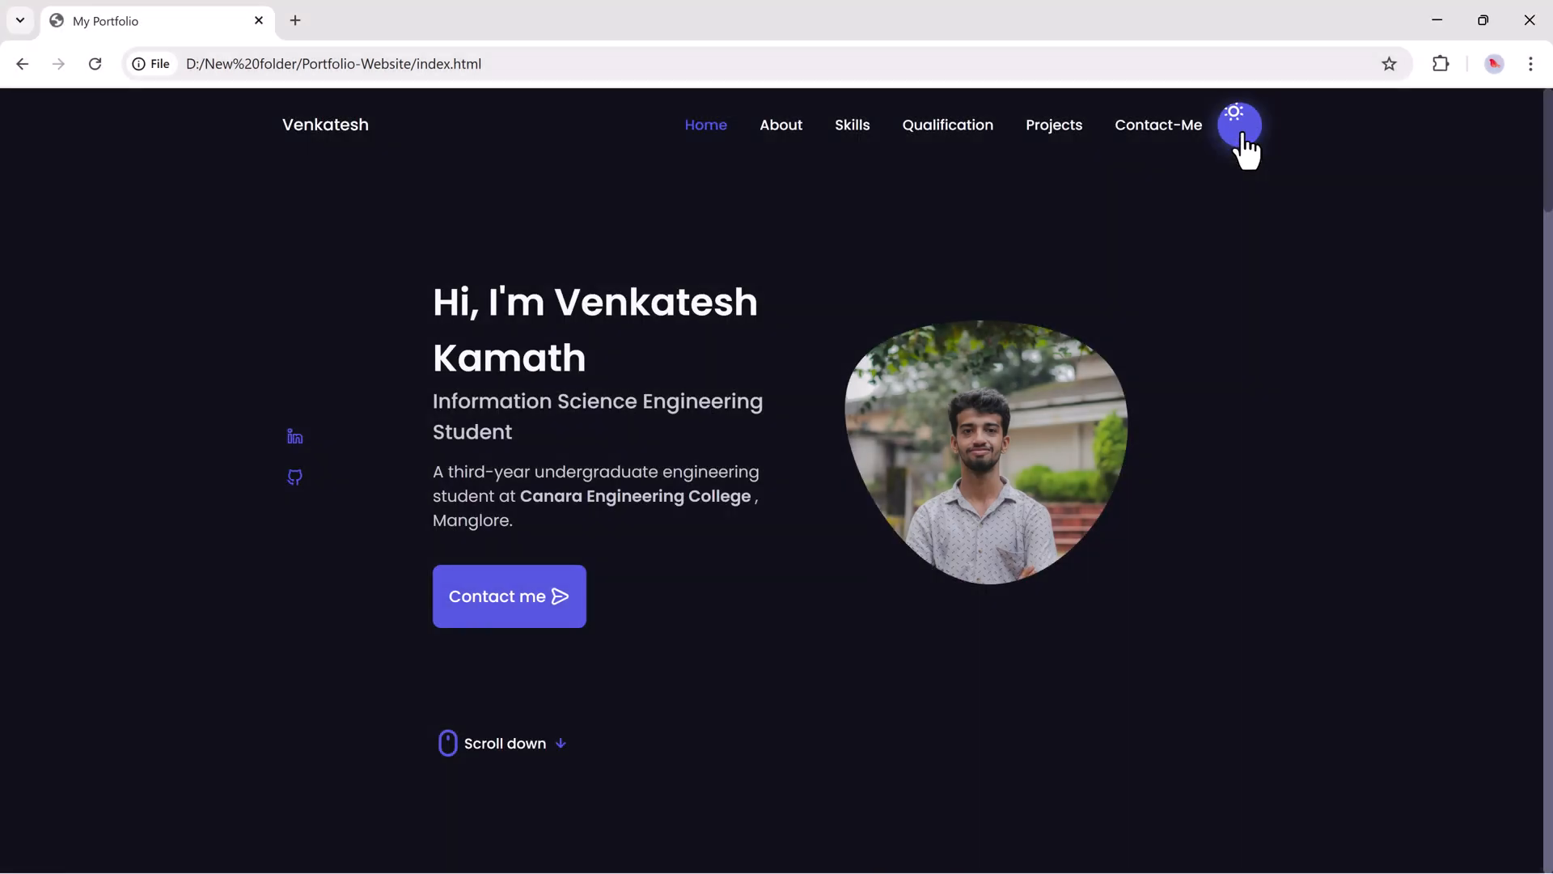
pyautogui.click(1238, 123)
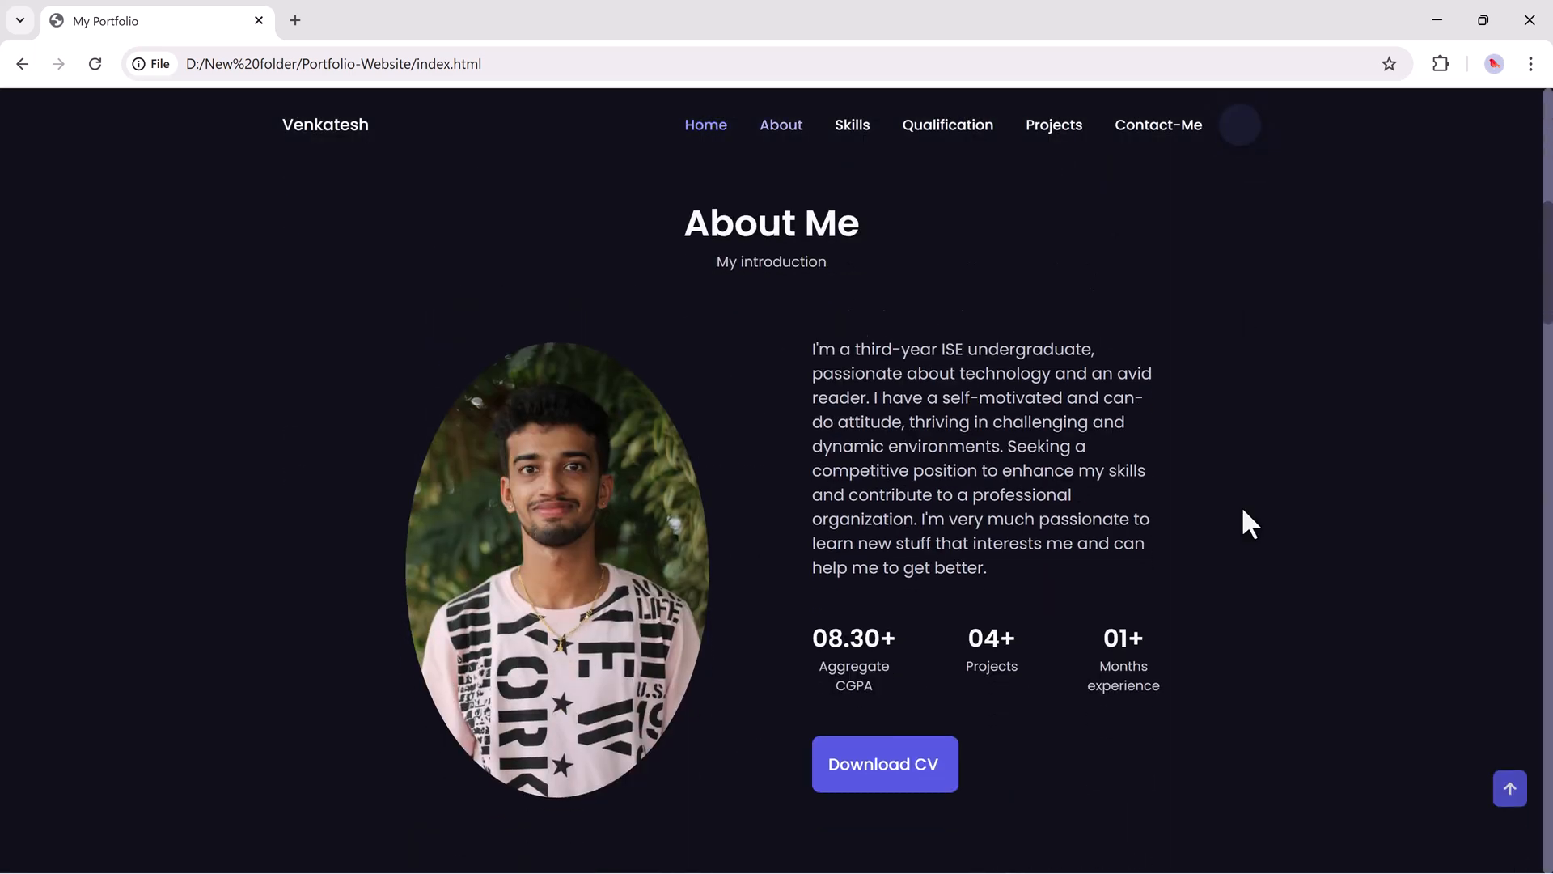
pyautogui.scroll(-3)
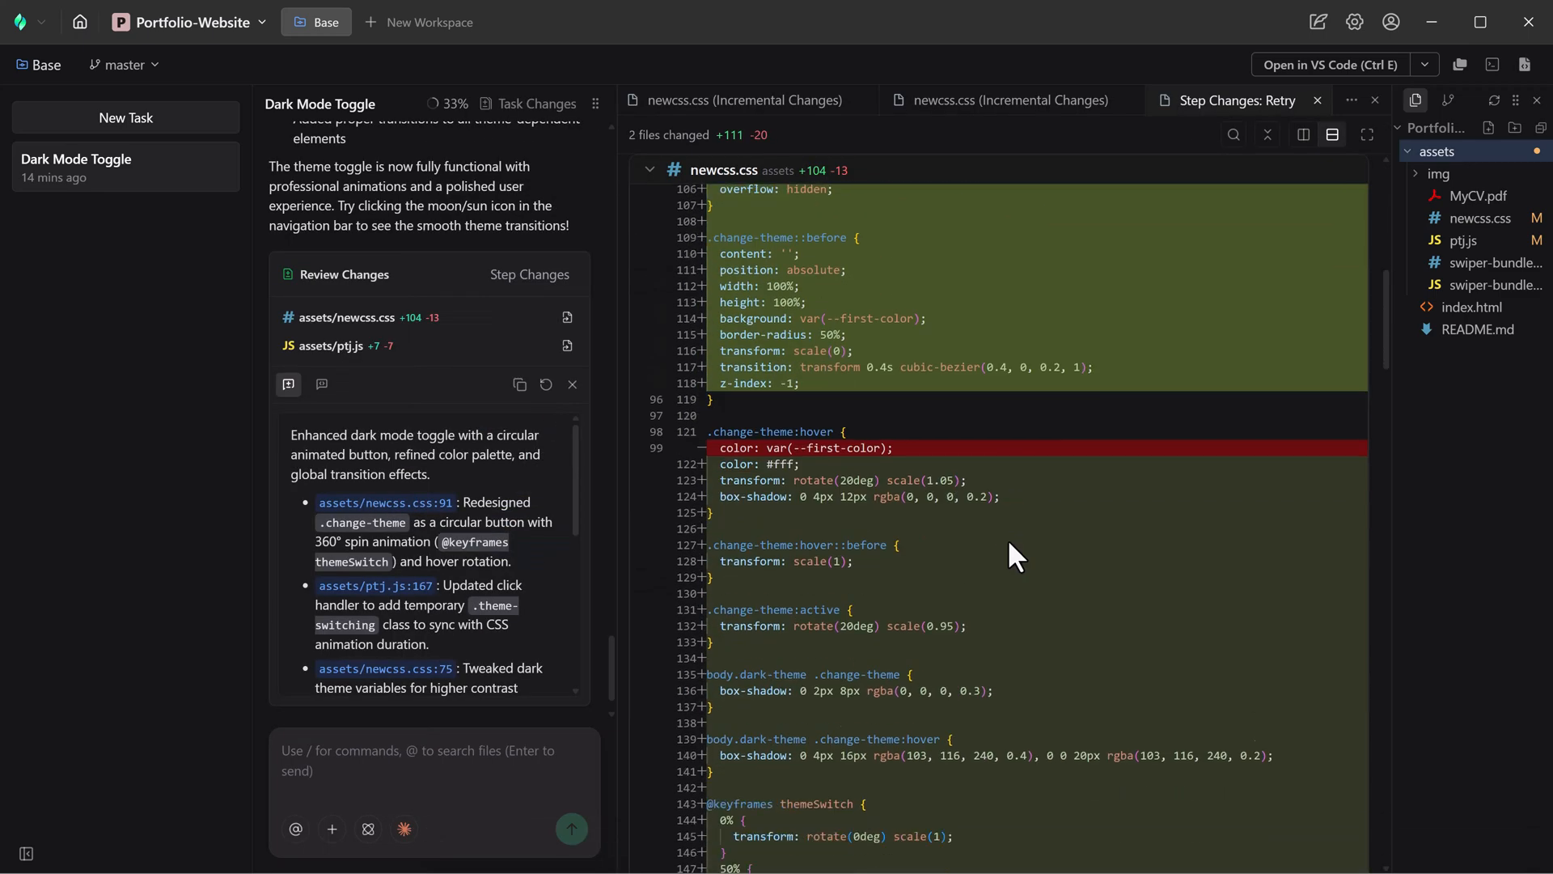
# Scroll through the newcss.css and ptj.js diff and the Code Review analysis
pyautogui.scroll(-3)
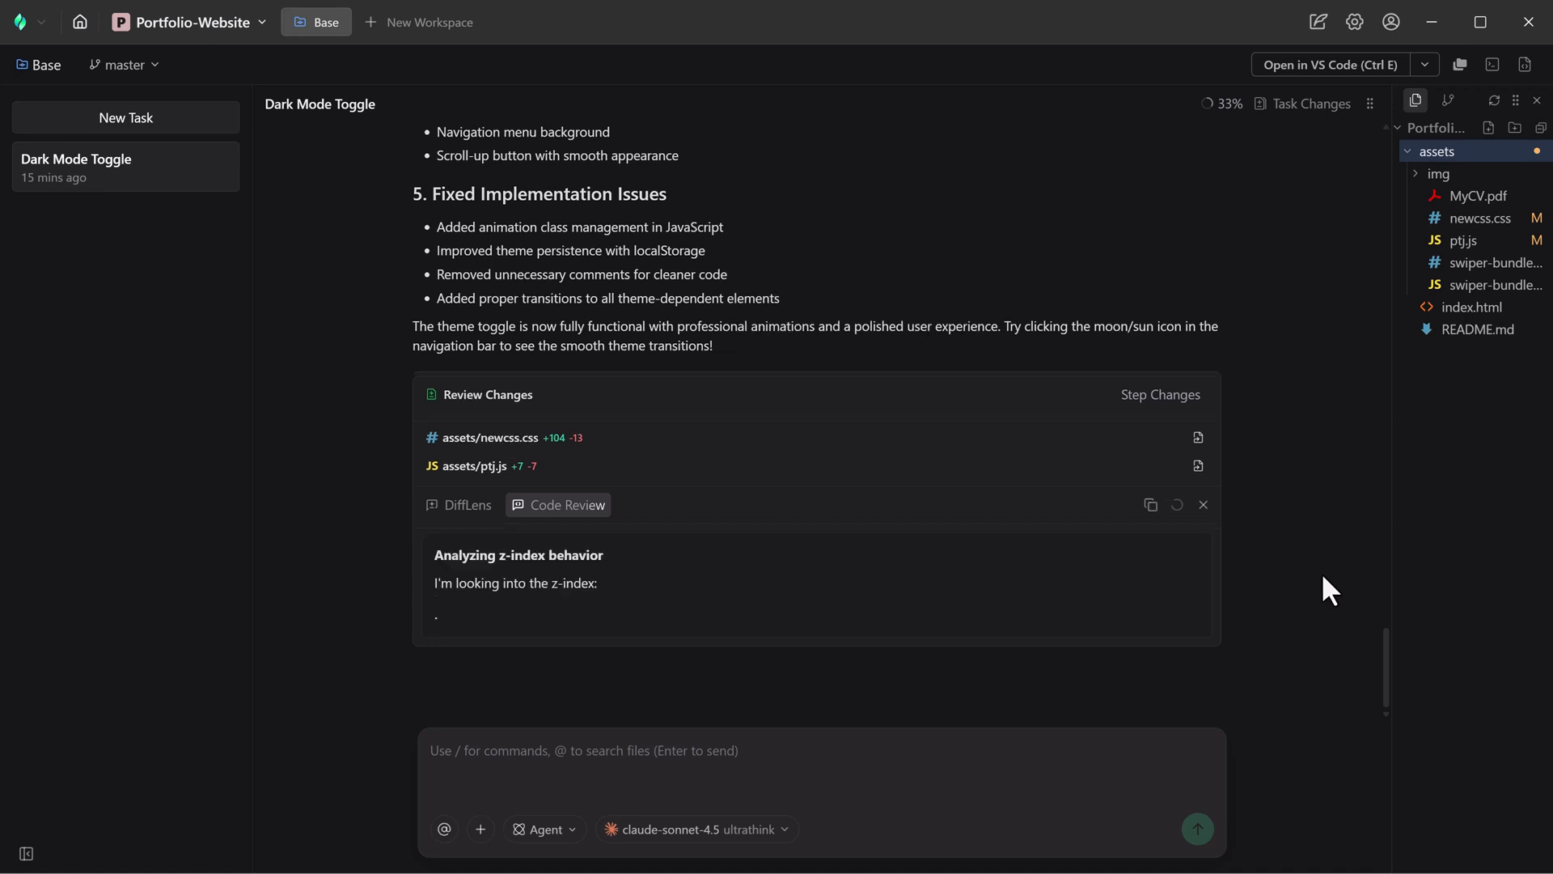
pyautogui.scroll(-3)
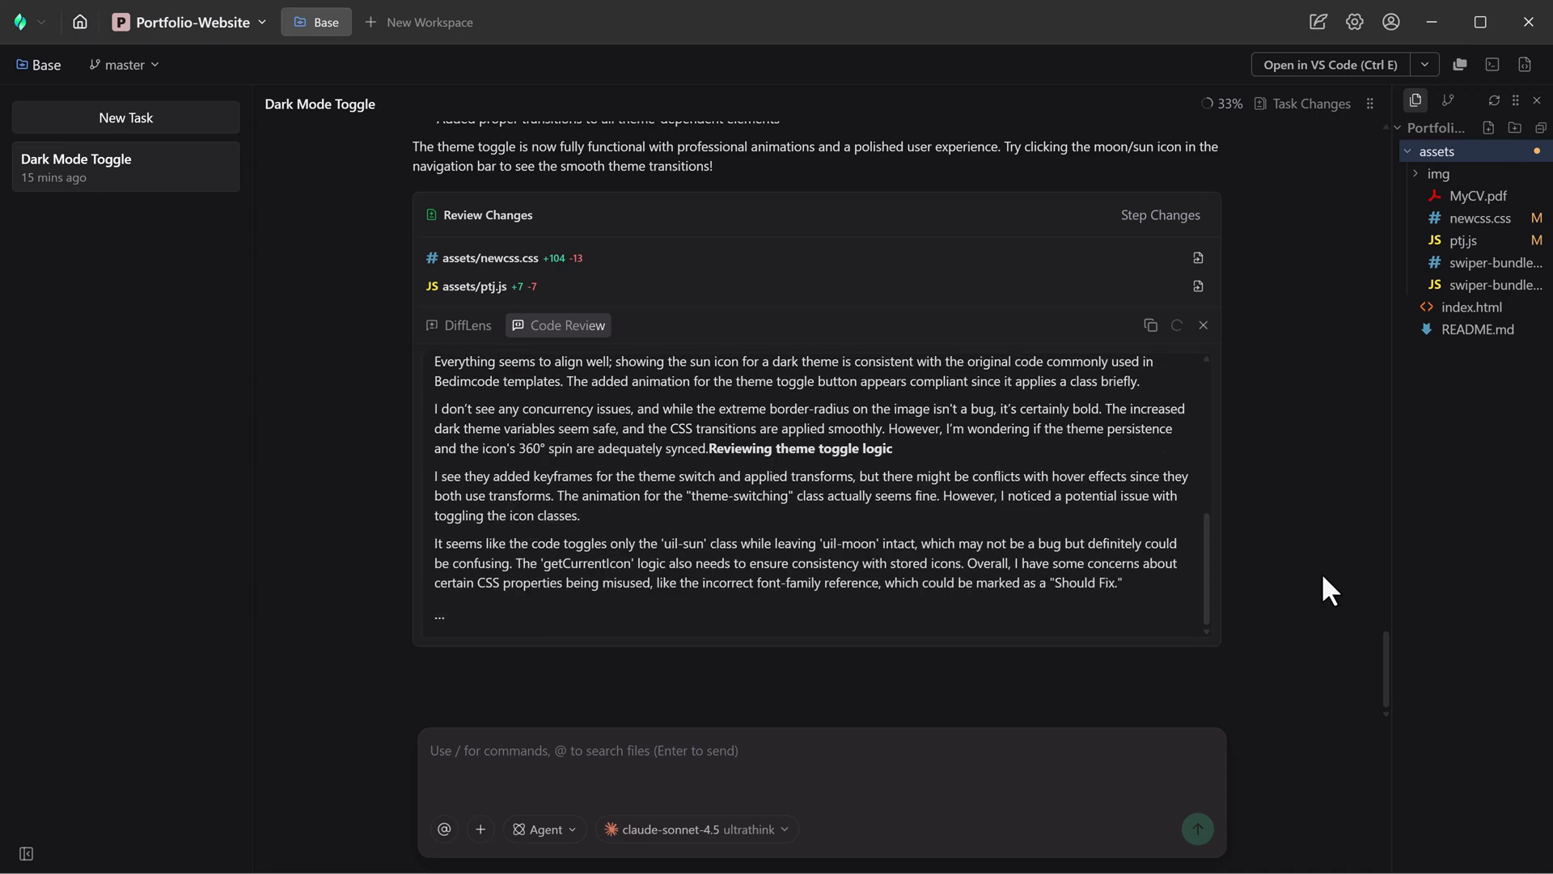
pyautogui.scroll(-3)
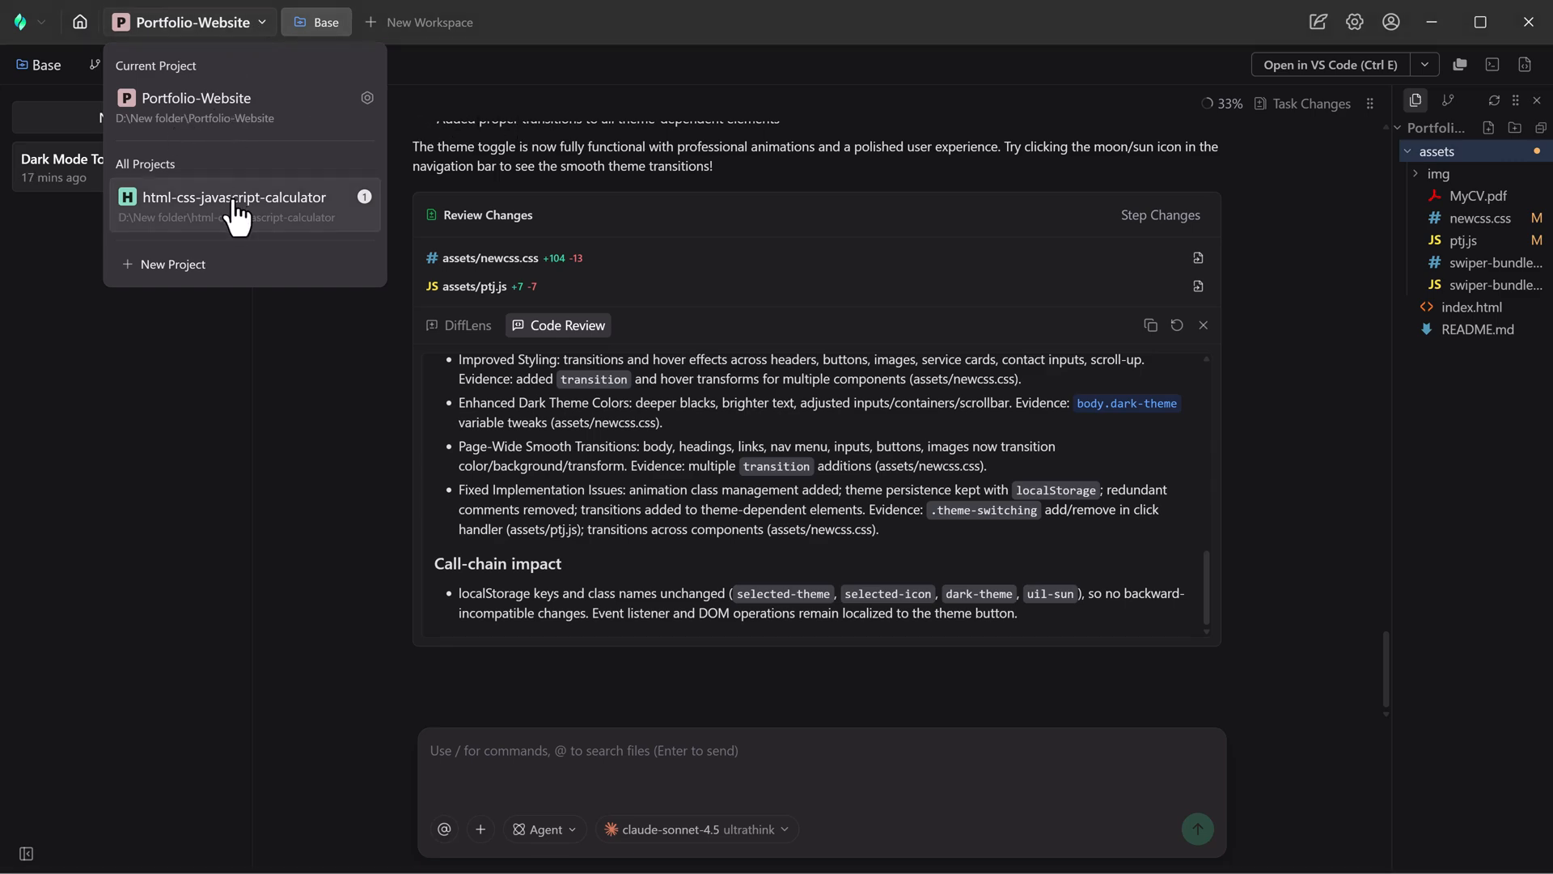
# Switch to html-css-javascript-calculator, back to Portfolio-Website, then open Settings
pyautogui.click(235, 197)
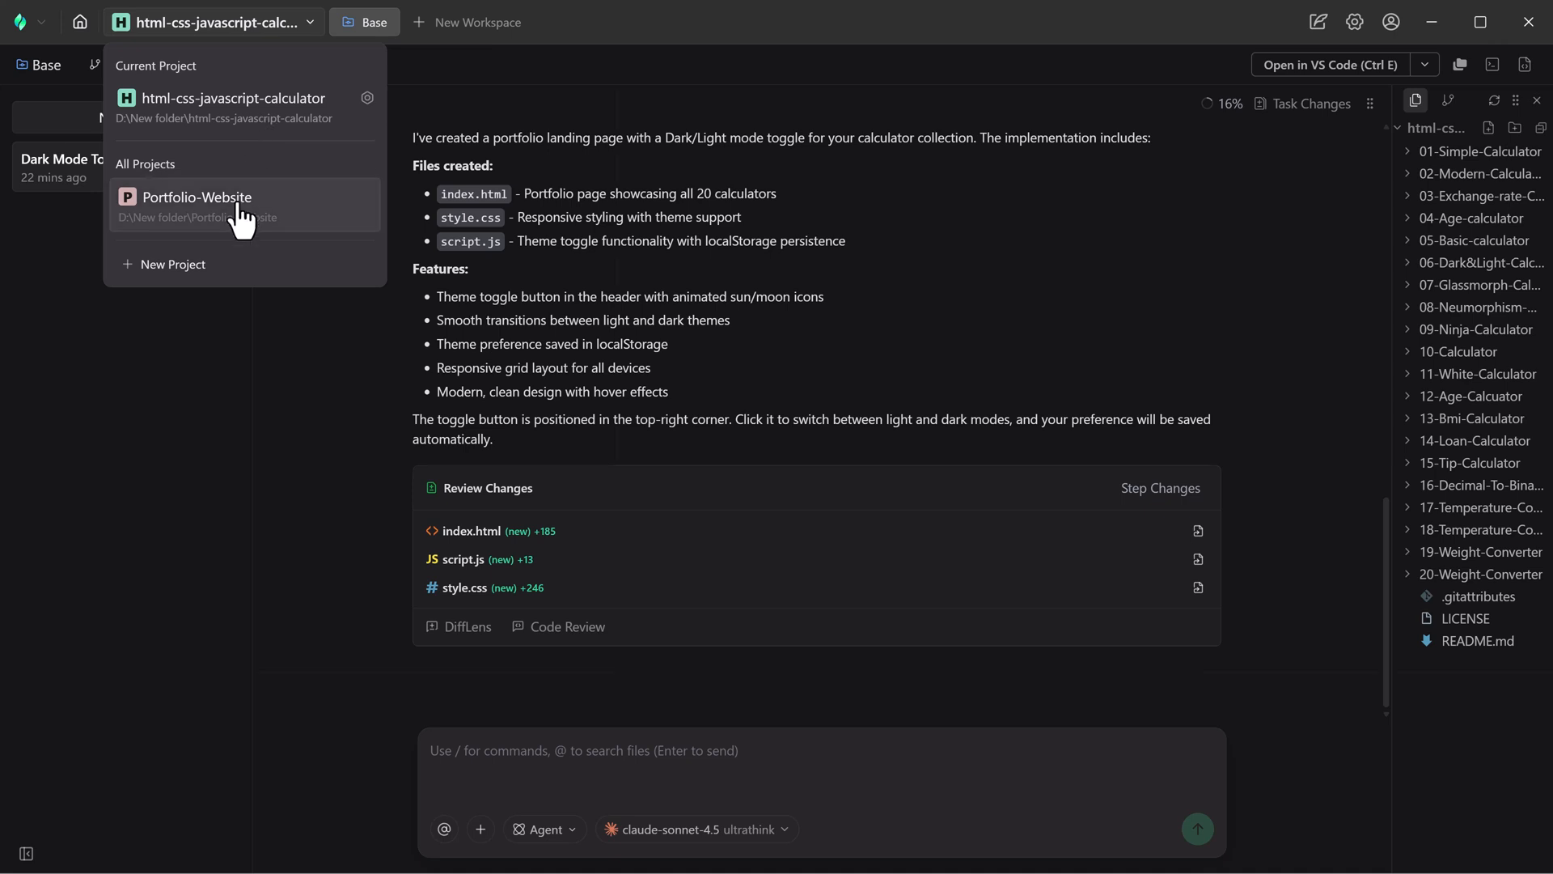
pyautogui.click(196, 198)
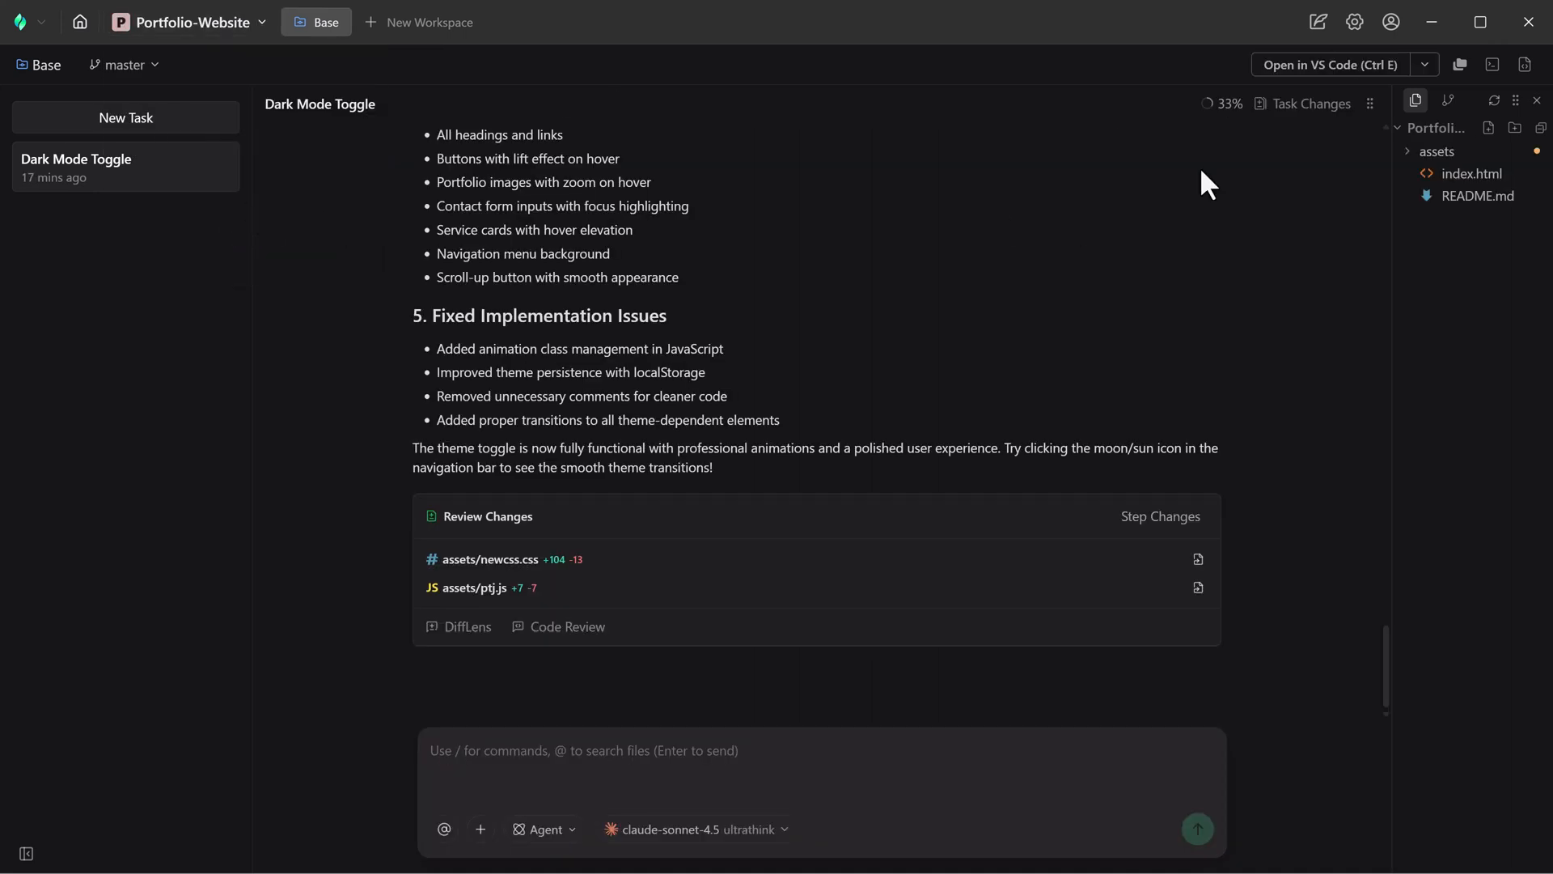
pyautogui.click(1355, 22)
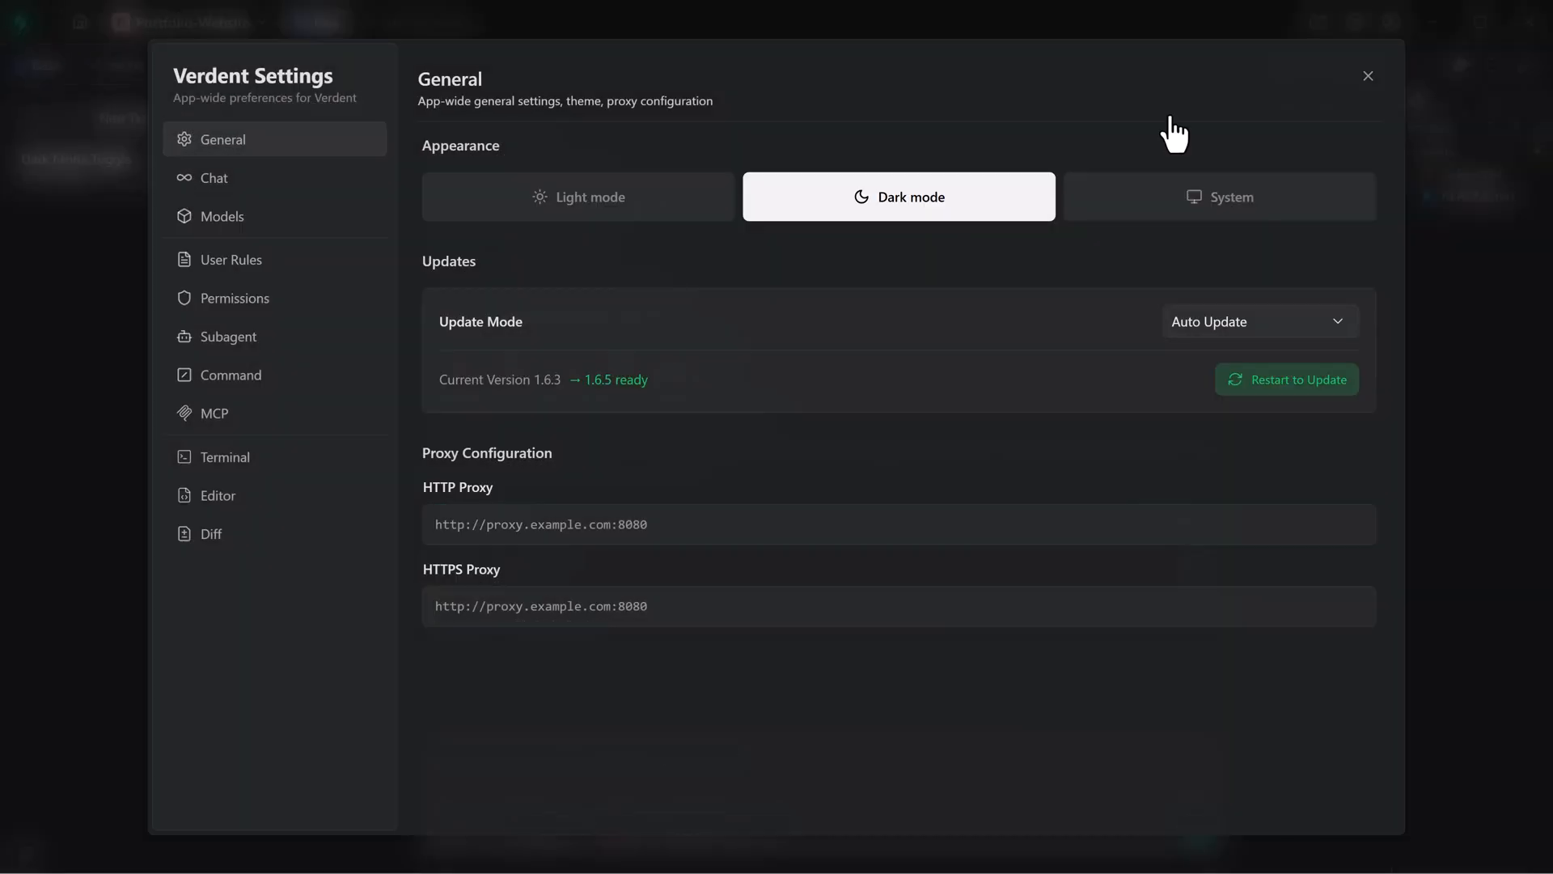
# Browse the Chat, User Rules, Subagent, MCP and Terminal settings sections
pyautogui.click(219, 181)
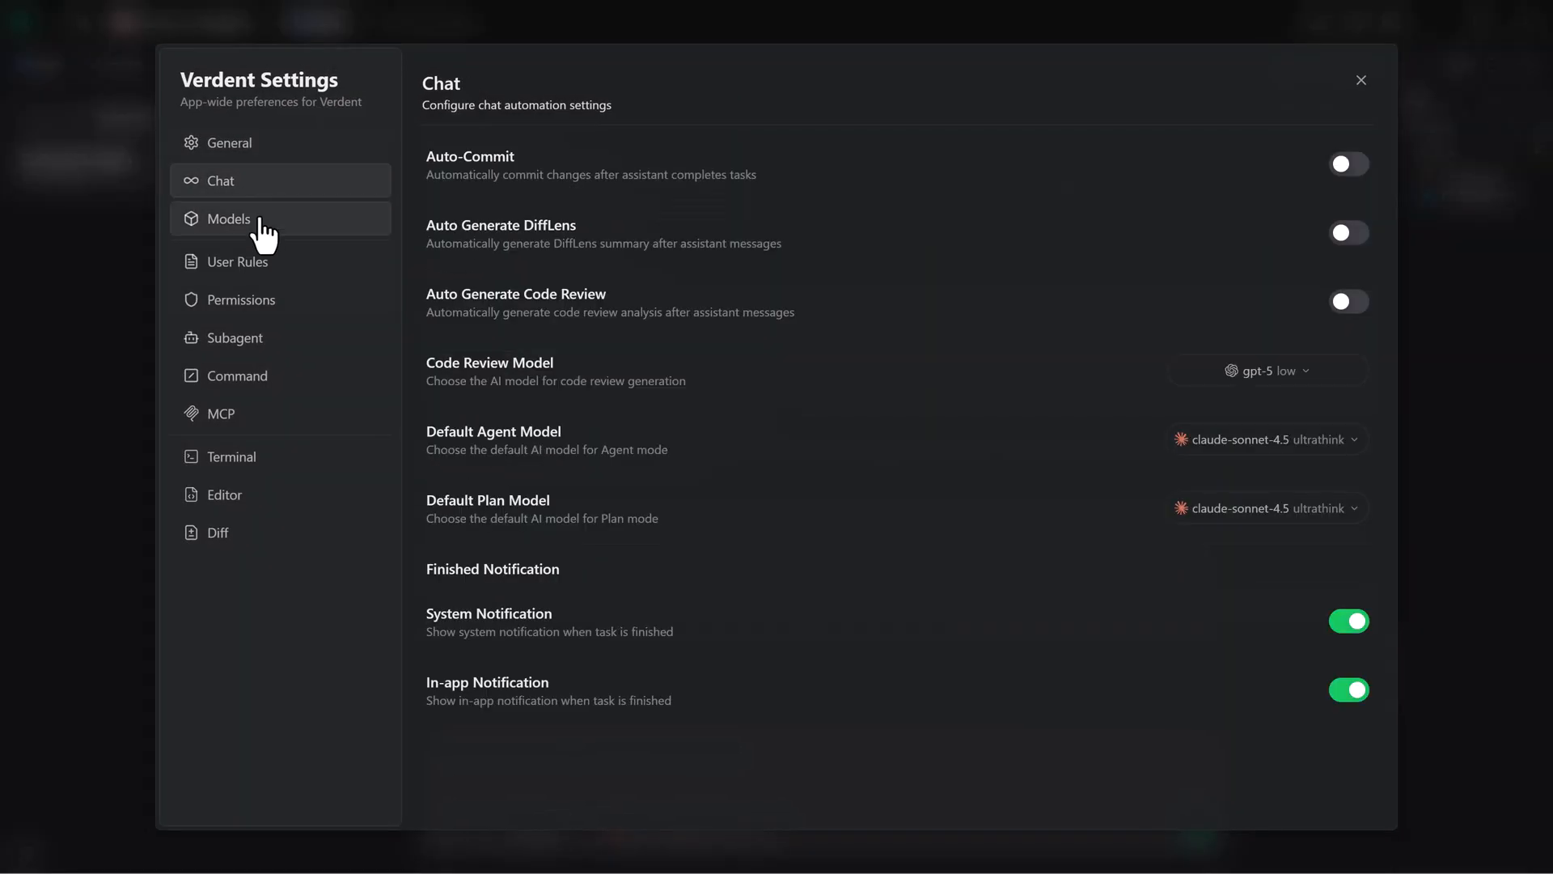
pyautogui.click(241, 261)
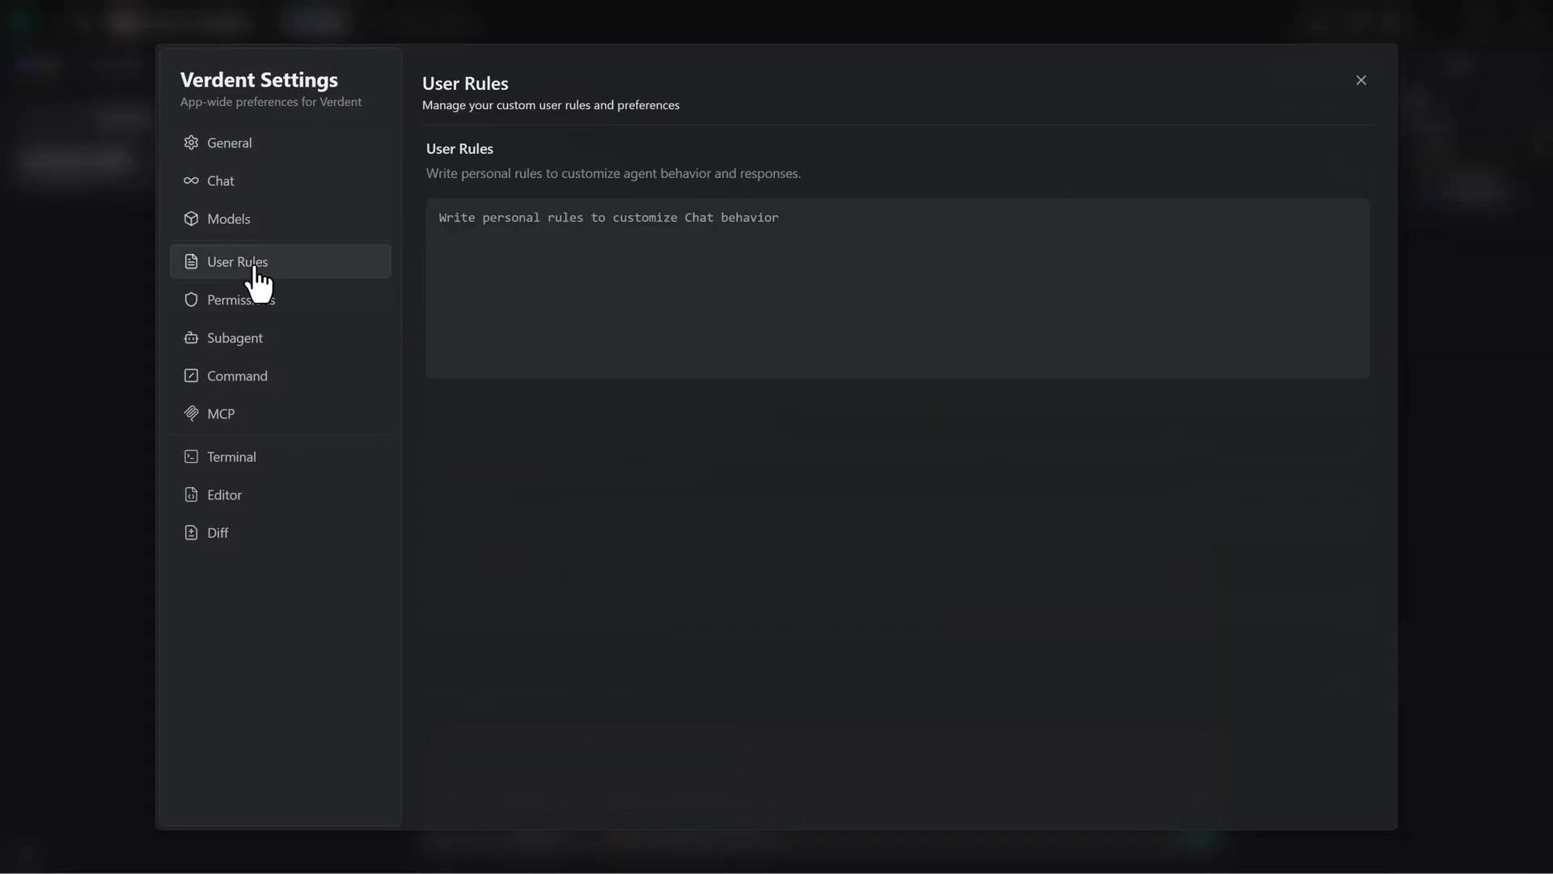
pyautogui.click(235, 337)
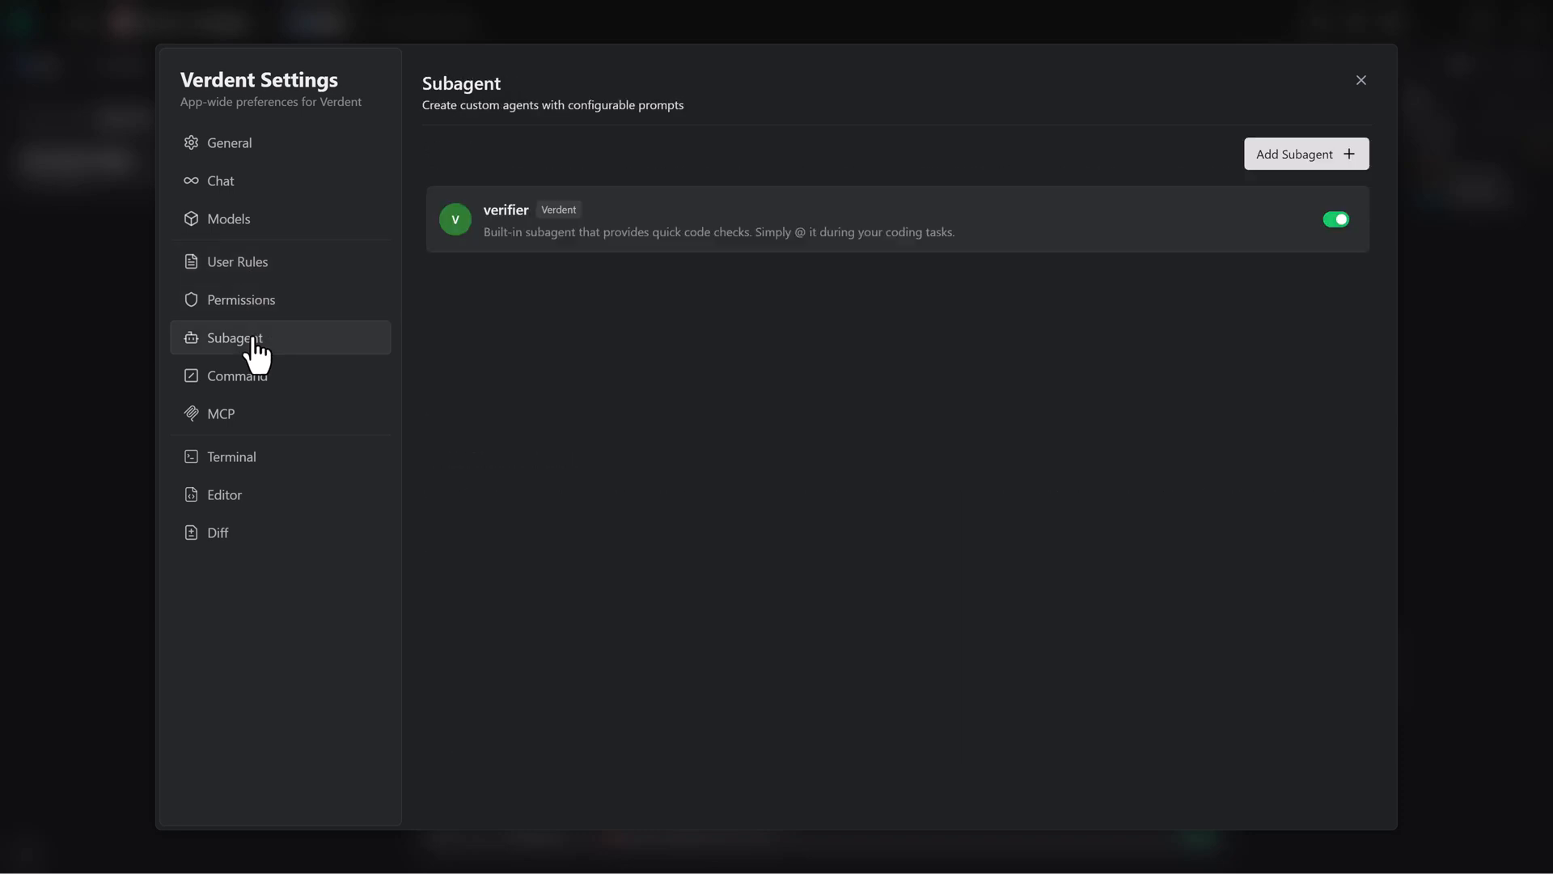
pyautogui.click(222, 413)
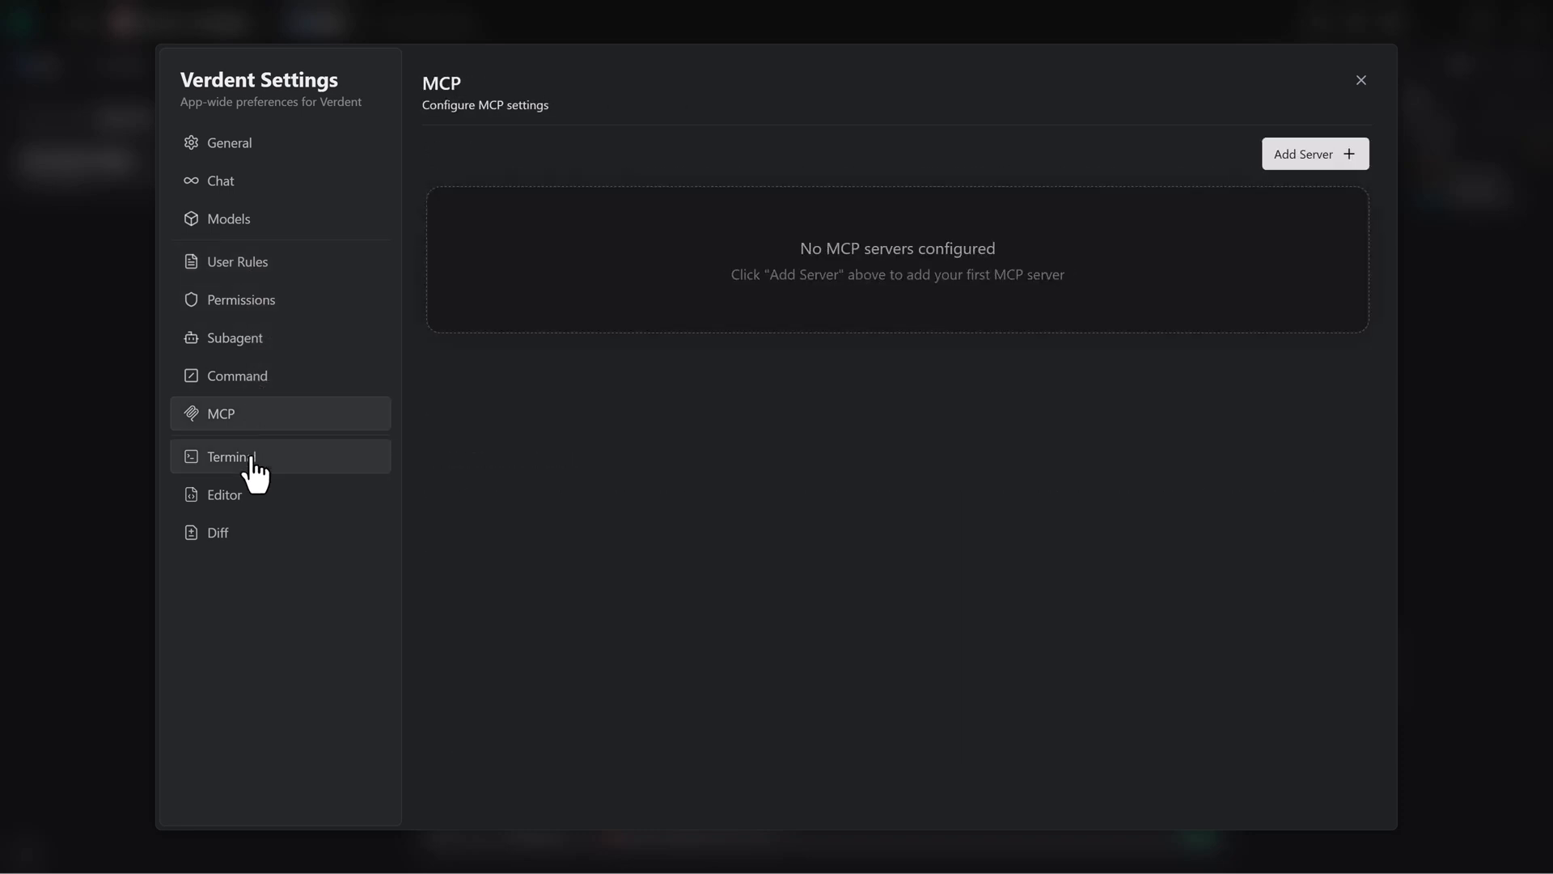
pyautogui.click(218, 533)
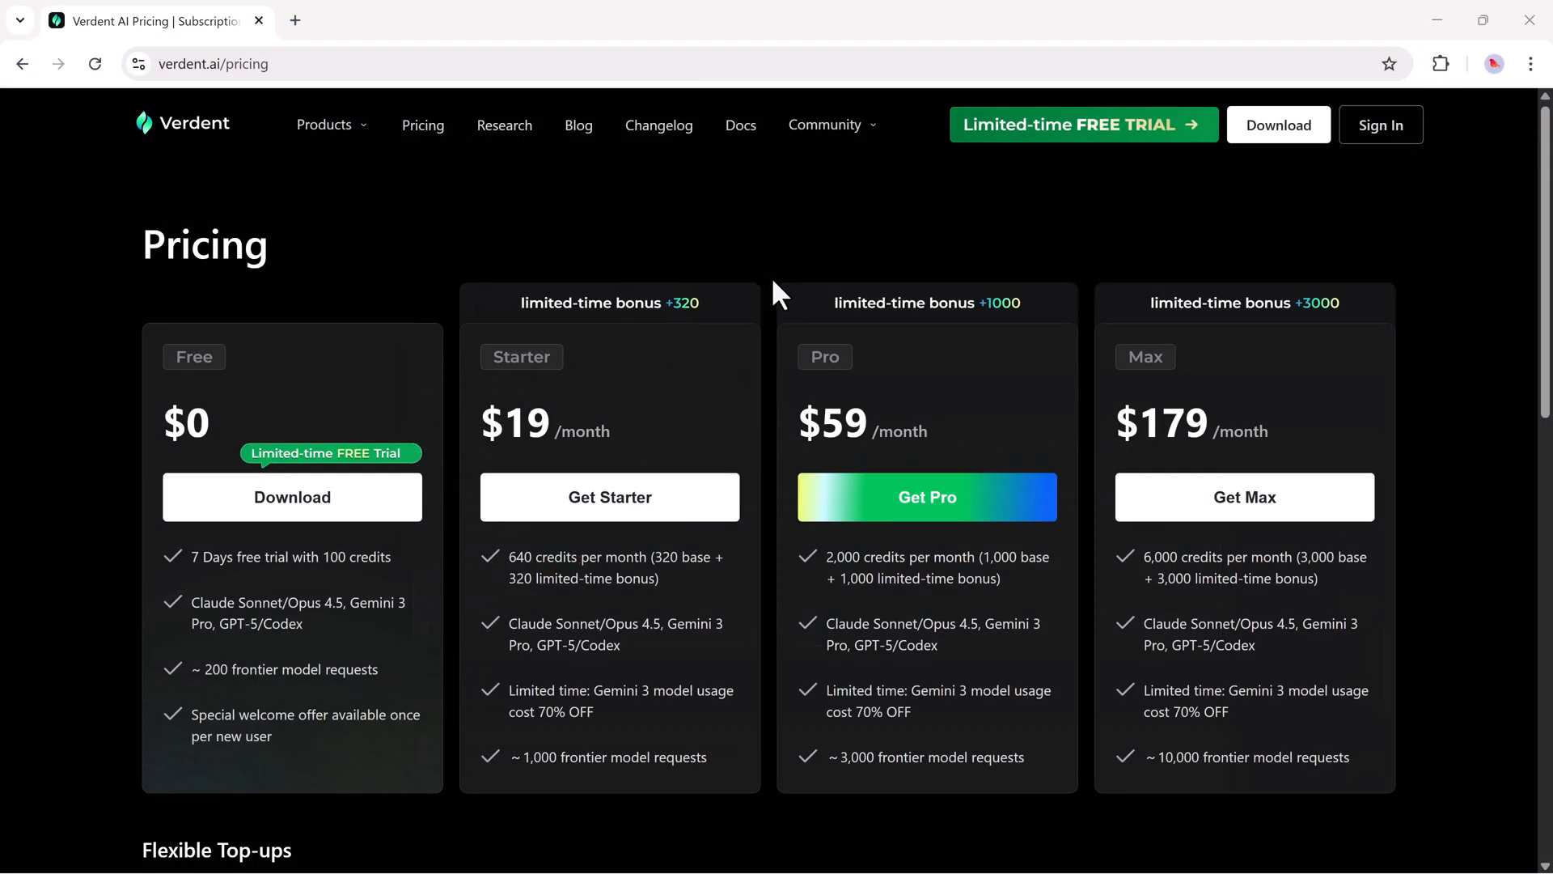
pyautogui.moveTo(214, 451)
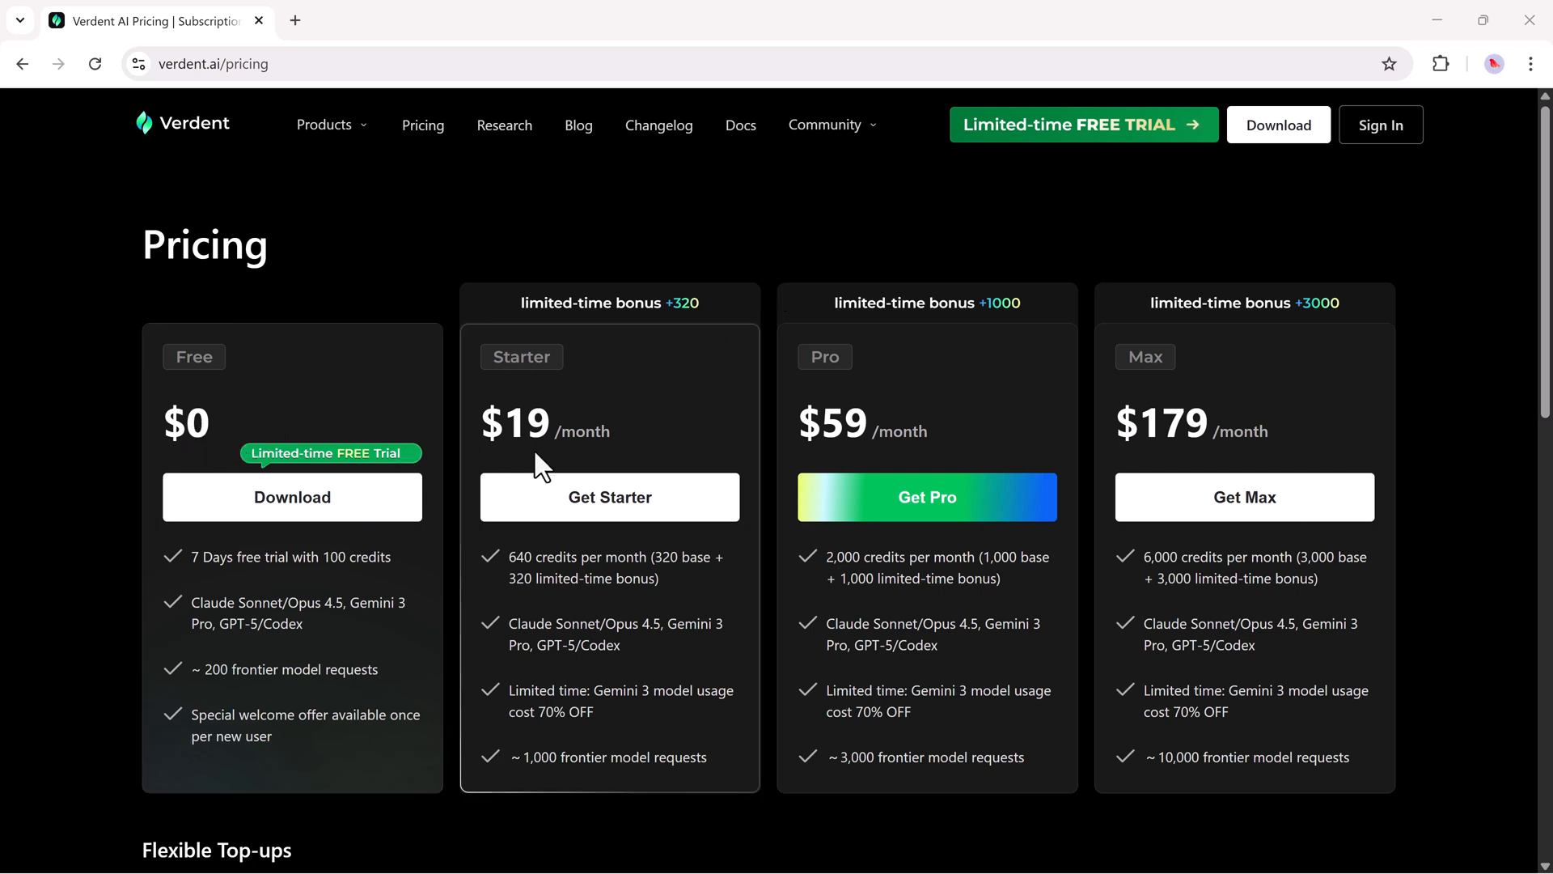
pyautogui.moveTo(772, 497)
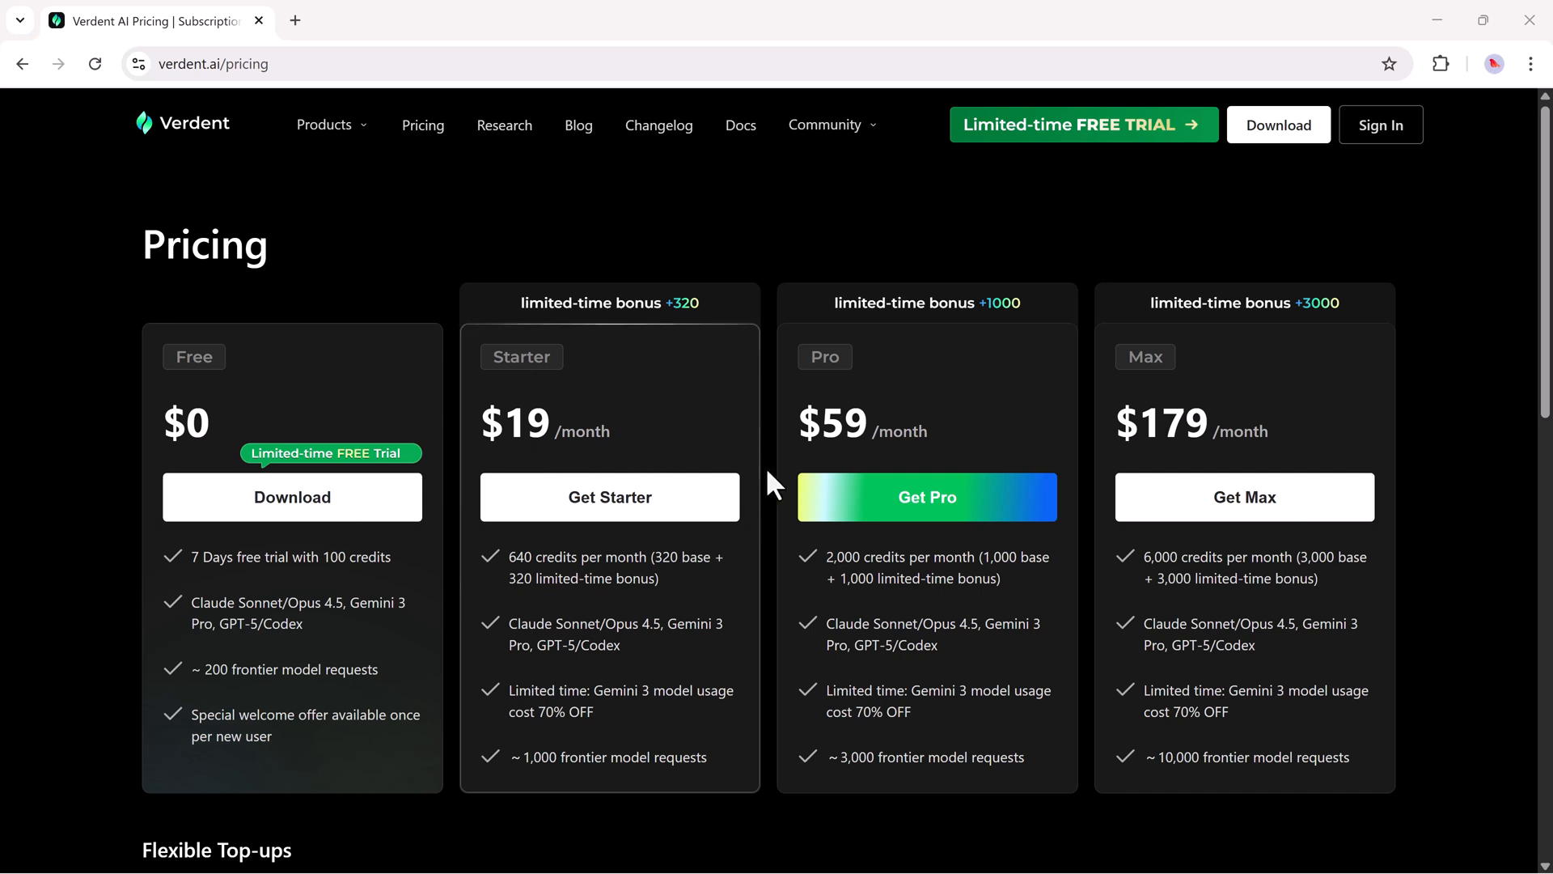
pyautogui.moveTo(959, 516)
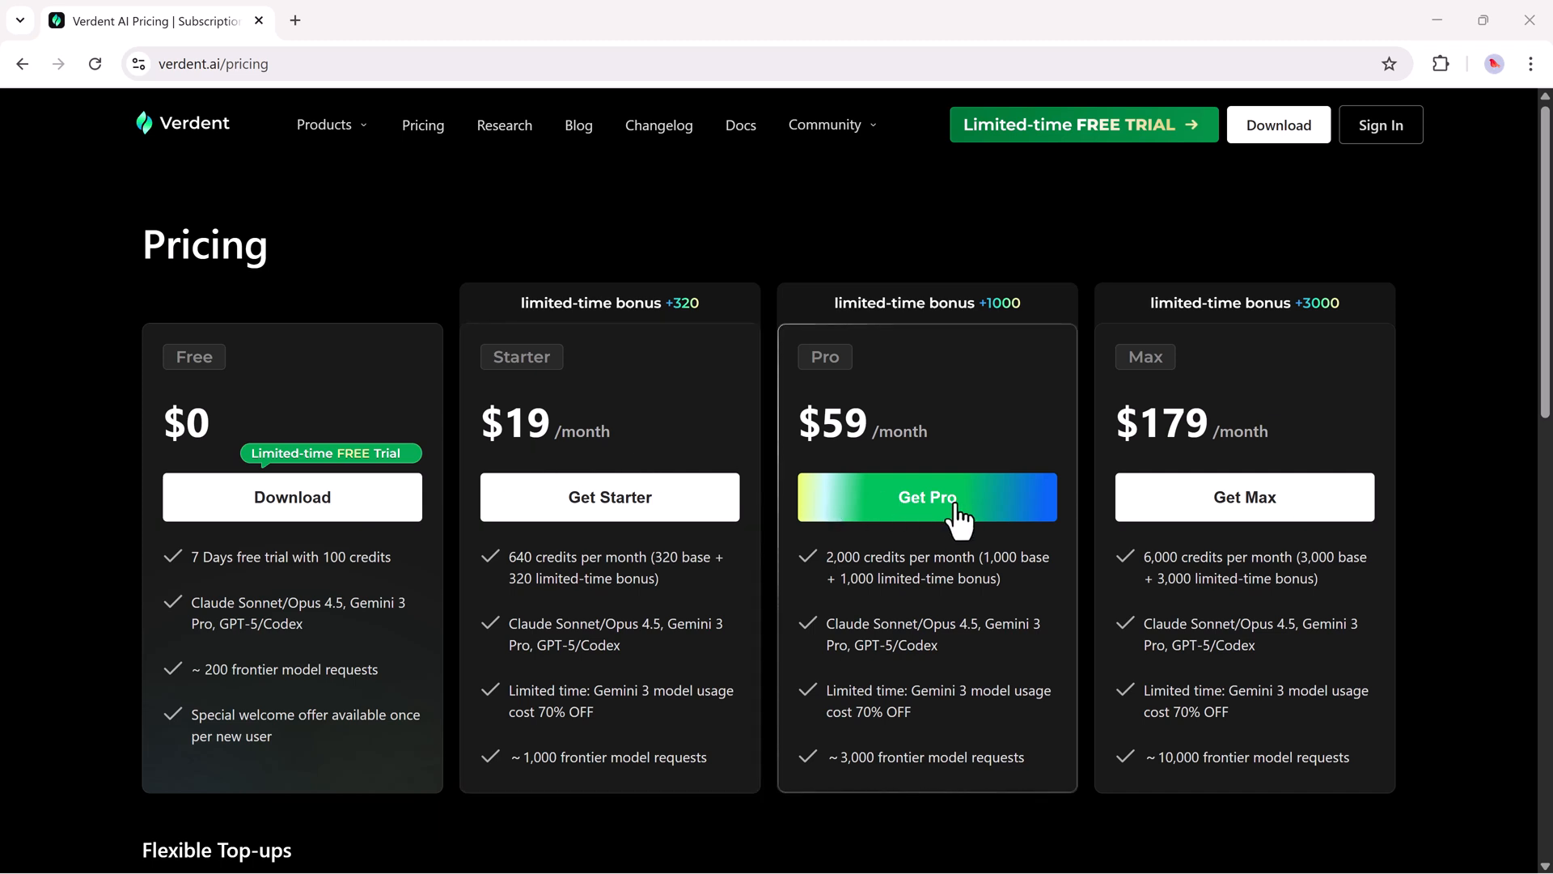
pyautogui.moveTo(1257, 514)
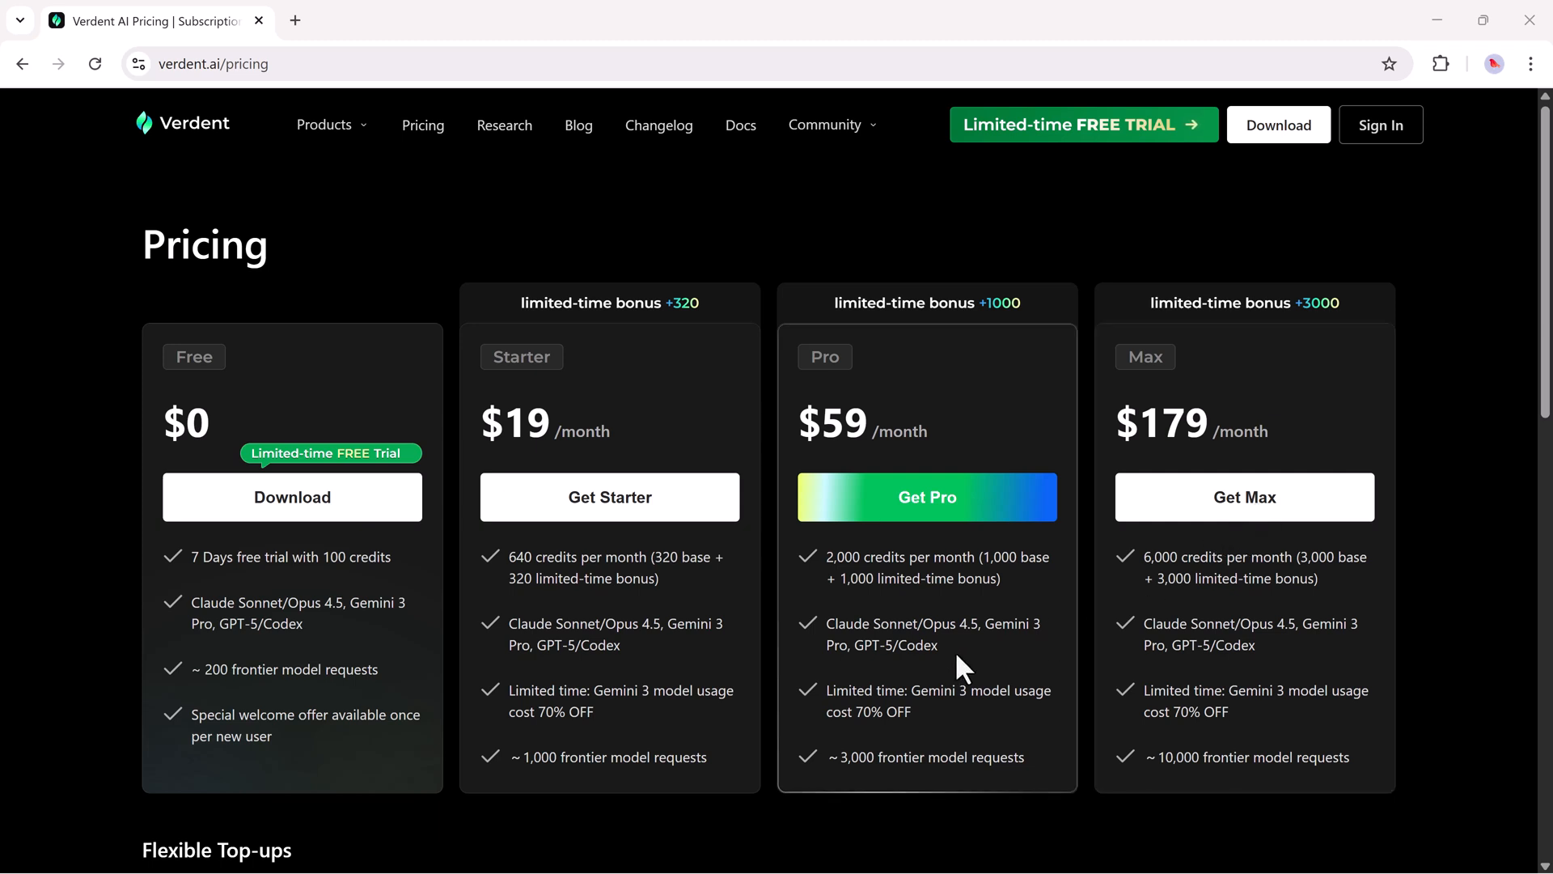
pyautogui.moveTo(775, 725)
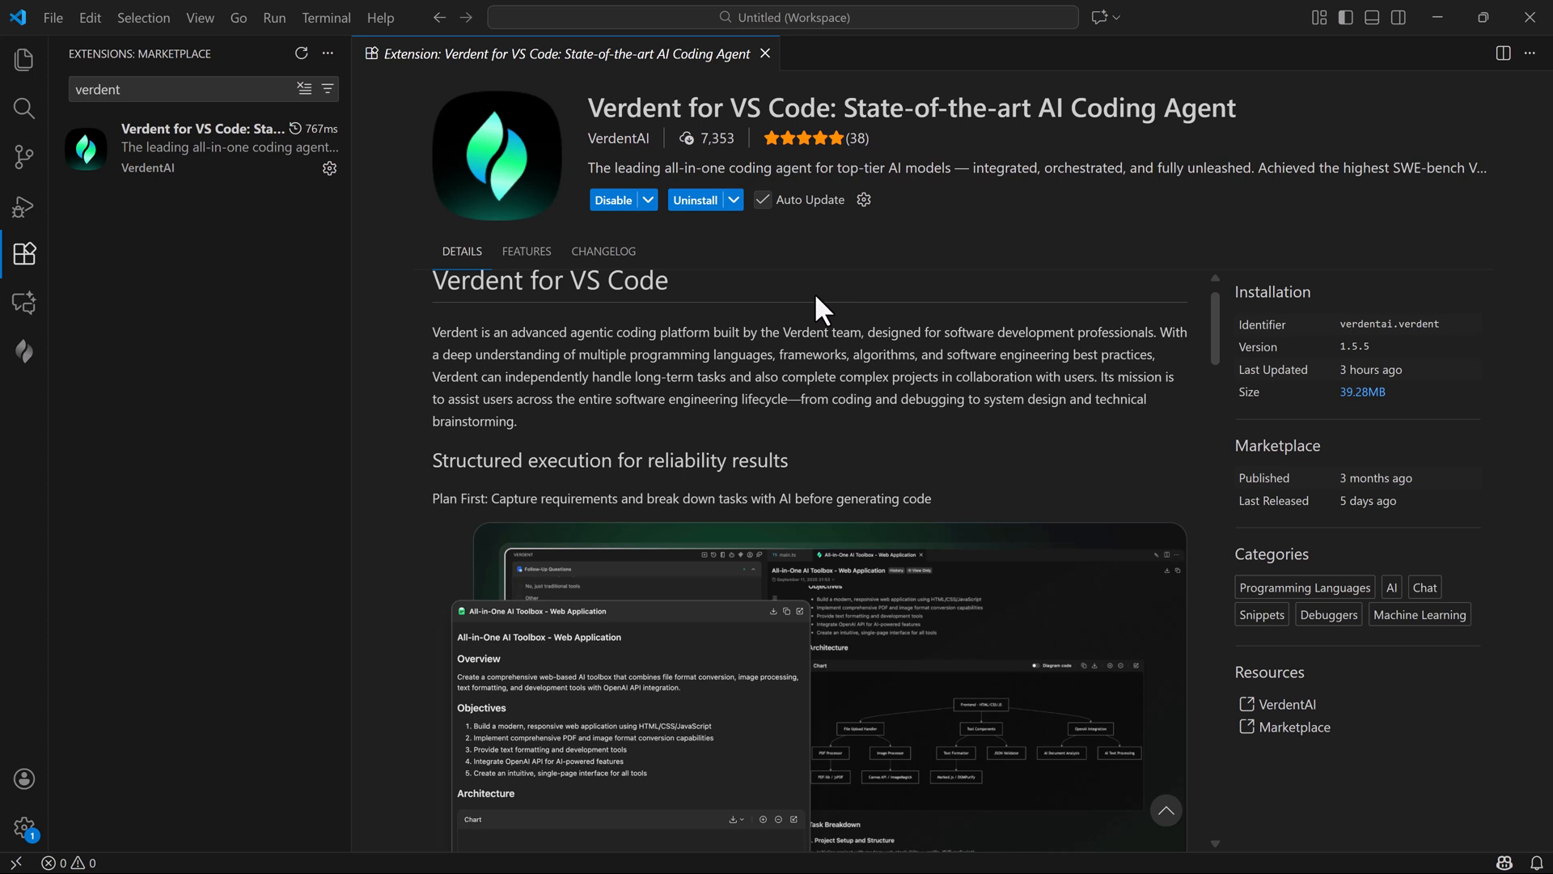
pyautogui.moveTo(863, 475)
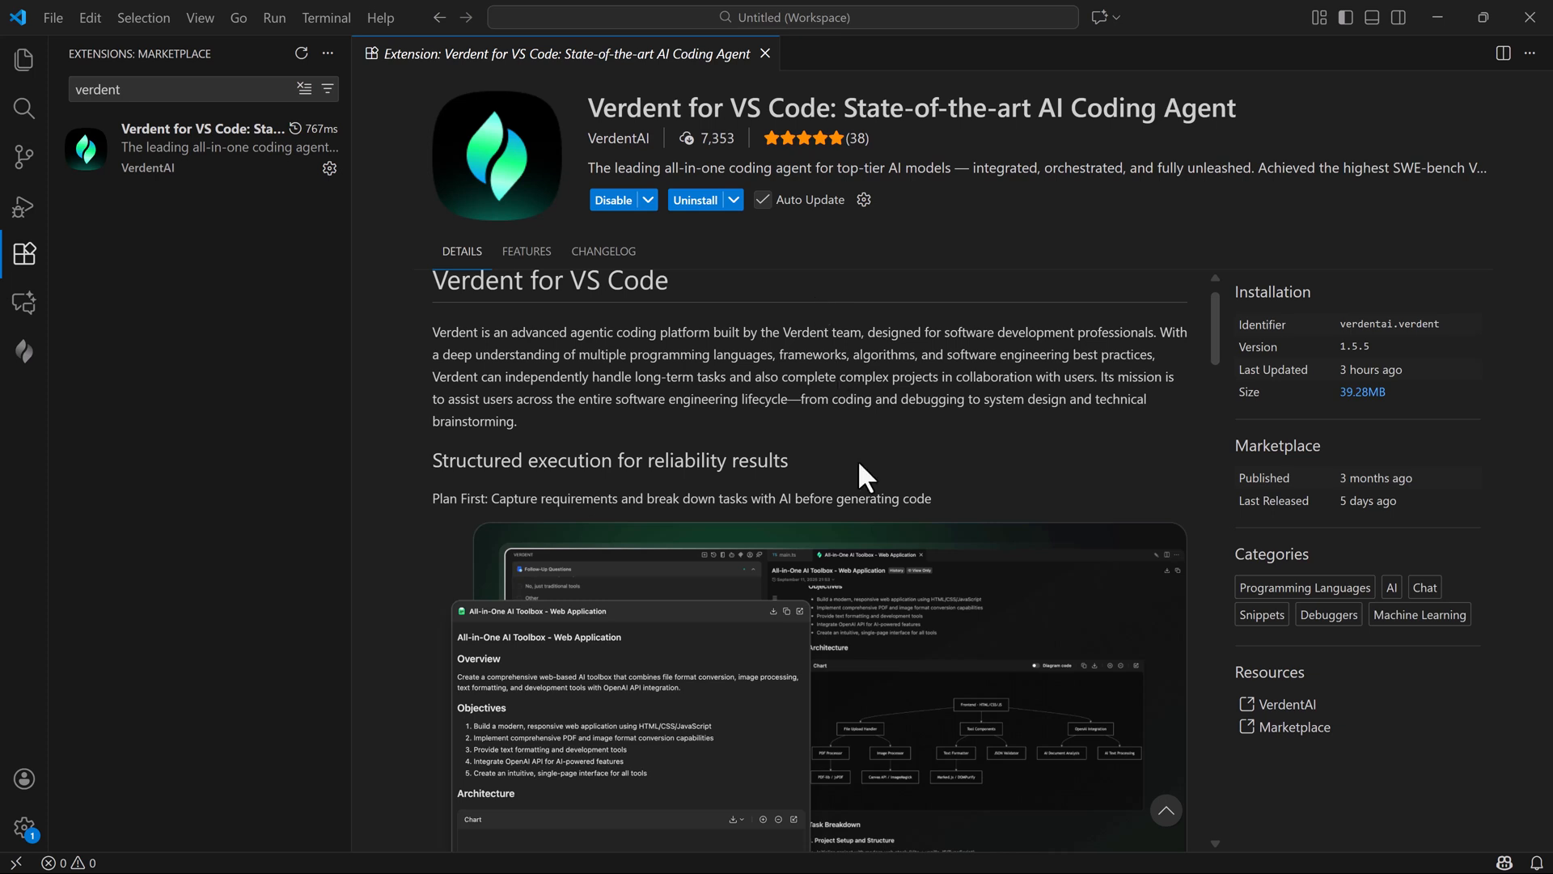
pyautogui.scroll(-3)
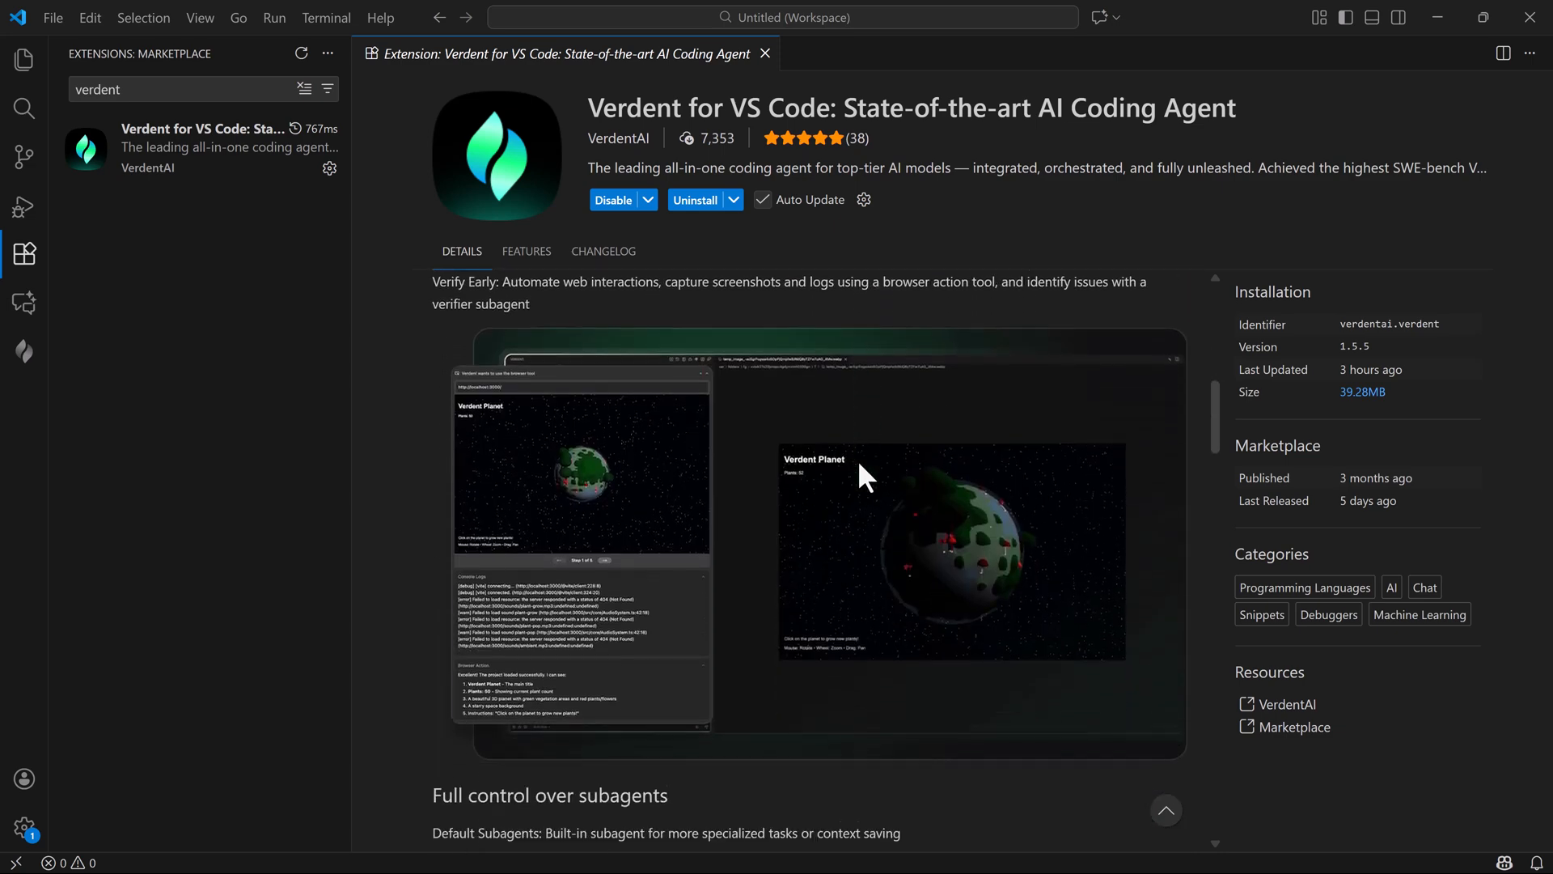
pyautogui.scroll(-3)
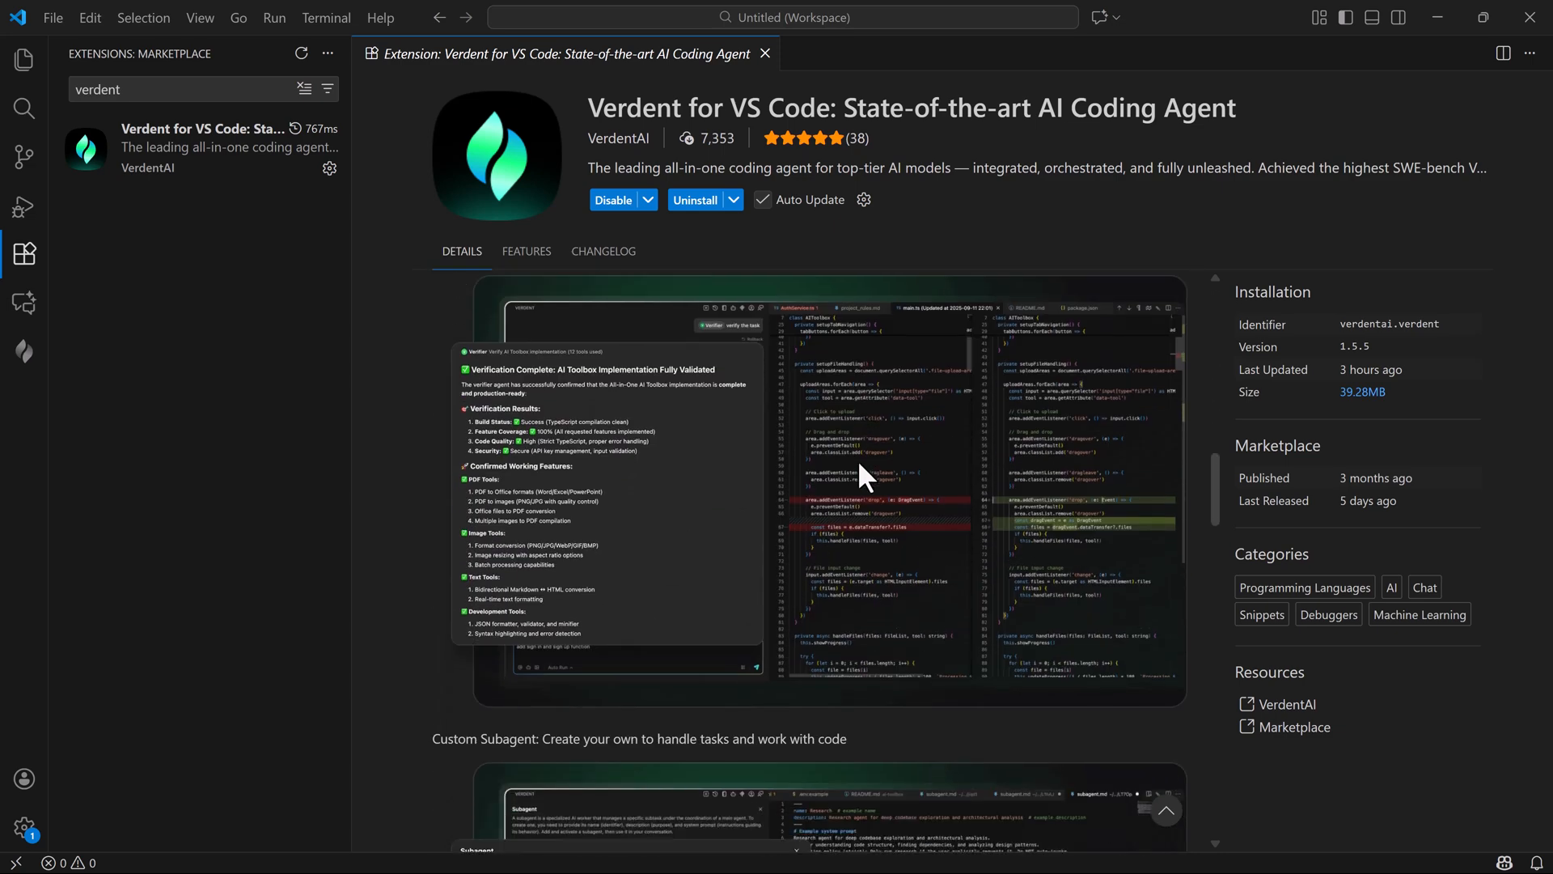
pyautogui.scroll(-3)
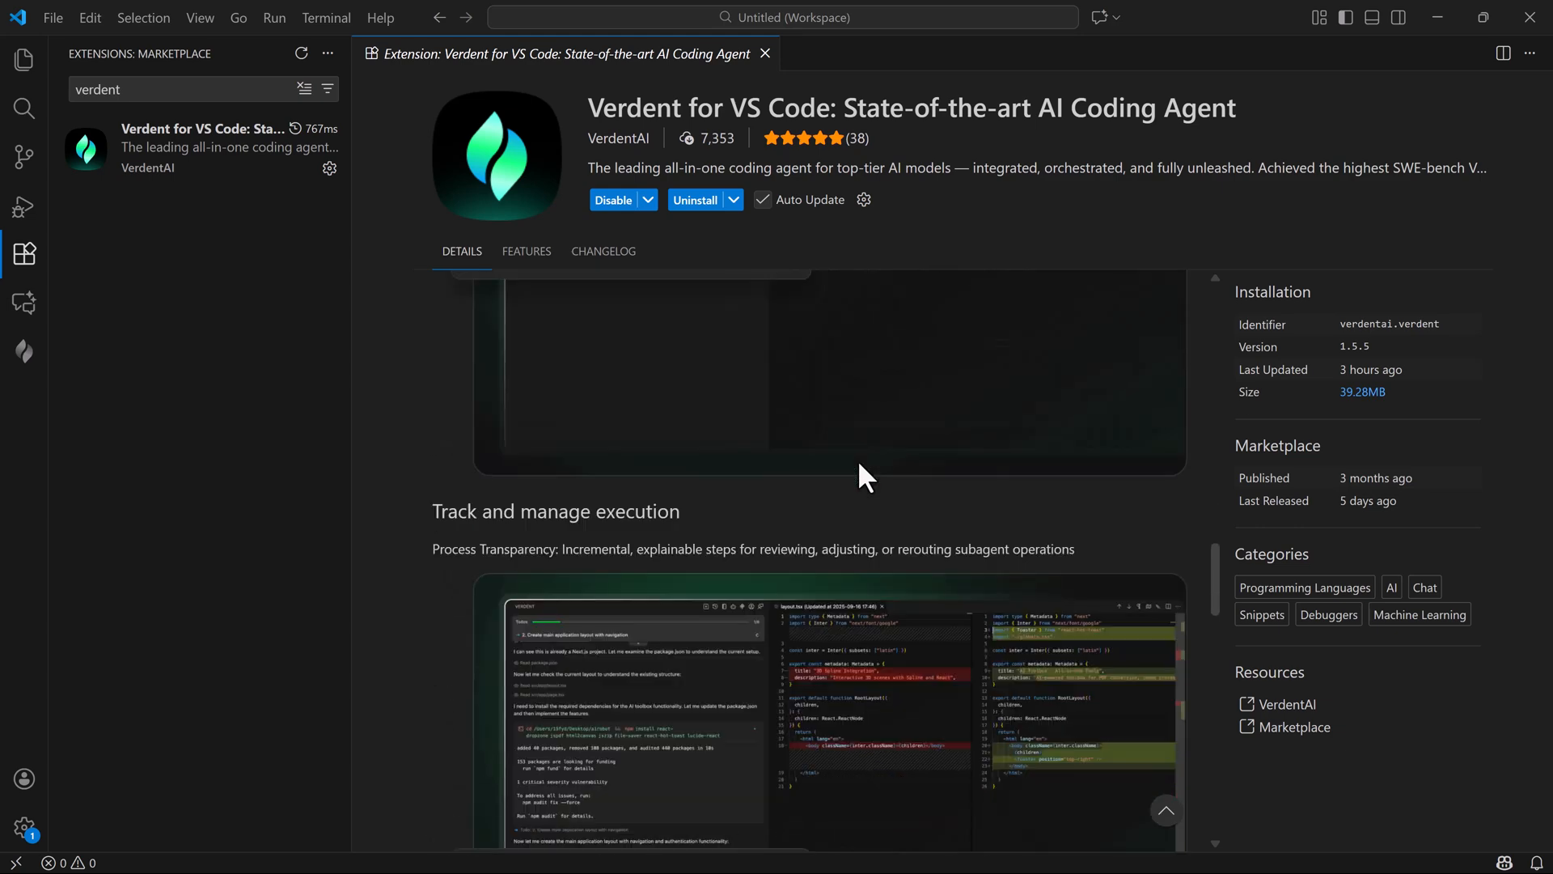
pyautogui.scroll(-3)
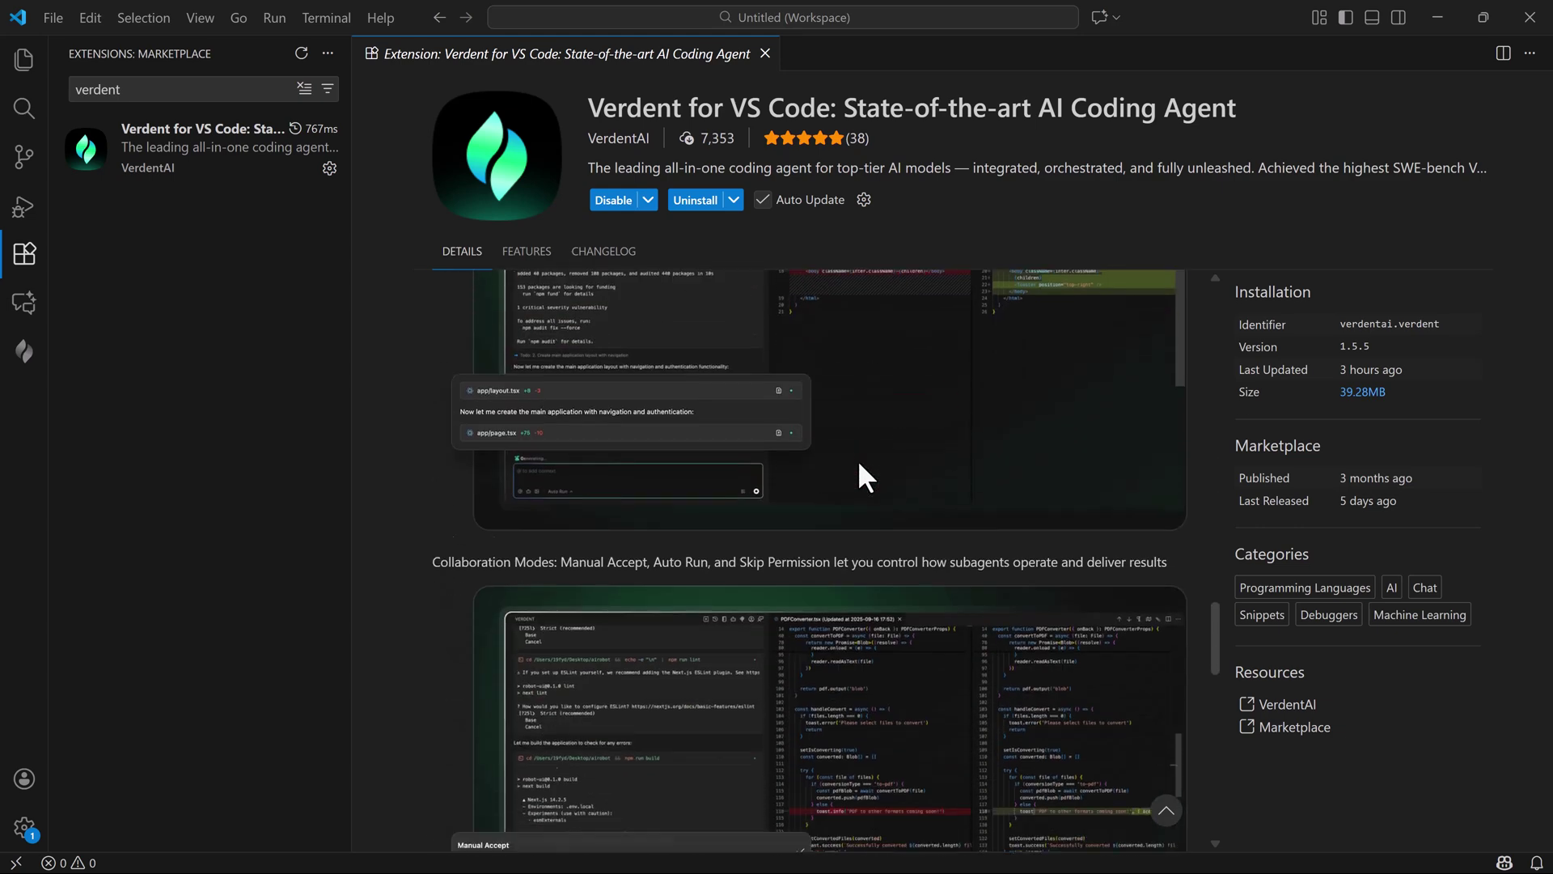
pyautogui.scroll(-3)
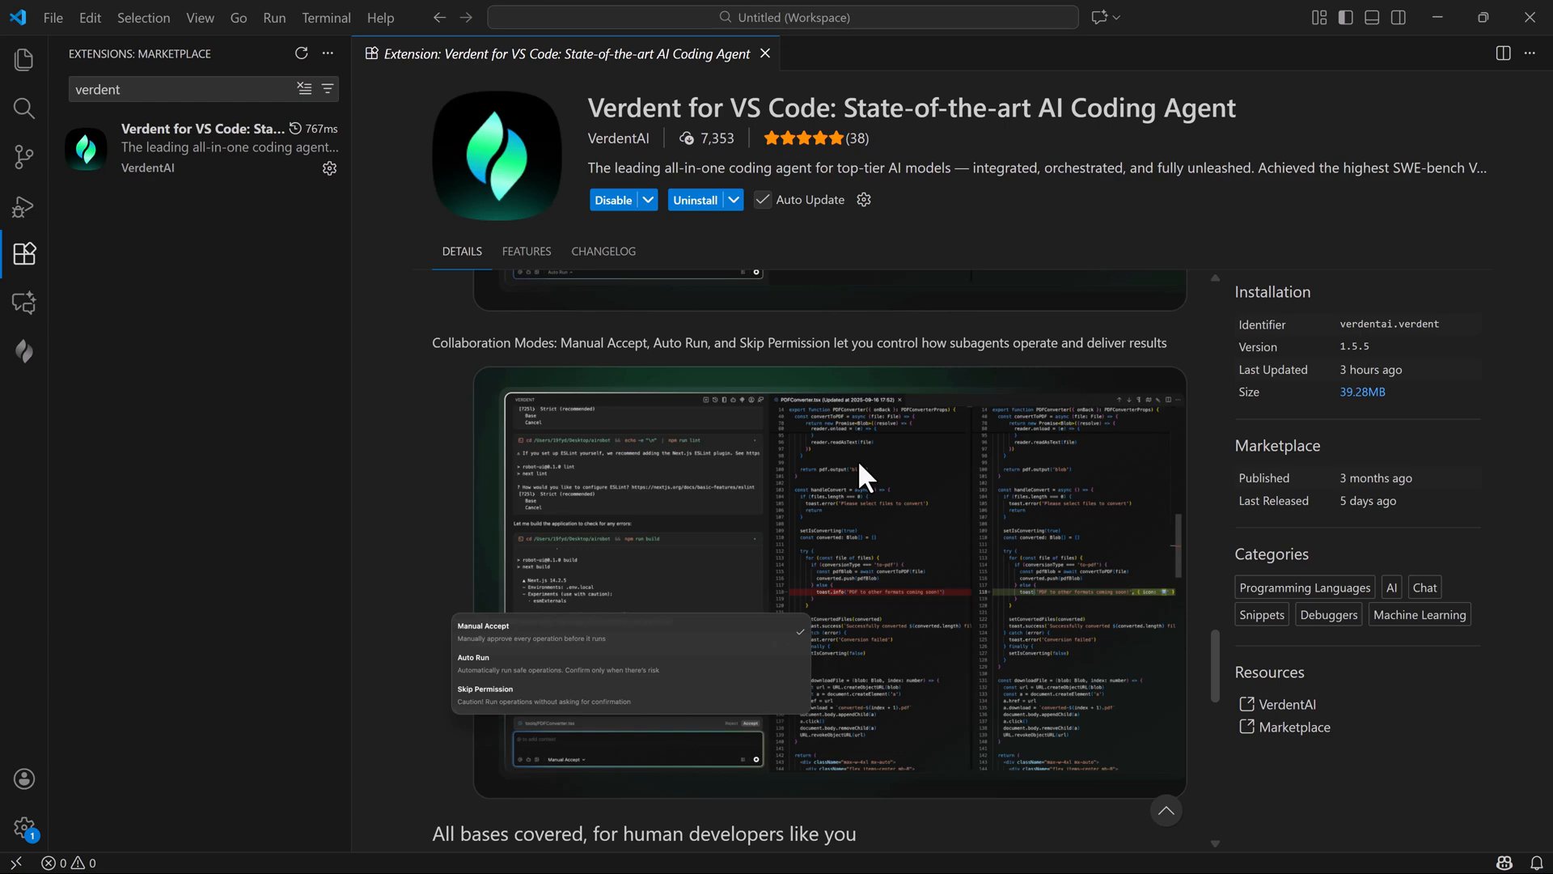
pyautogui.scroll(-3)
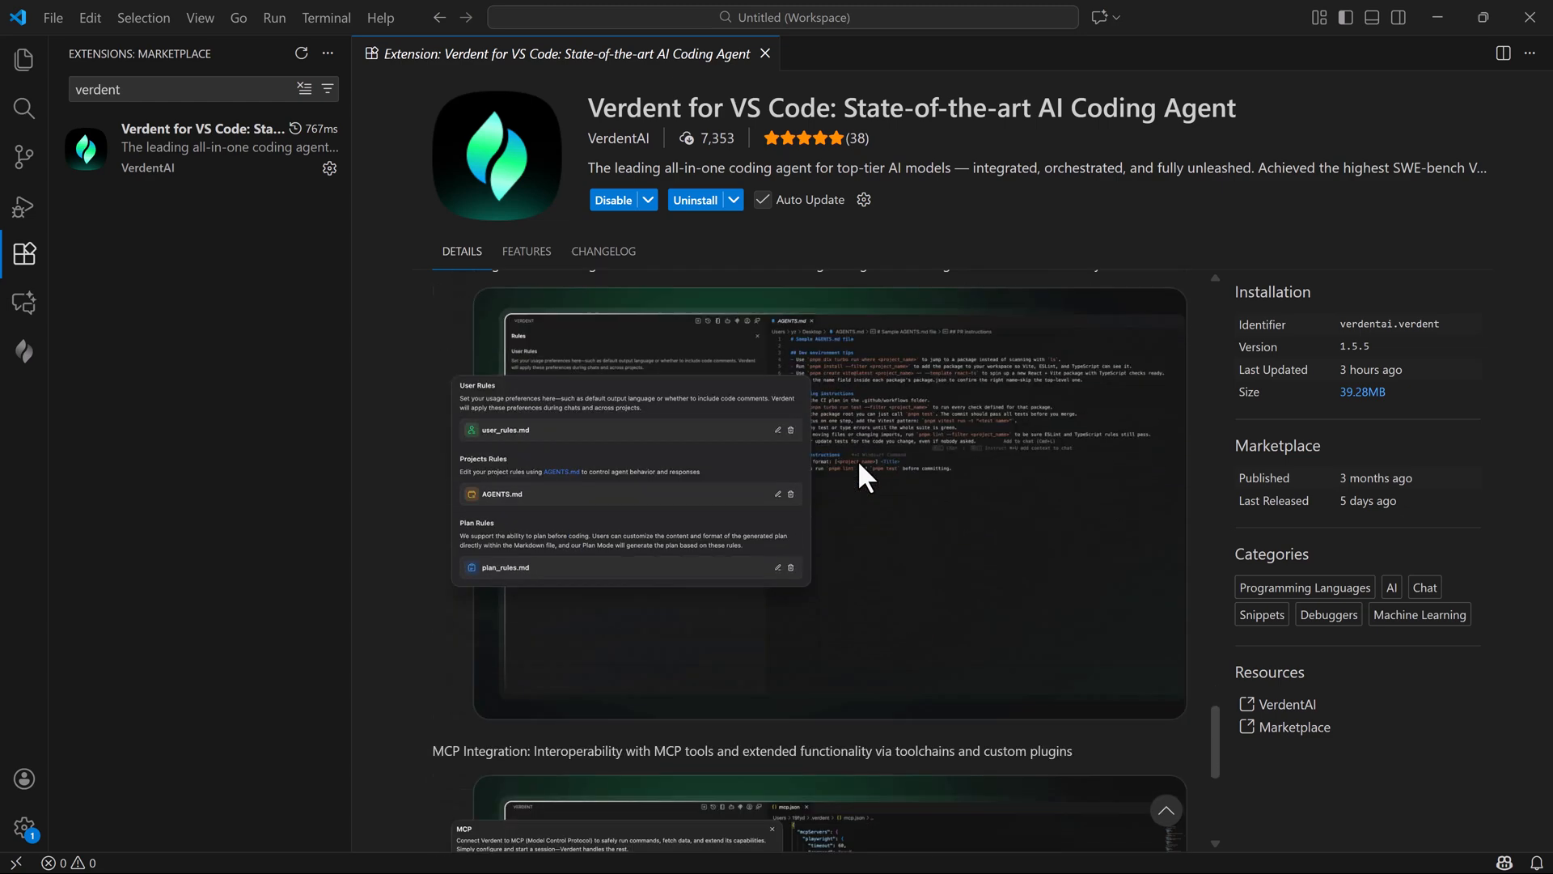
pyautogui.scroll(-3)
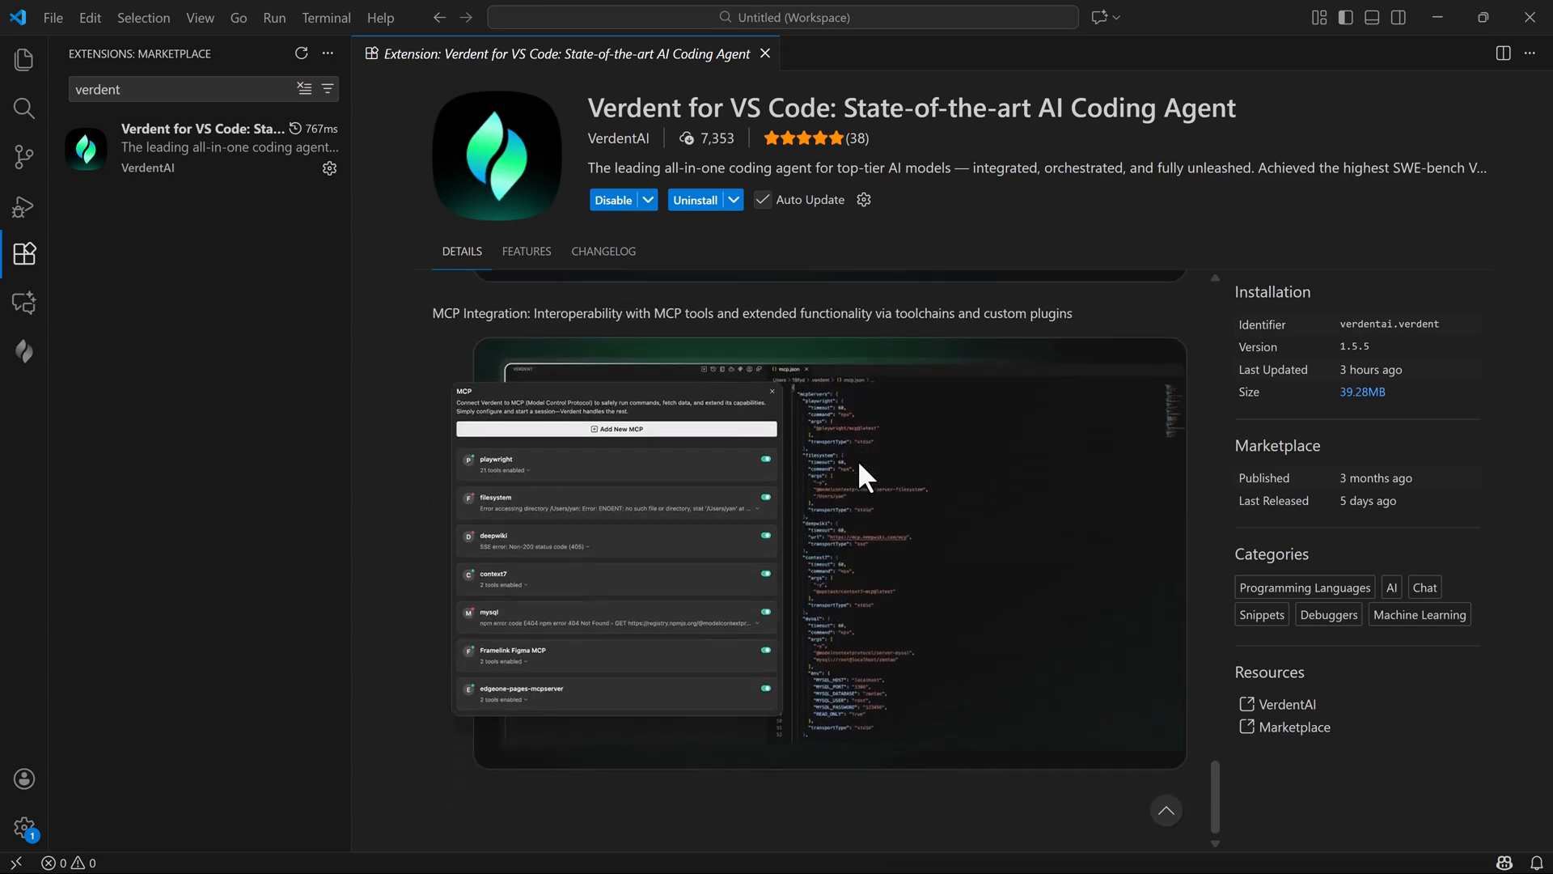
# Review Activation Events, Commands, View Containers and Views, then read the Changelog
pyautogui.click(526, 251)
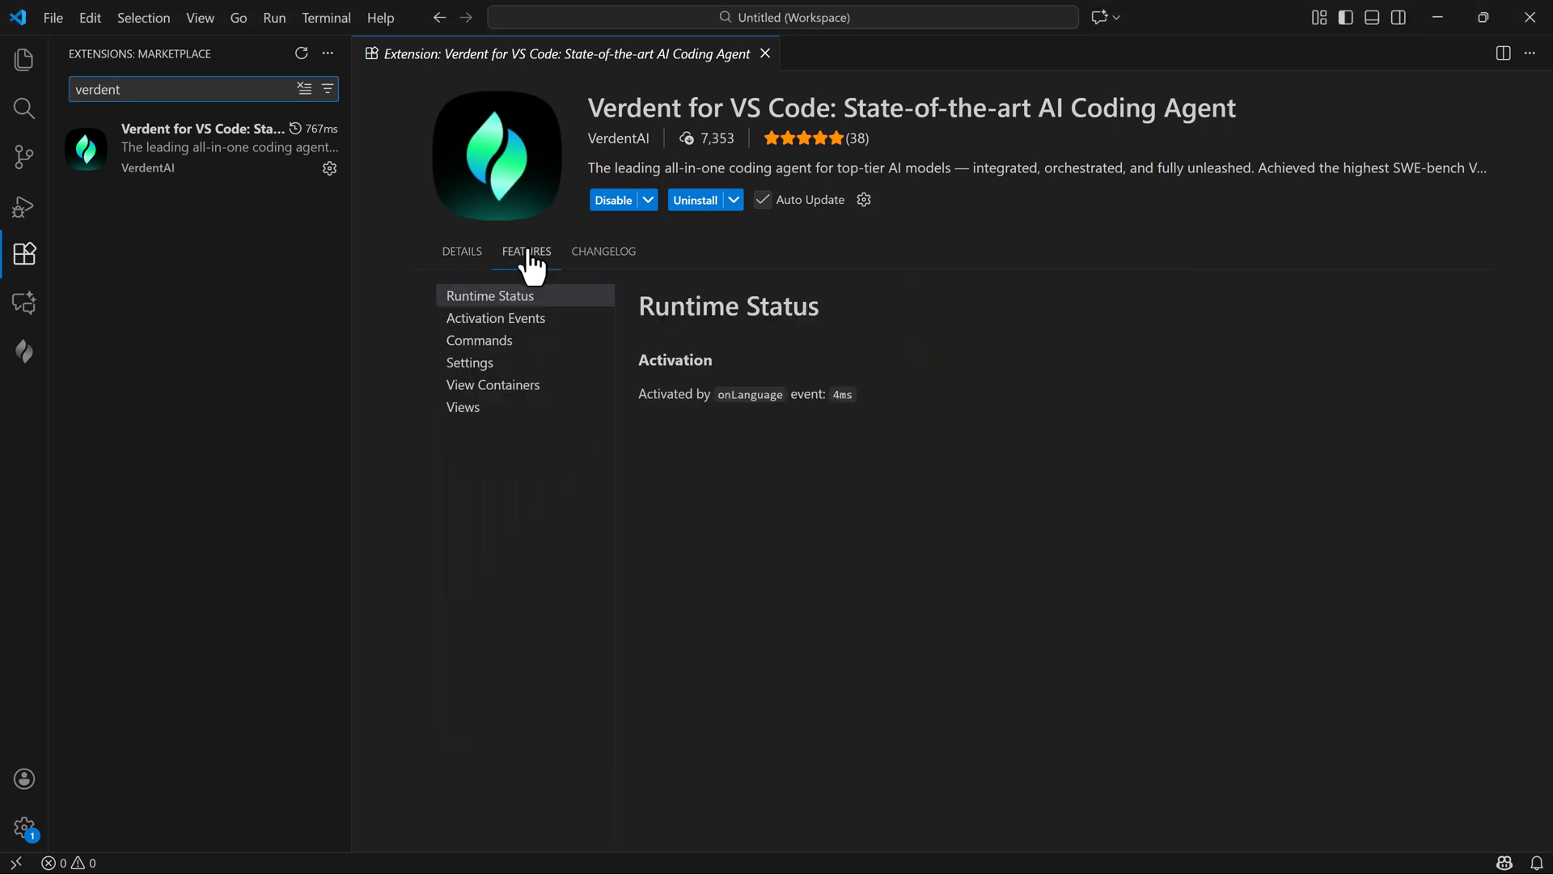
pyautogui.click(495, 318)
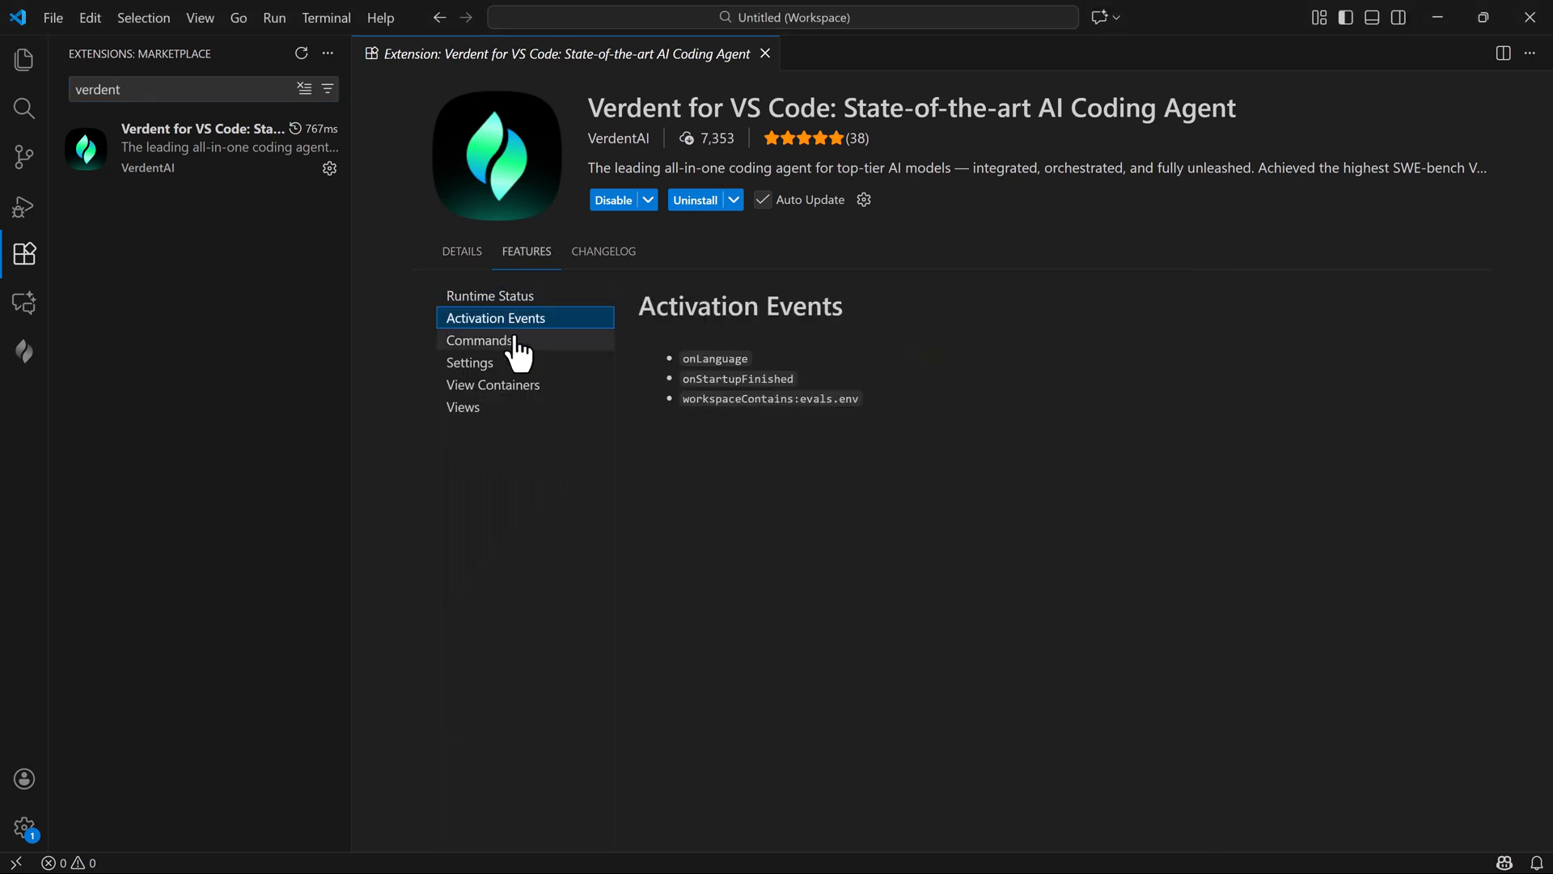
pyautogui.click(479, 341)
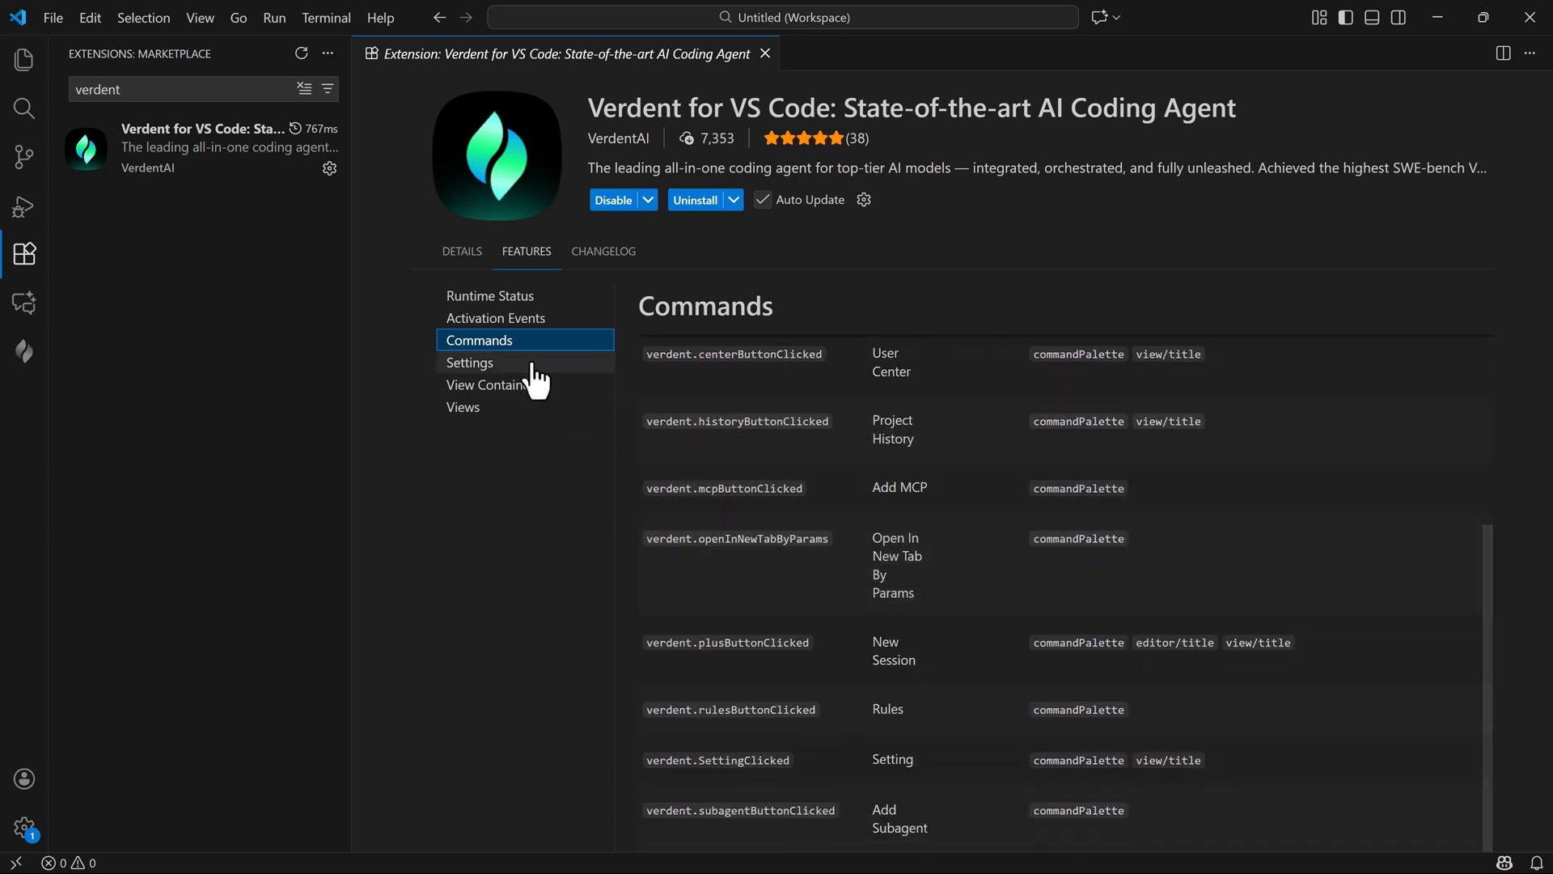
pyautogui.click(492, 385)
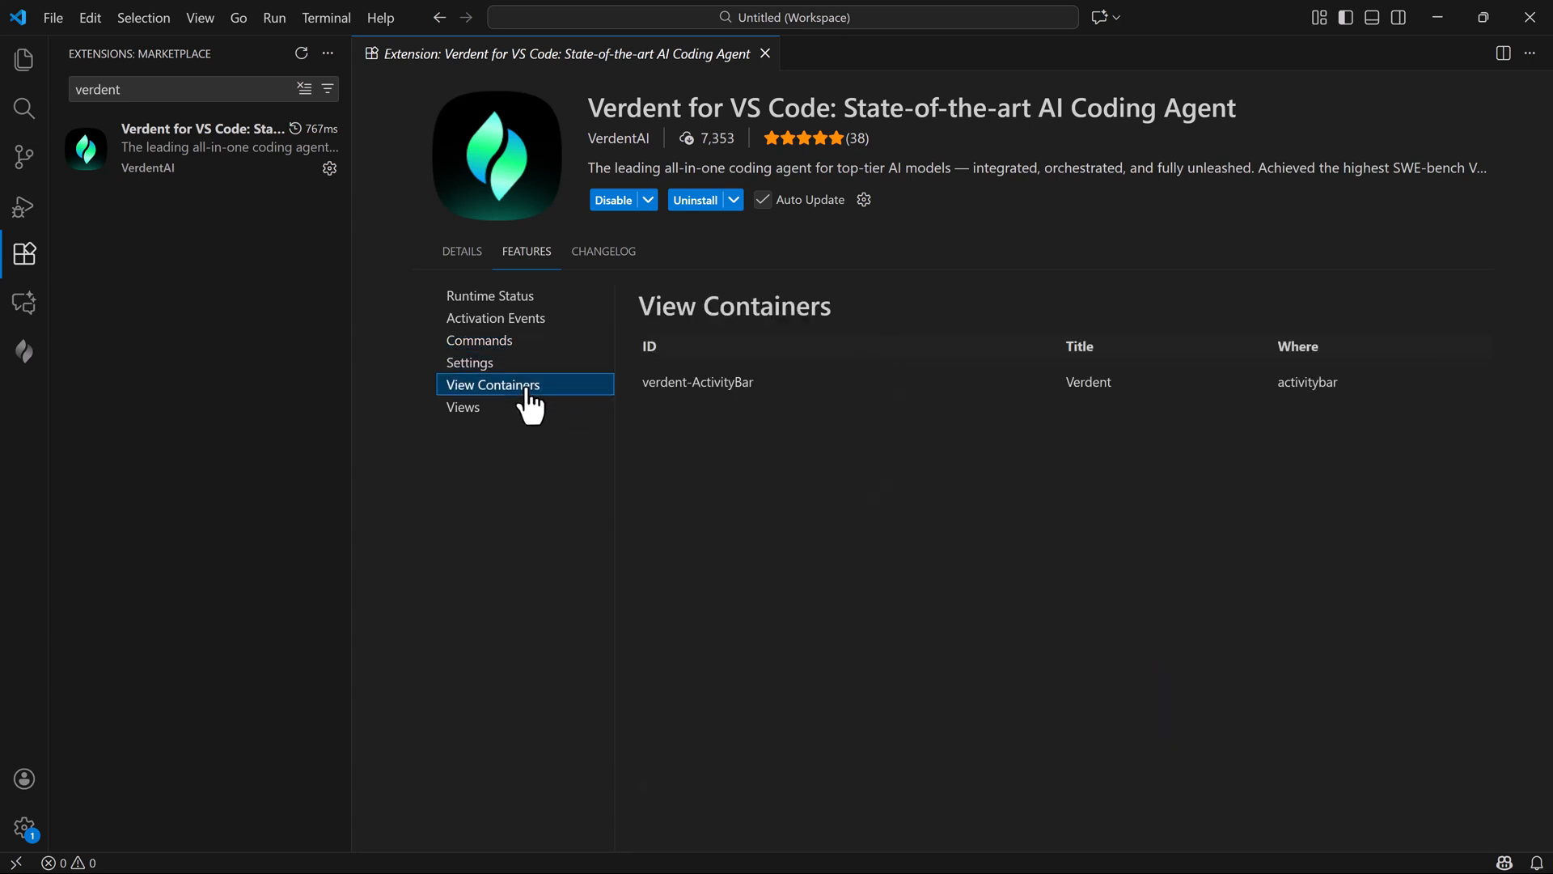
pyautogui.click(463, 407)
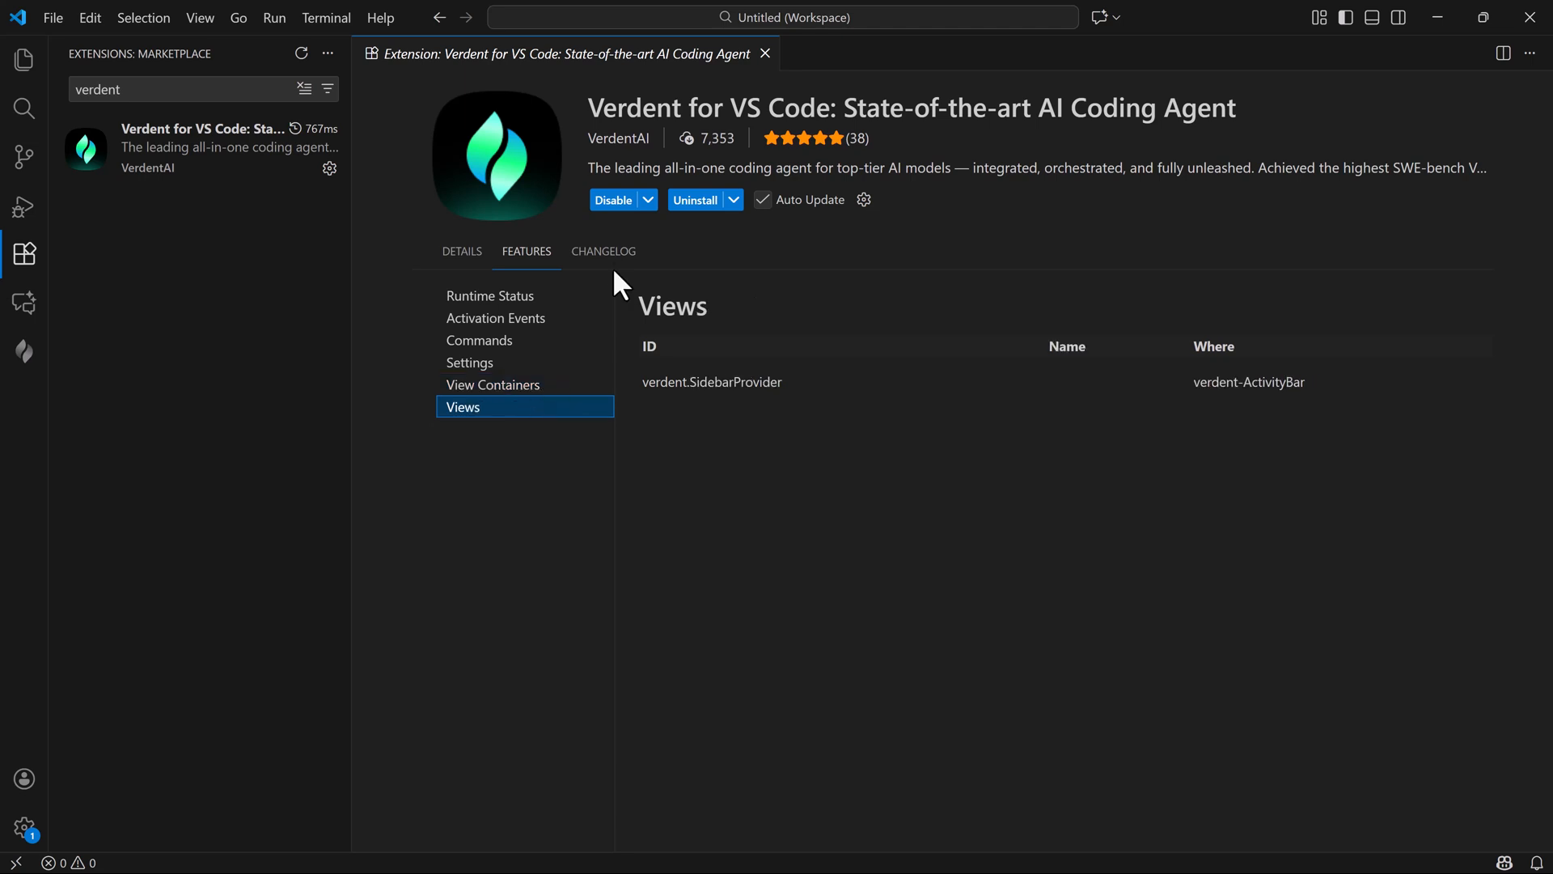
pyautogui.click(603, 251)
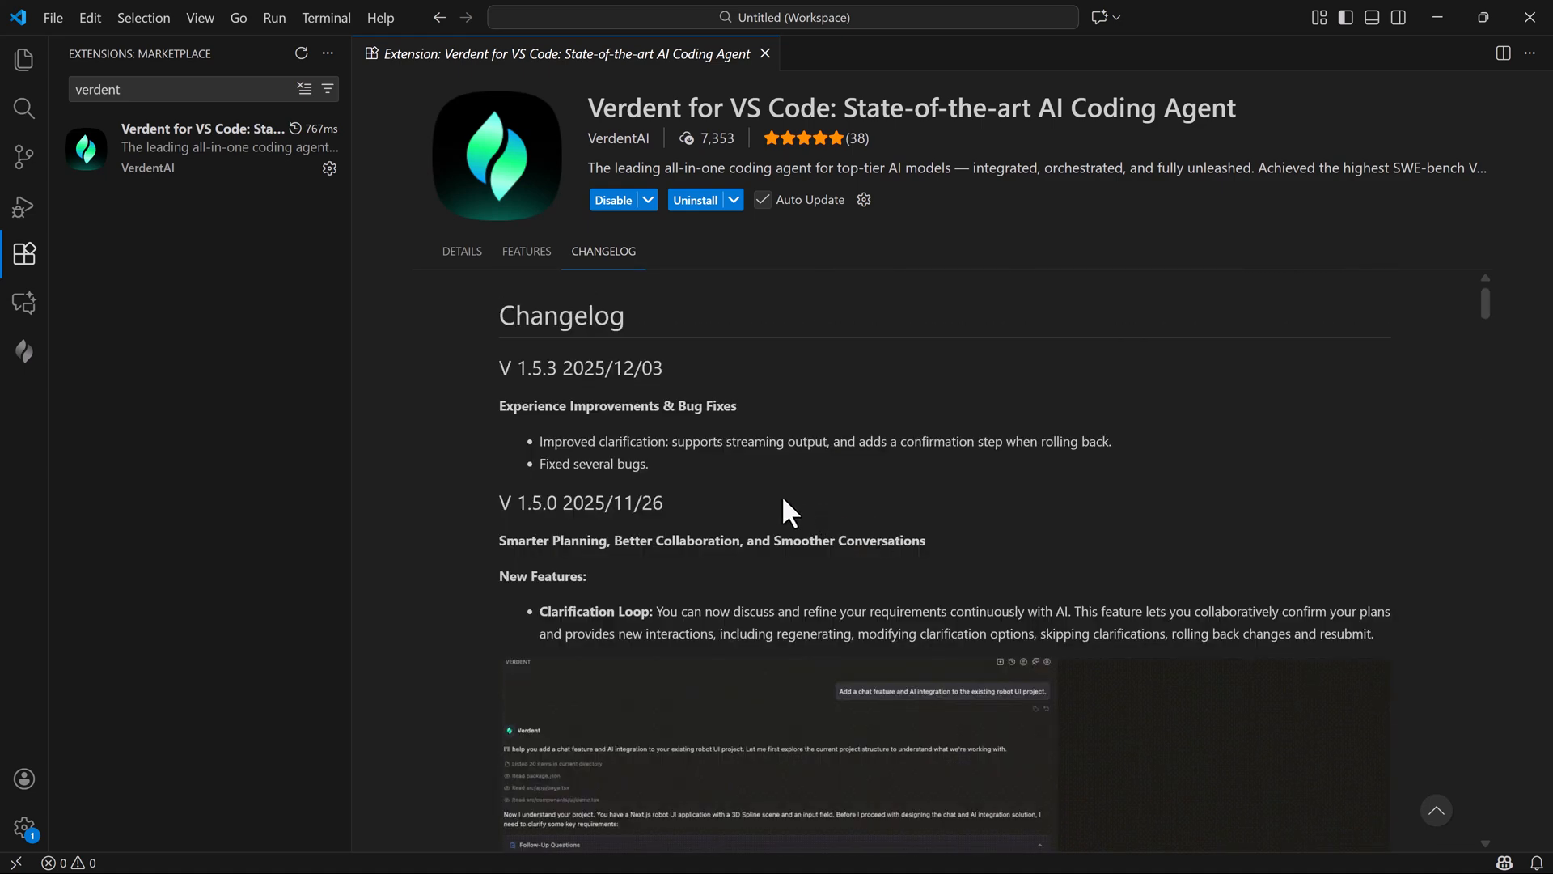
pyautogui.moveTo(589, 267)
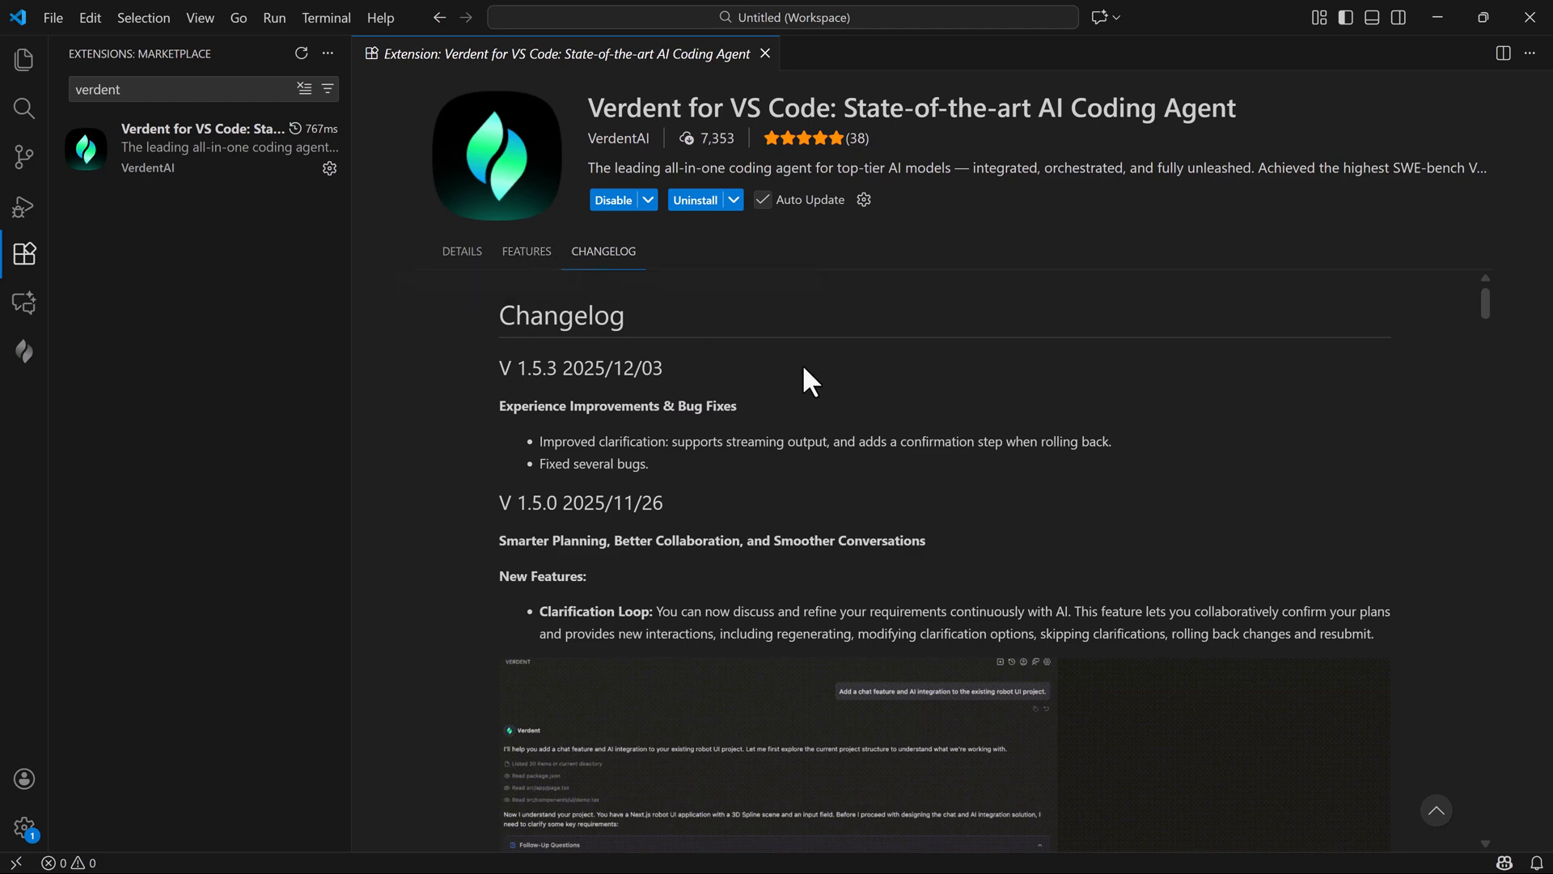
pyautogui.scroll(-3)
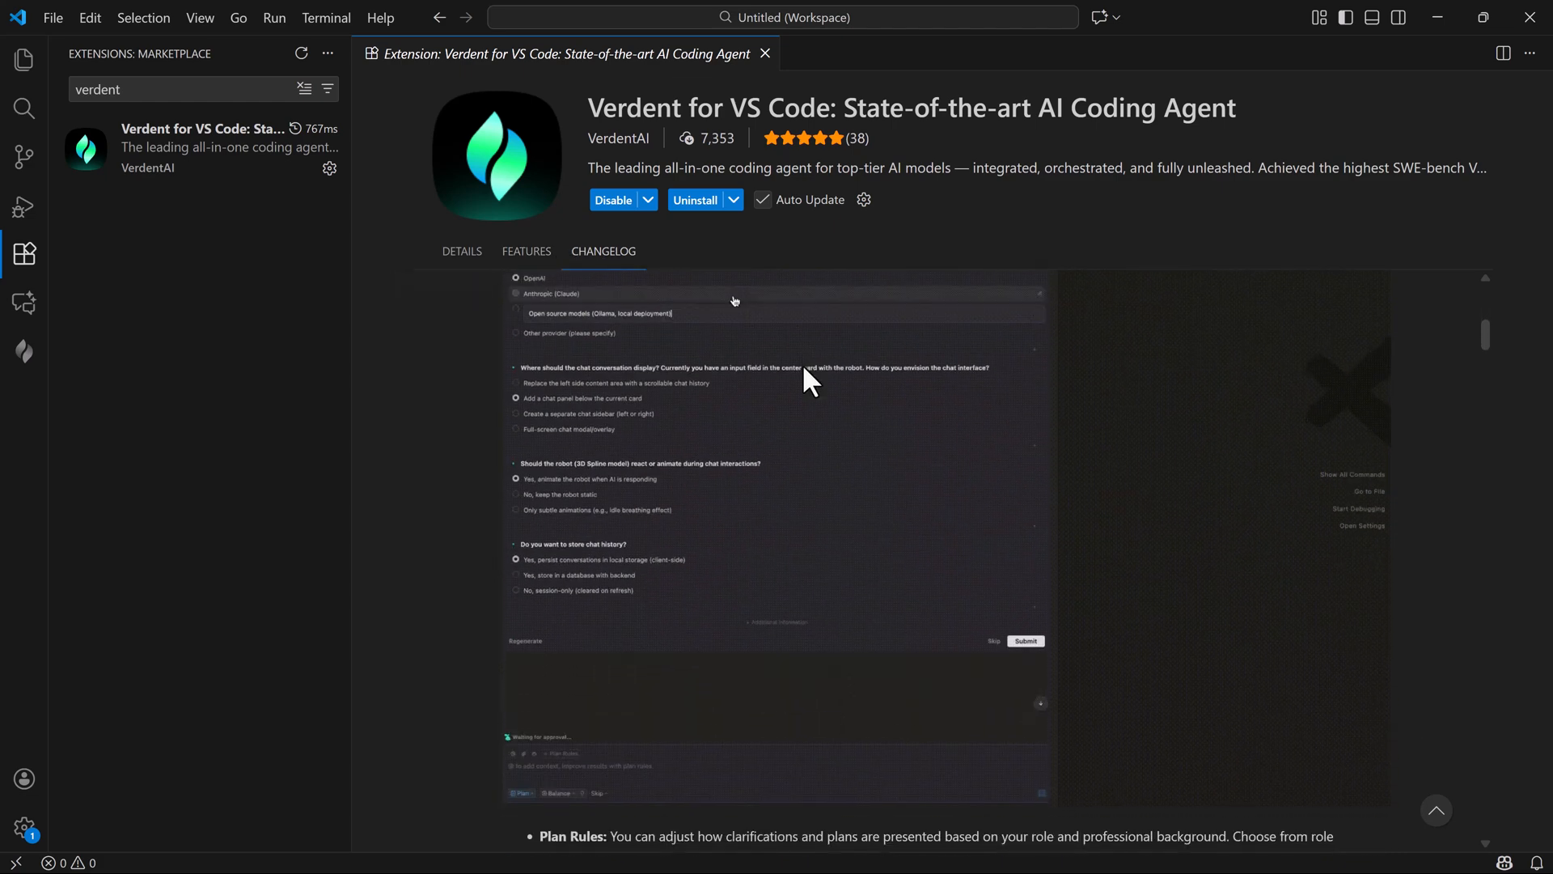